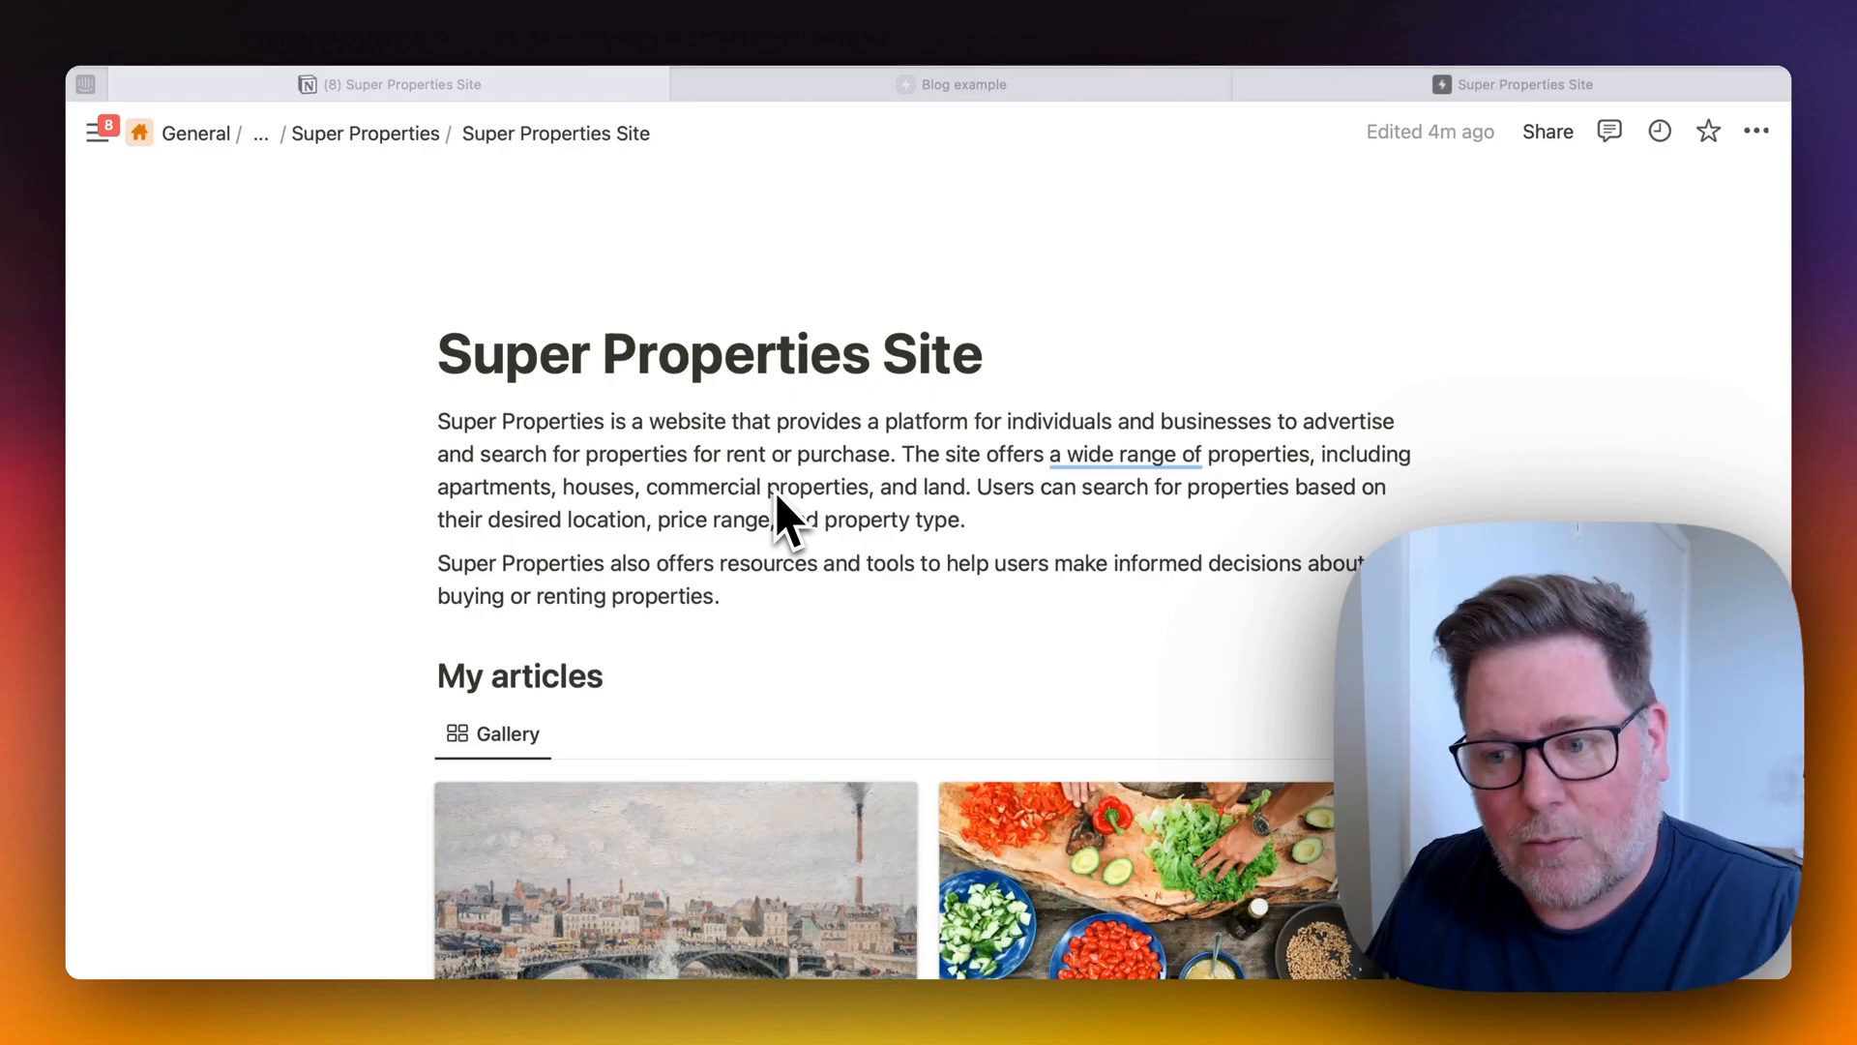
# Scroll down the Super Properties Site page to reach the My articles gallery.
pyautogui.scroll(-3)
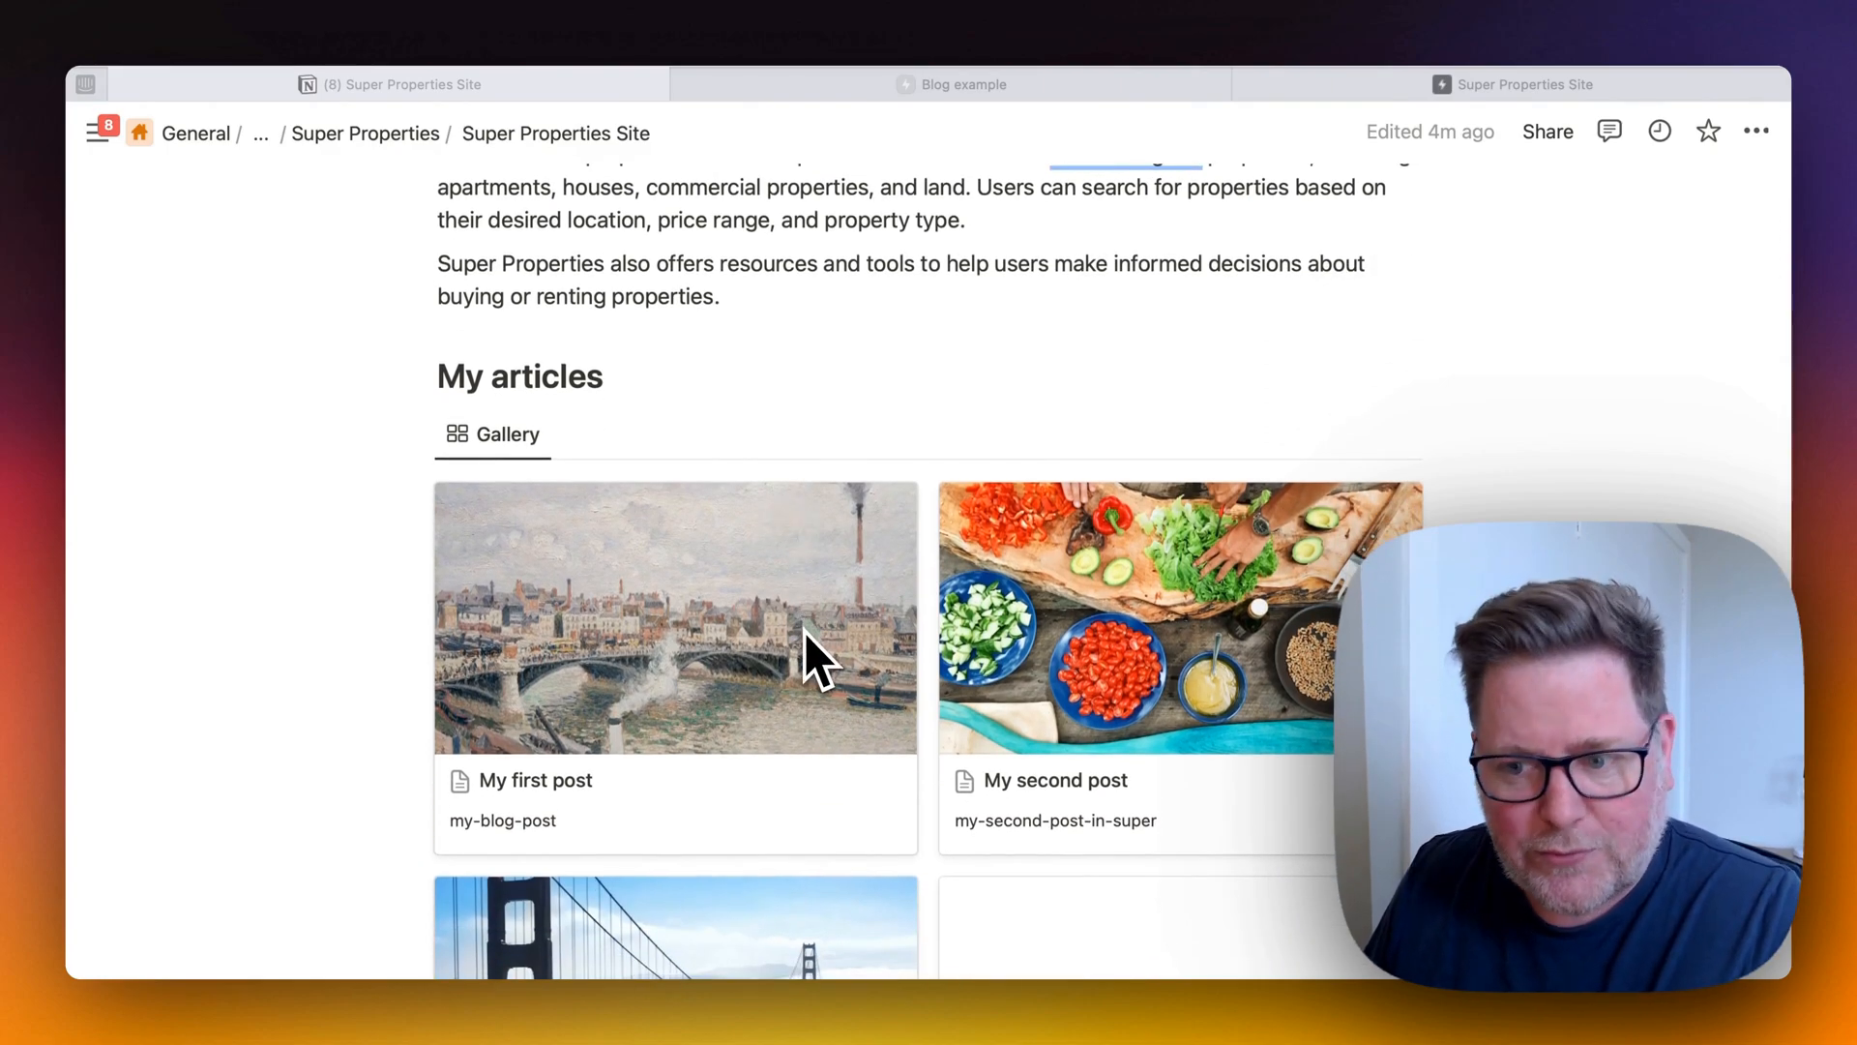
pyautogui.moveTo(681, 765)
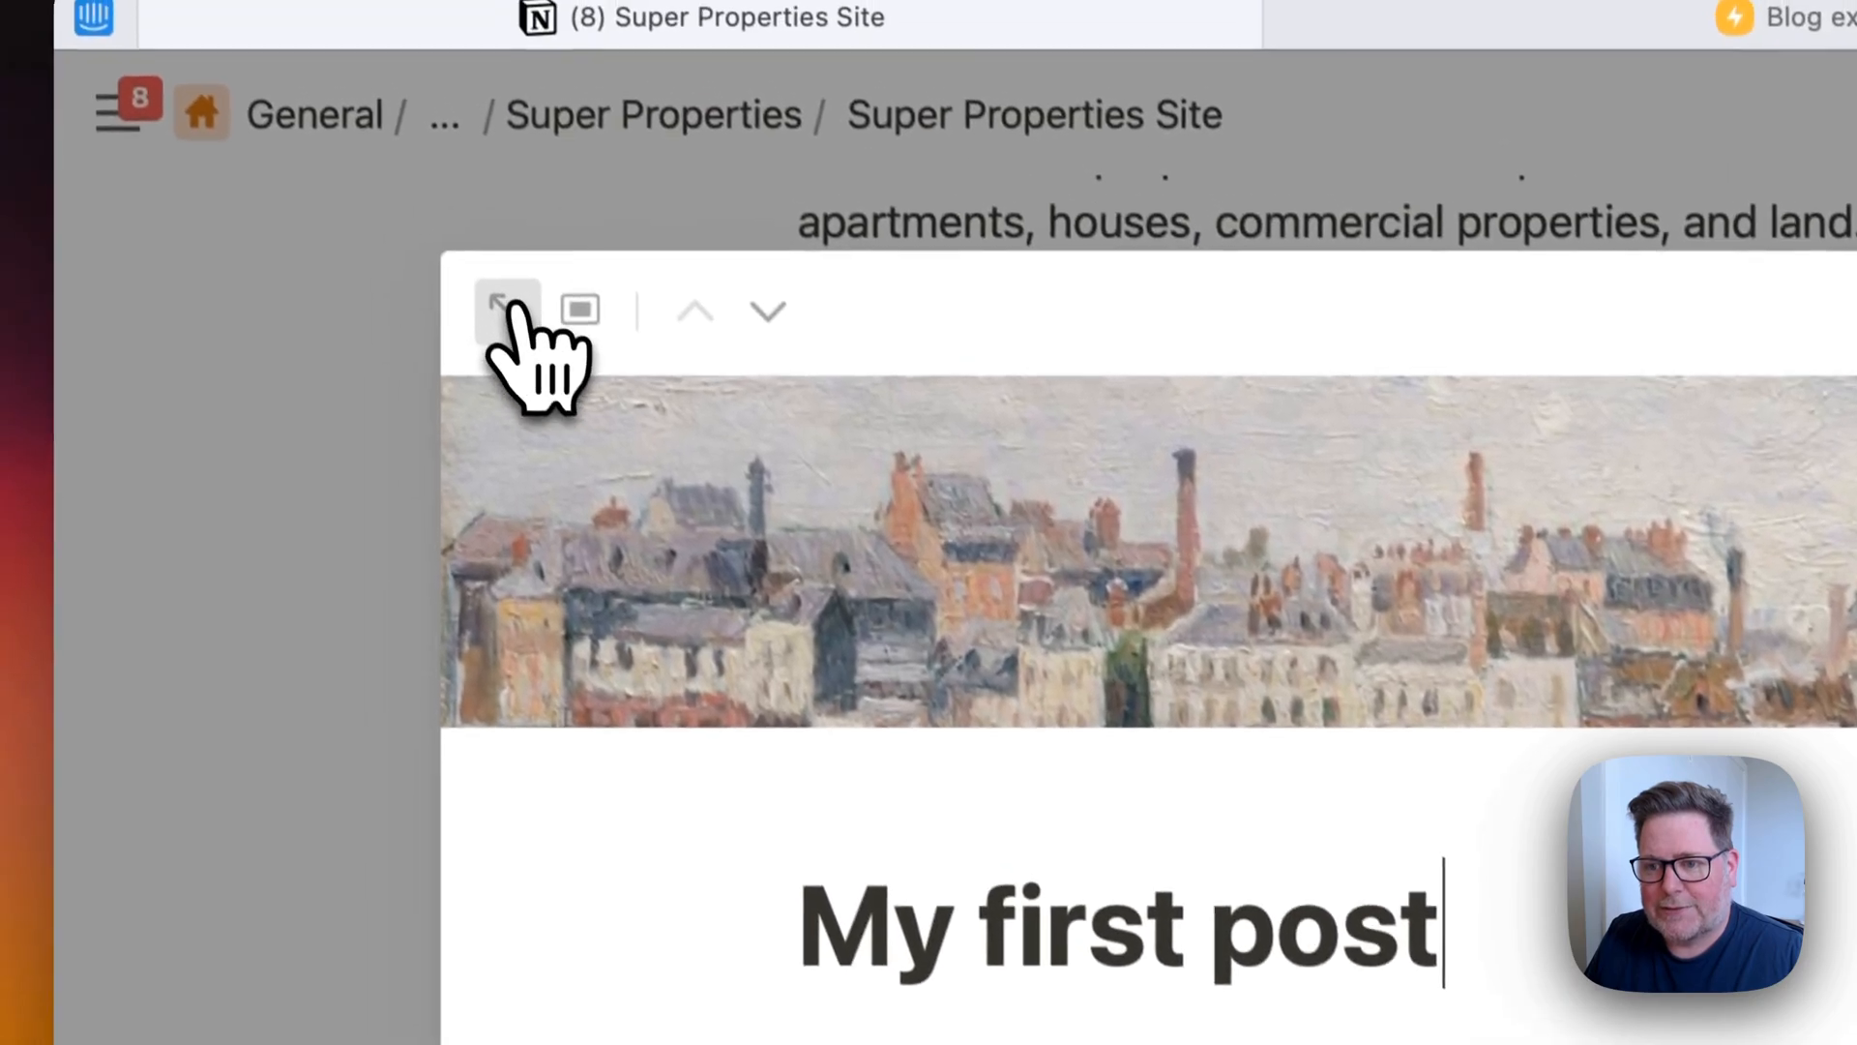
# Scroll through My first post's super and meta properties such as slug, description and author.
pyautogui.scroll(-3)
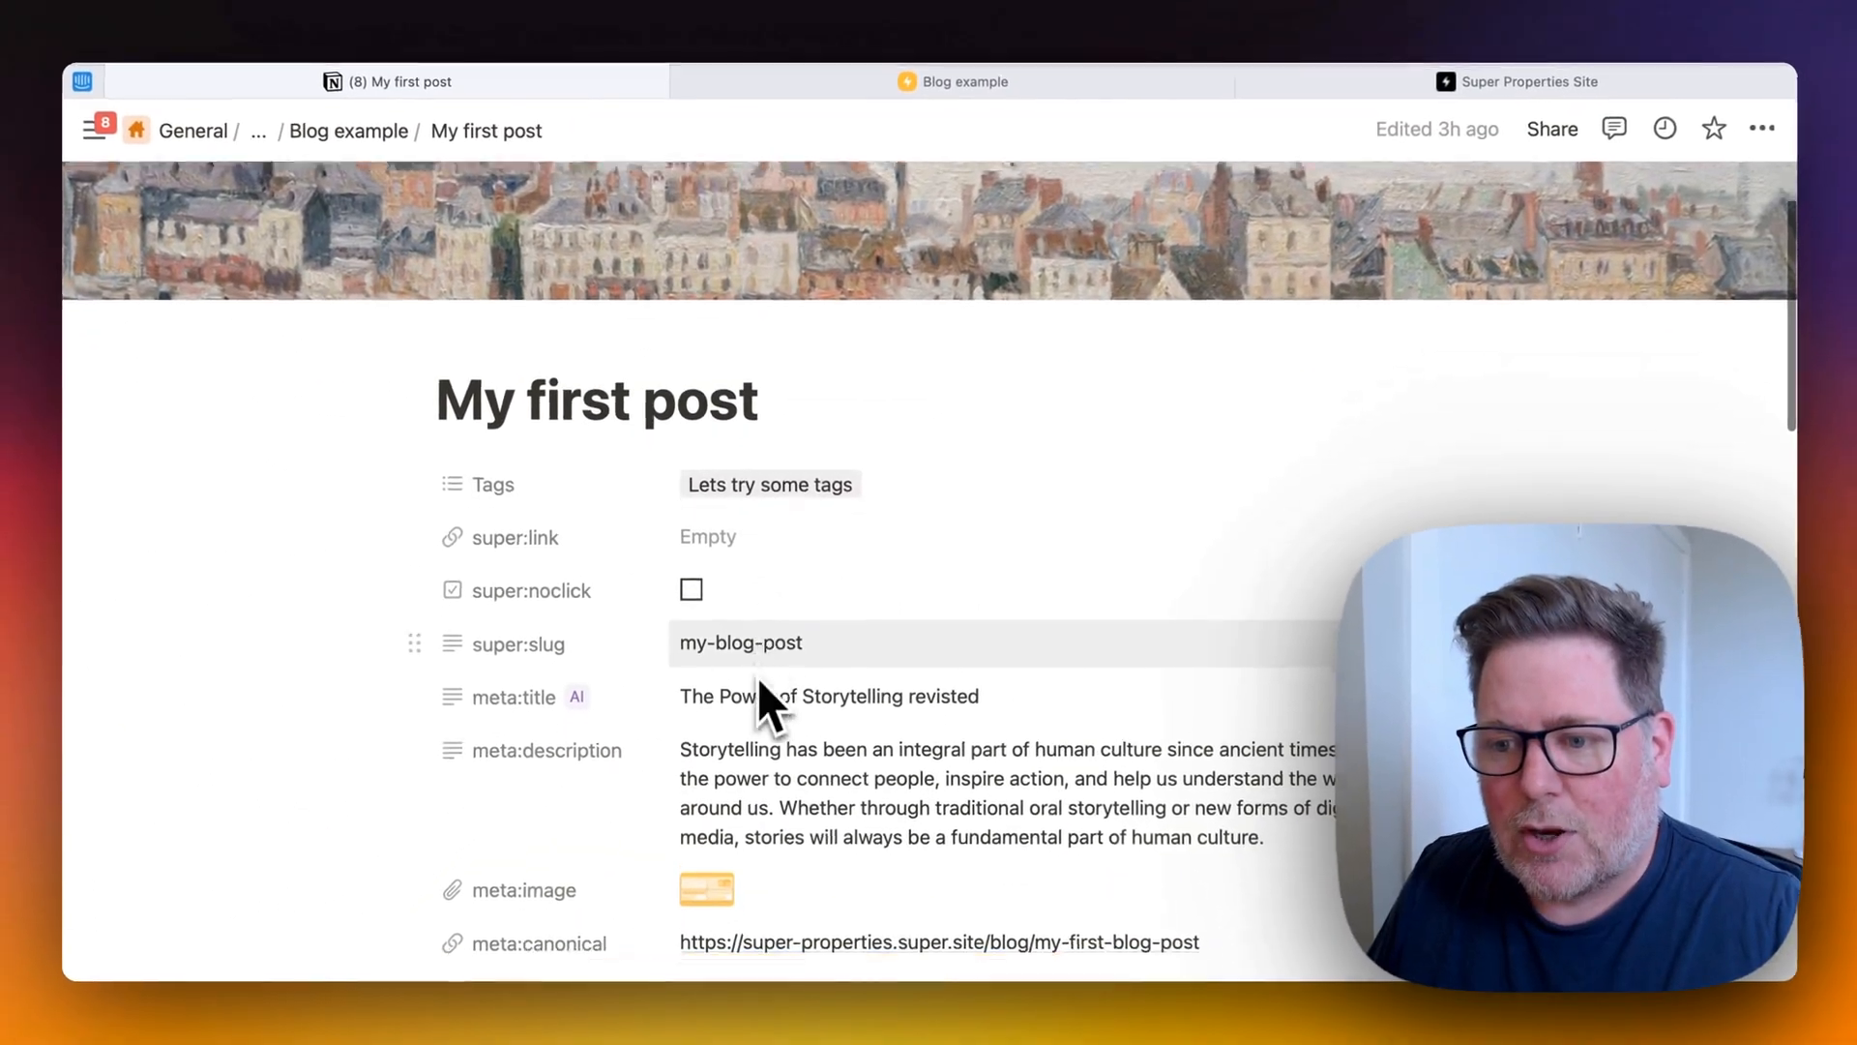
pyautogui.scroll(-3)
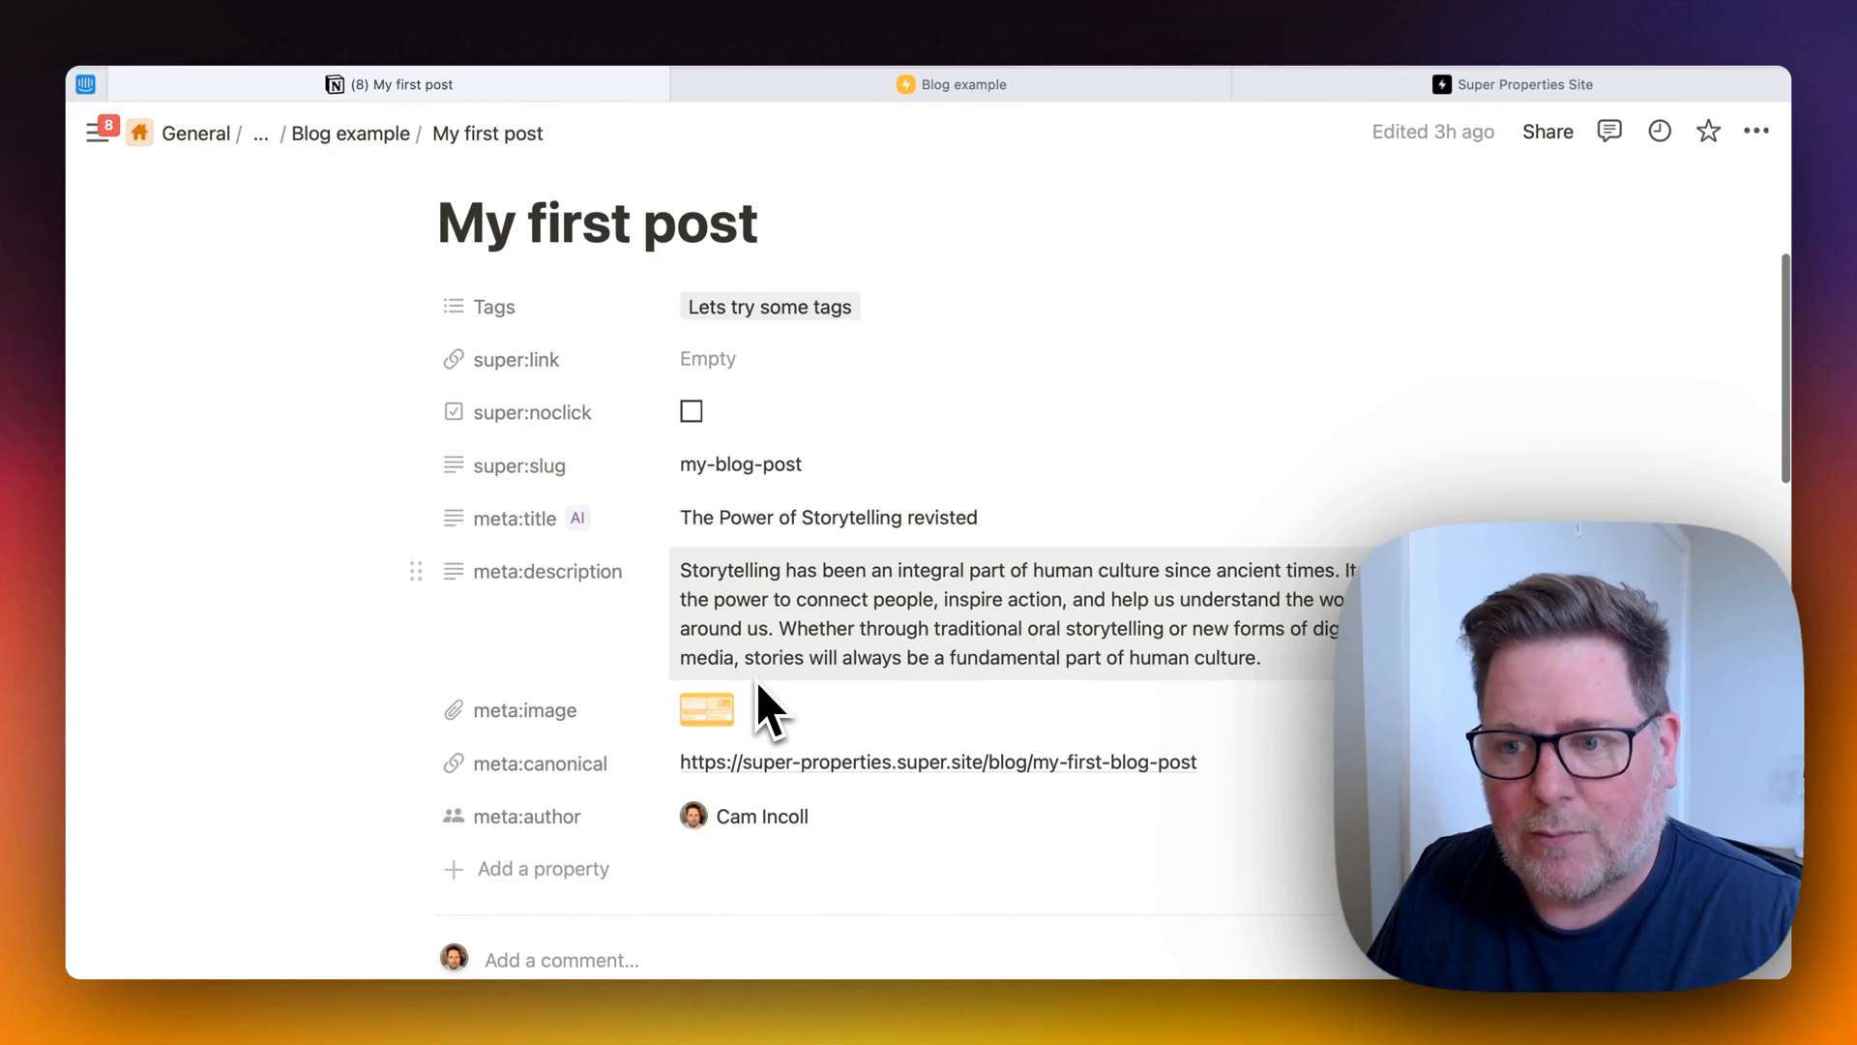
pyautogui.moveTo(515, 425)
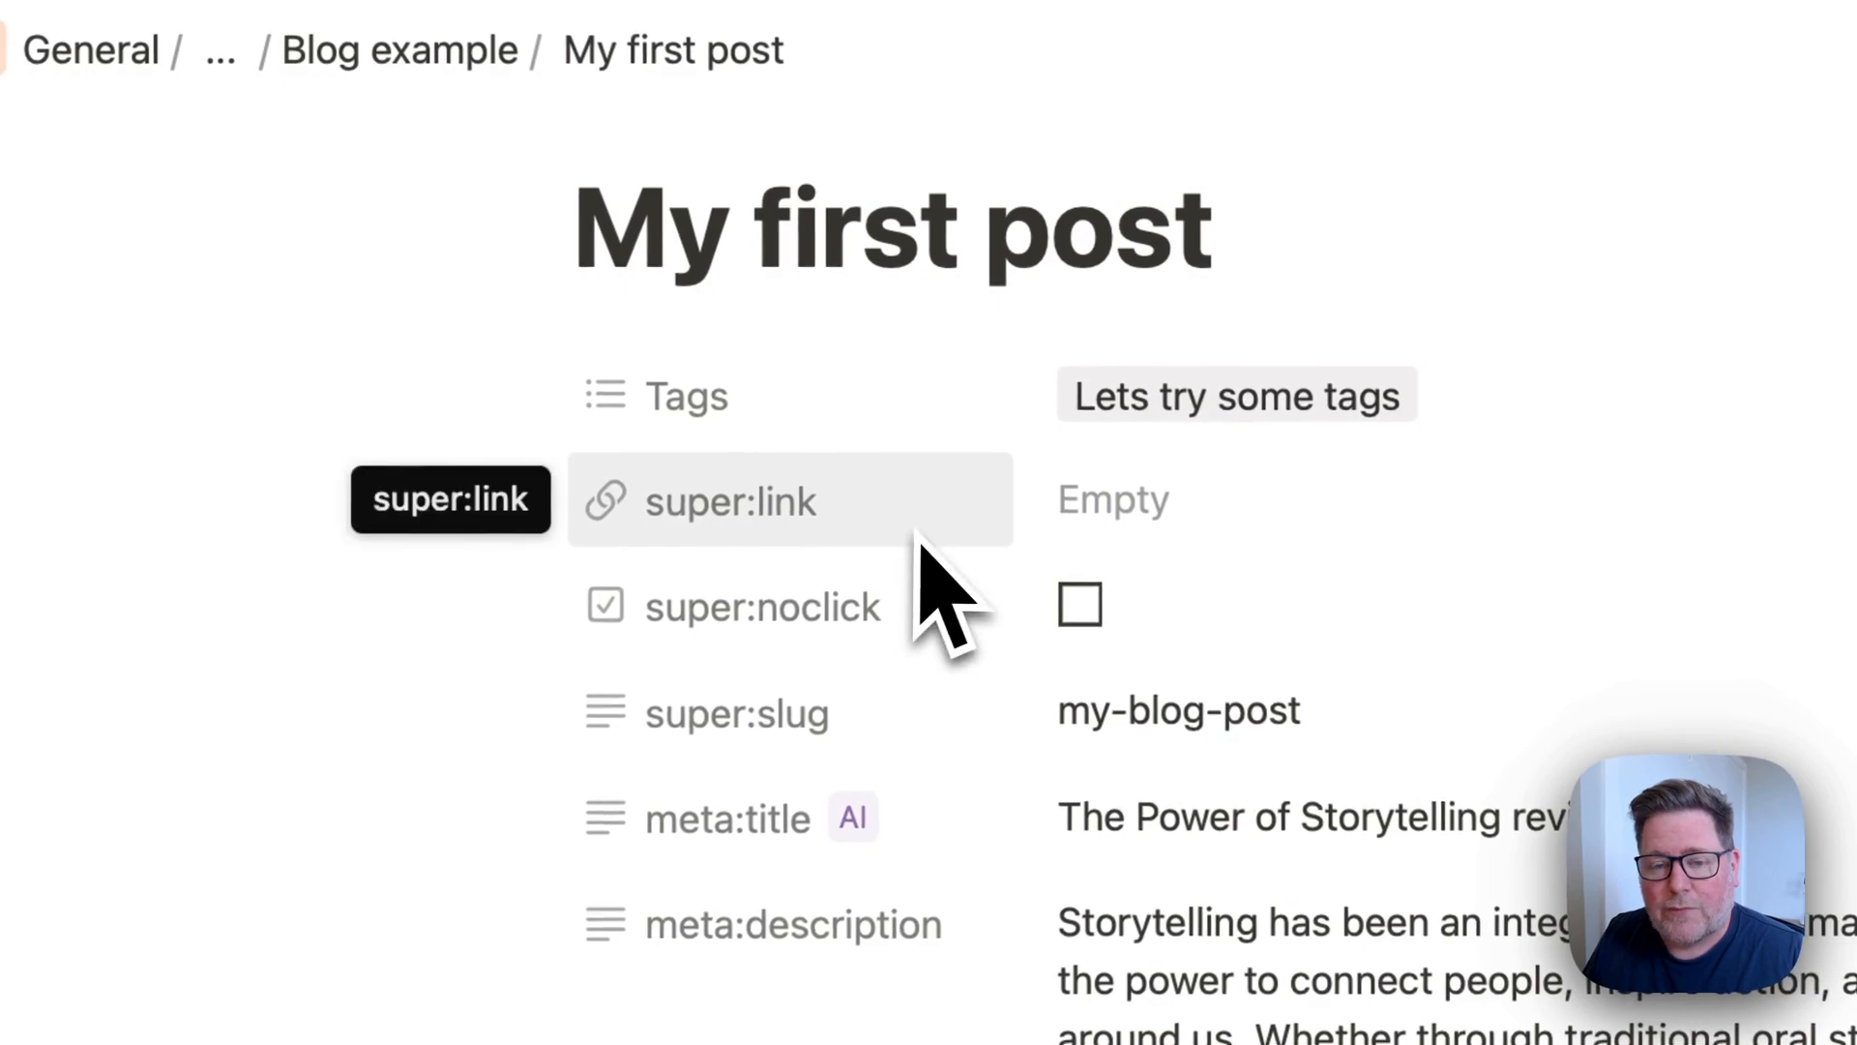
pyautogui.moveTo(1244, 546)
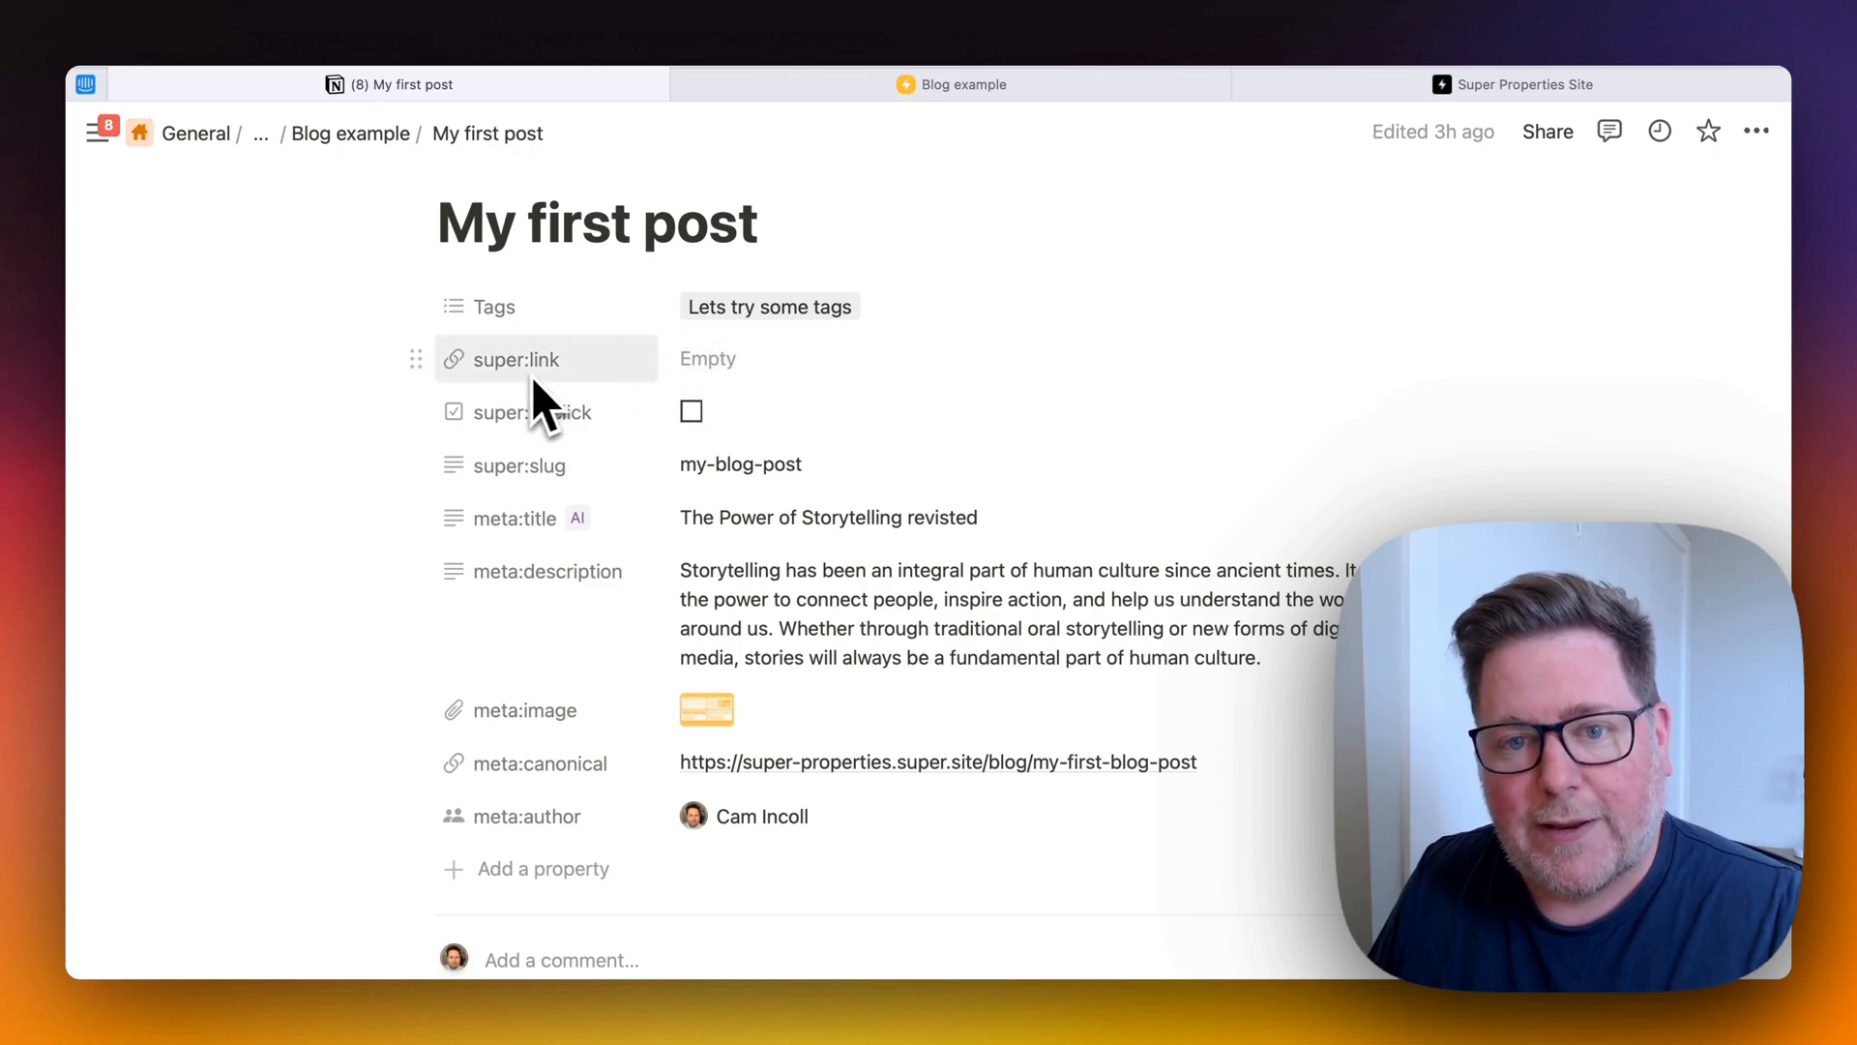
pyautogui.moveTo(526, 408)
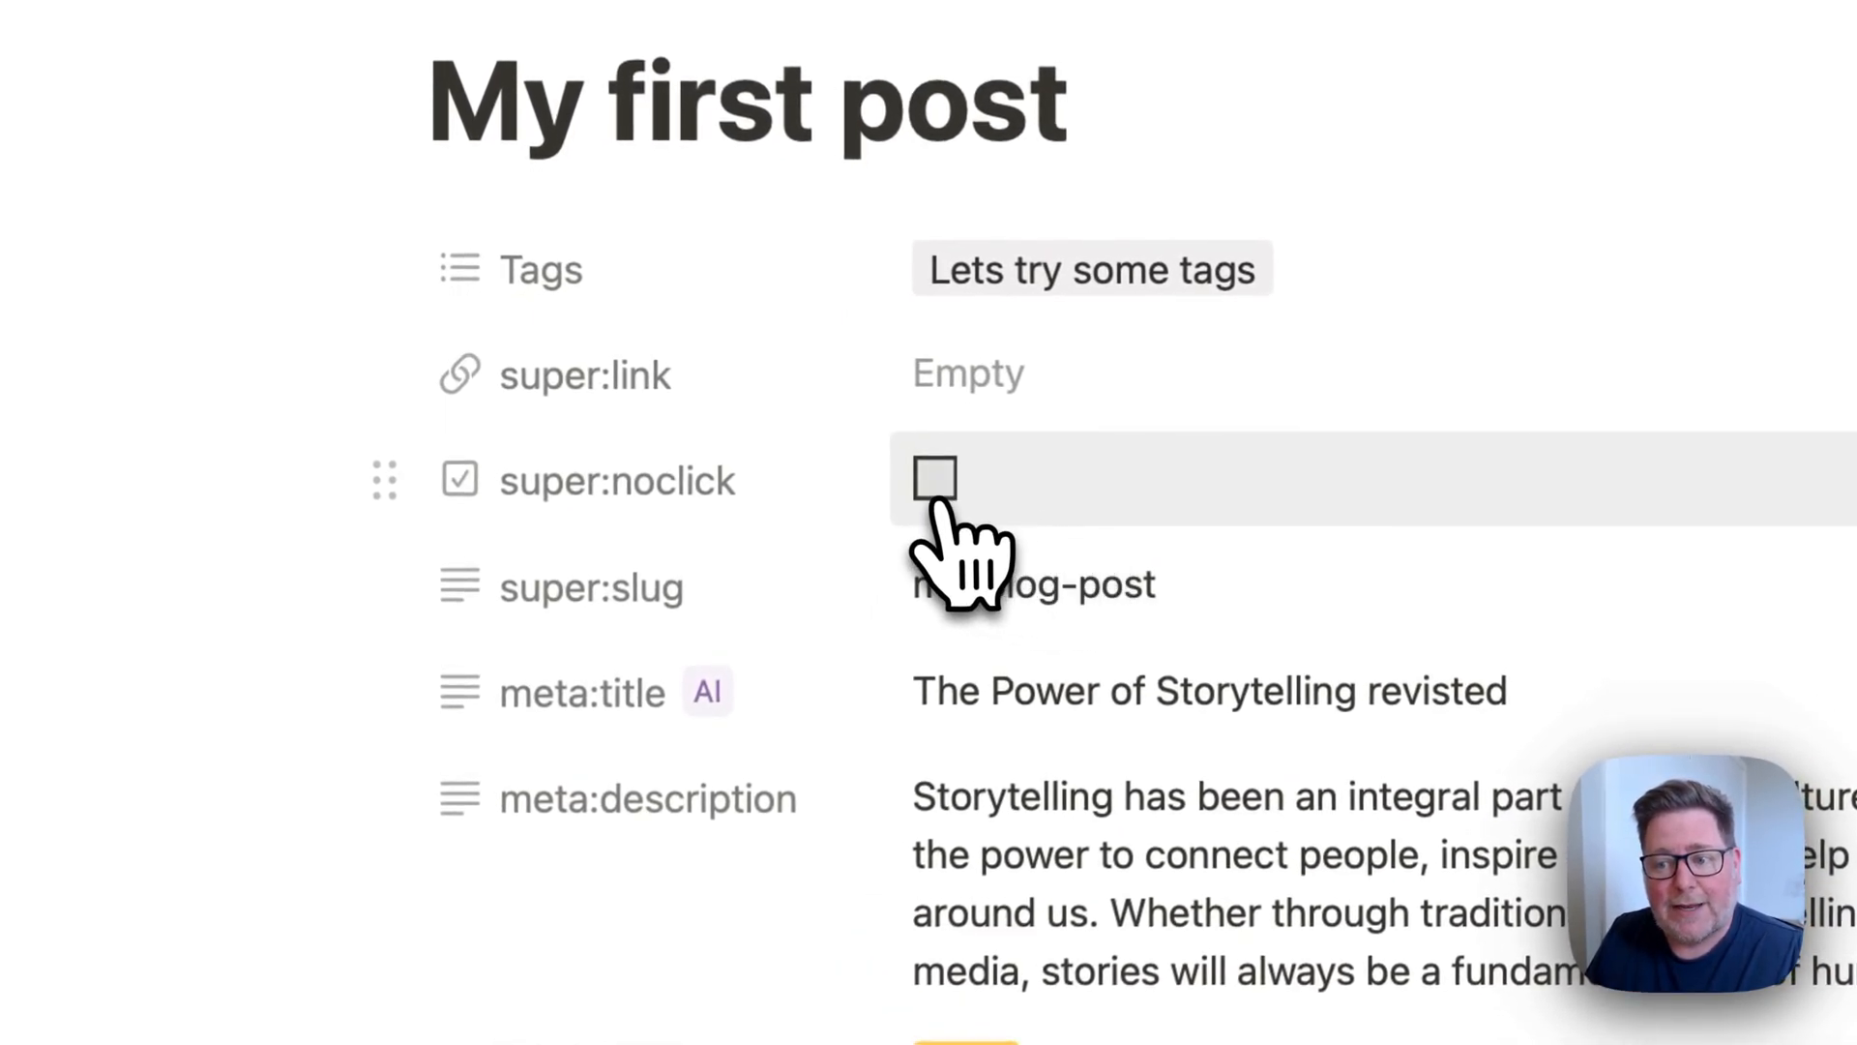
pyautogui.click(934, 480)
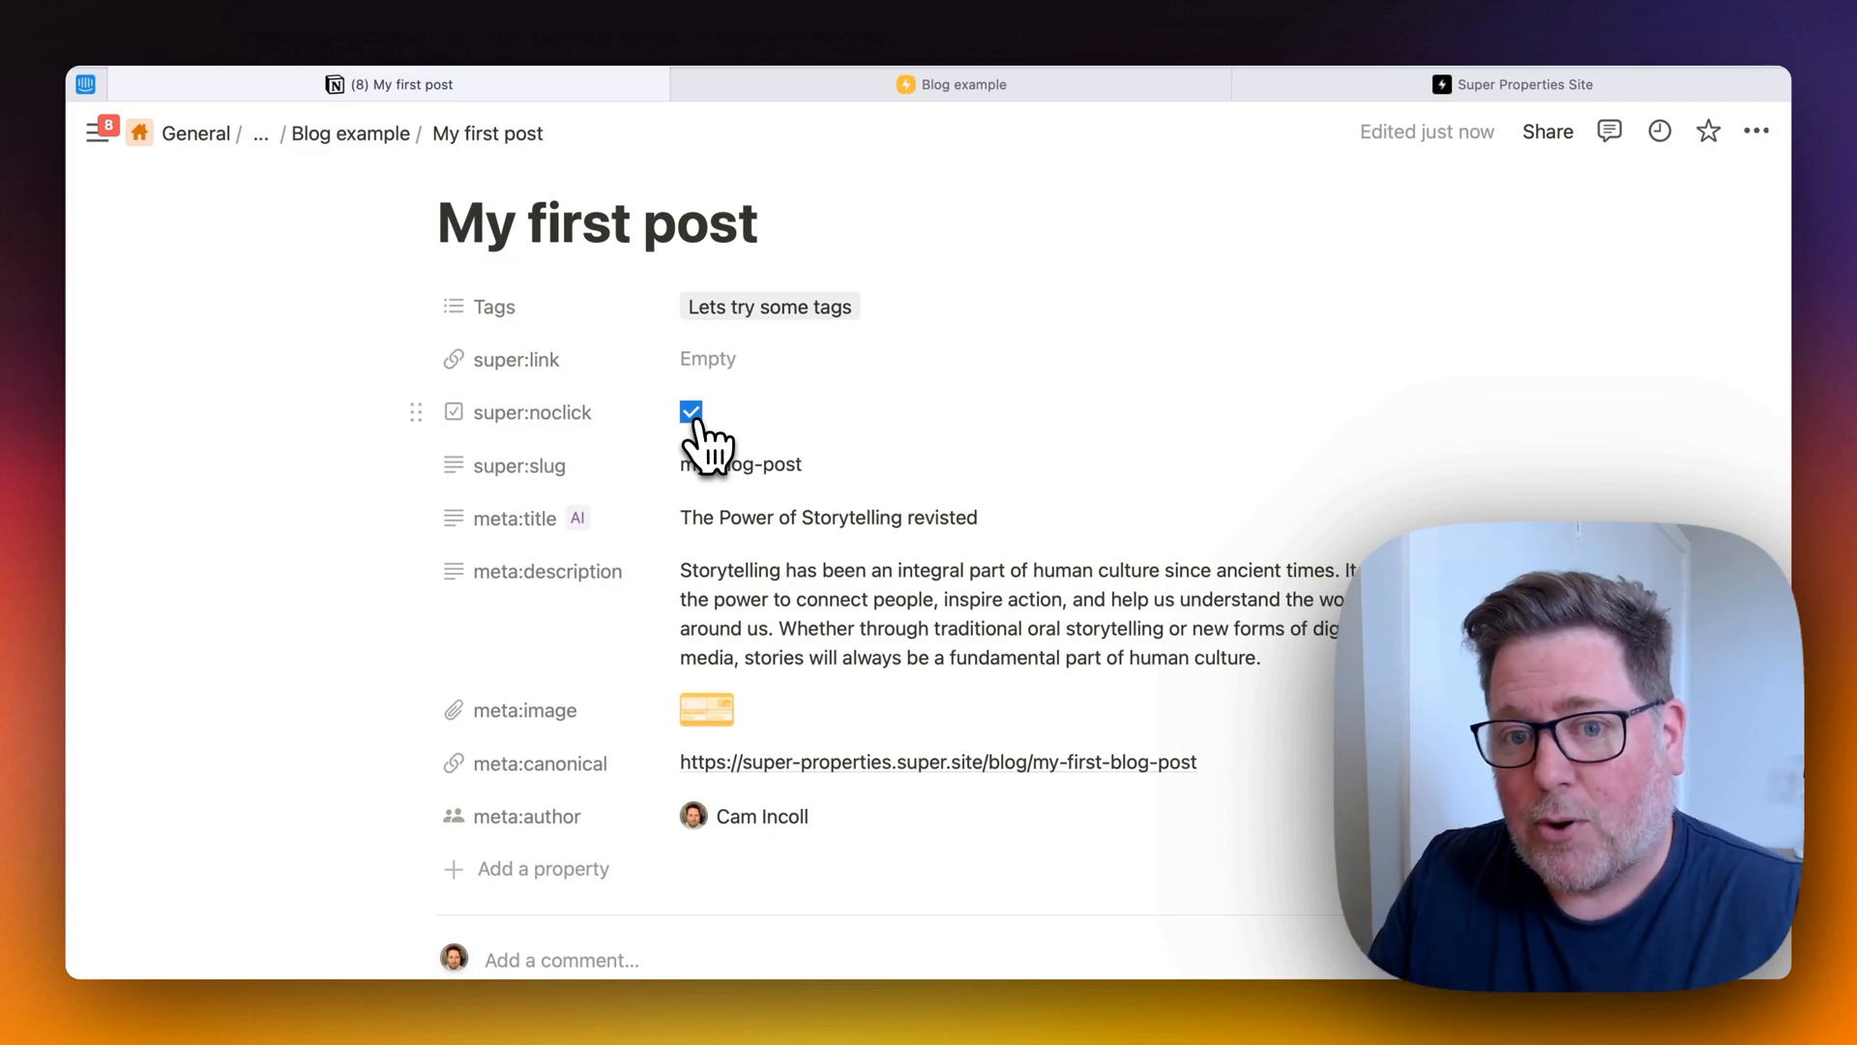
pyautogui.click(690, 411)
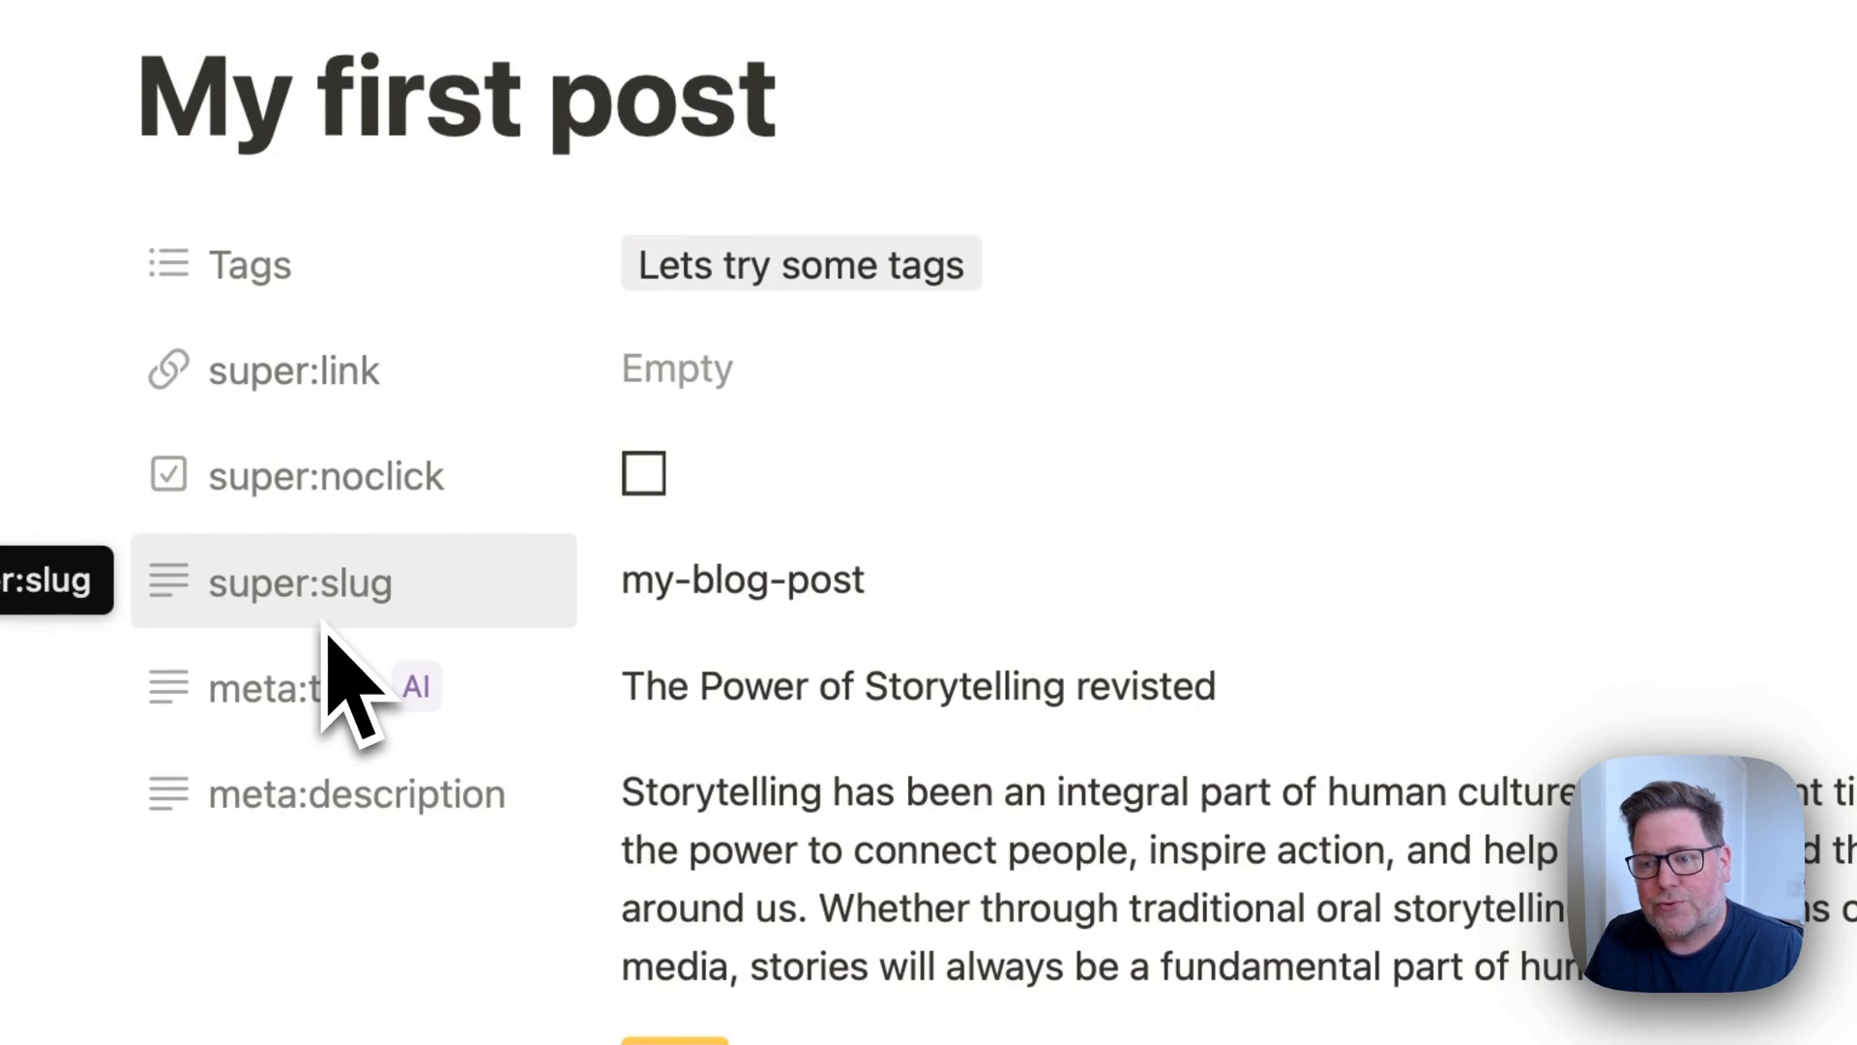
pyautogui.moveTo(1006, 610)
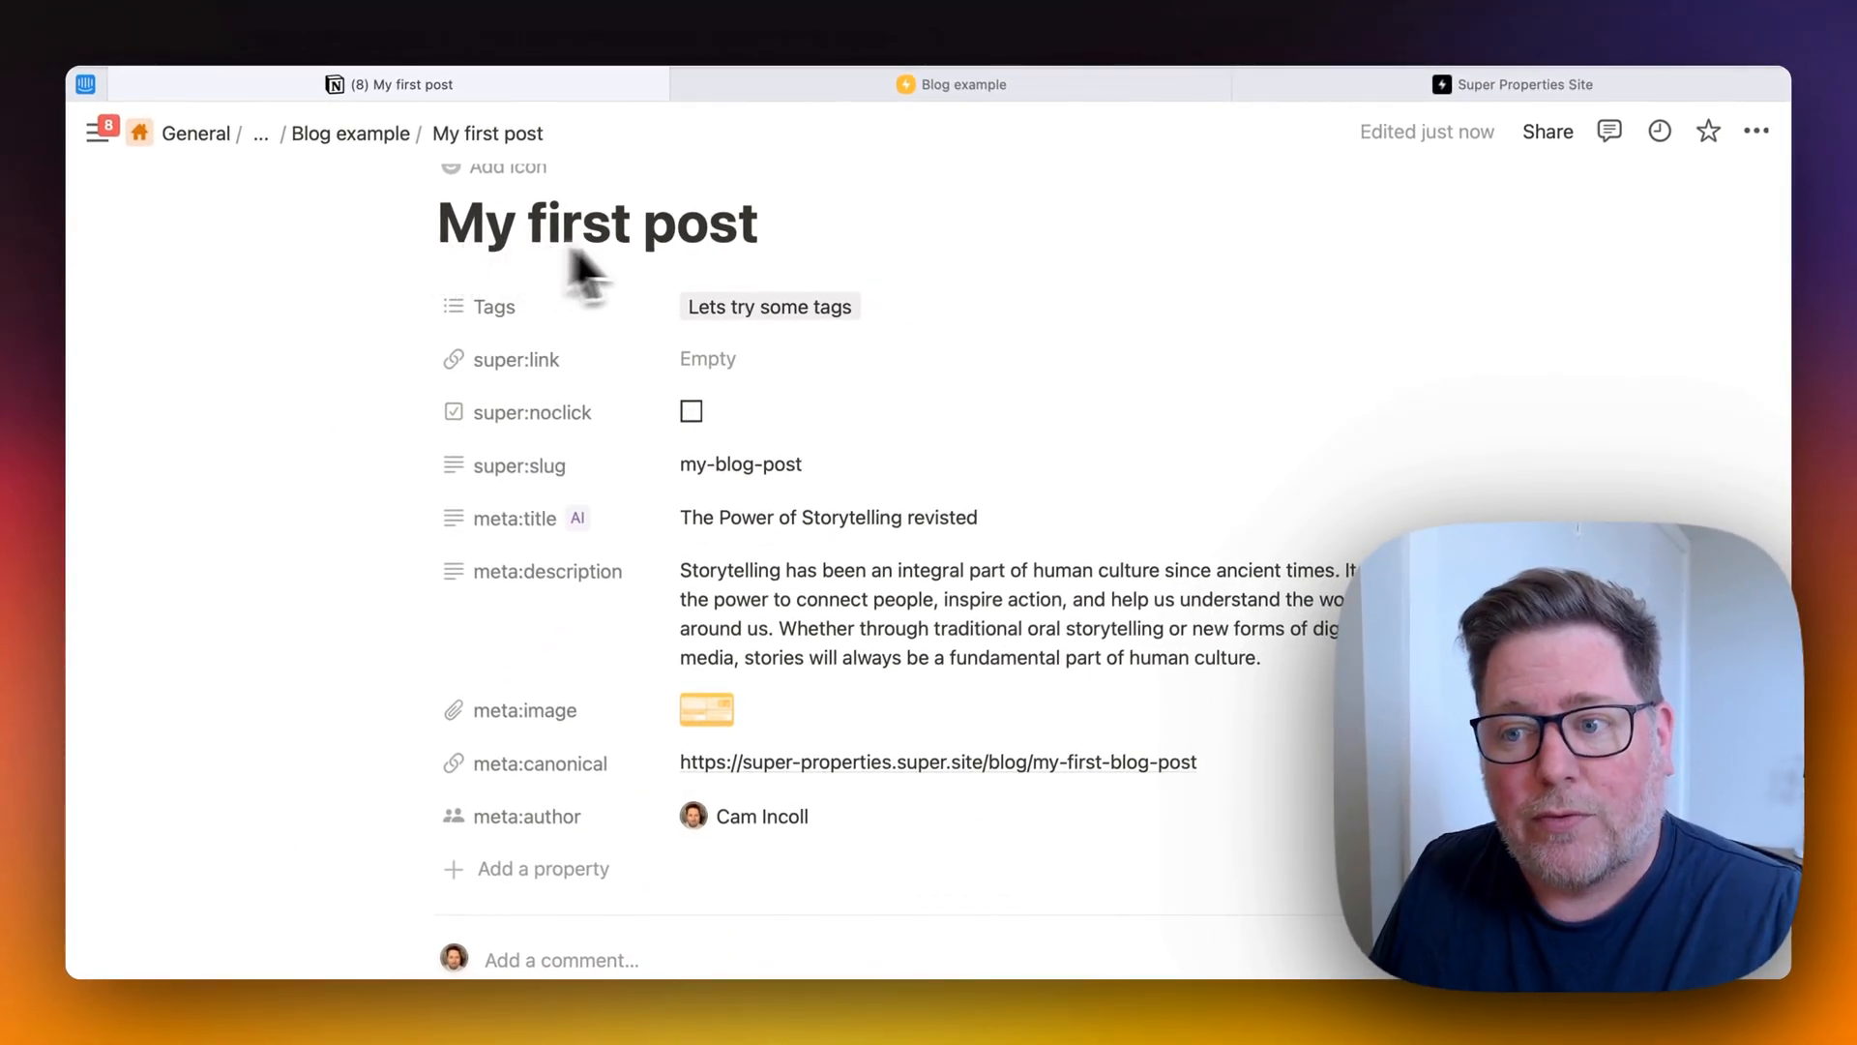
pyautogui.moveTo(646, 267)
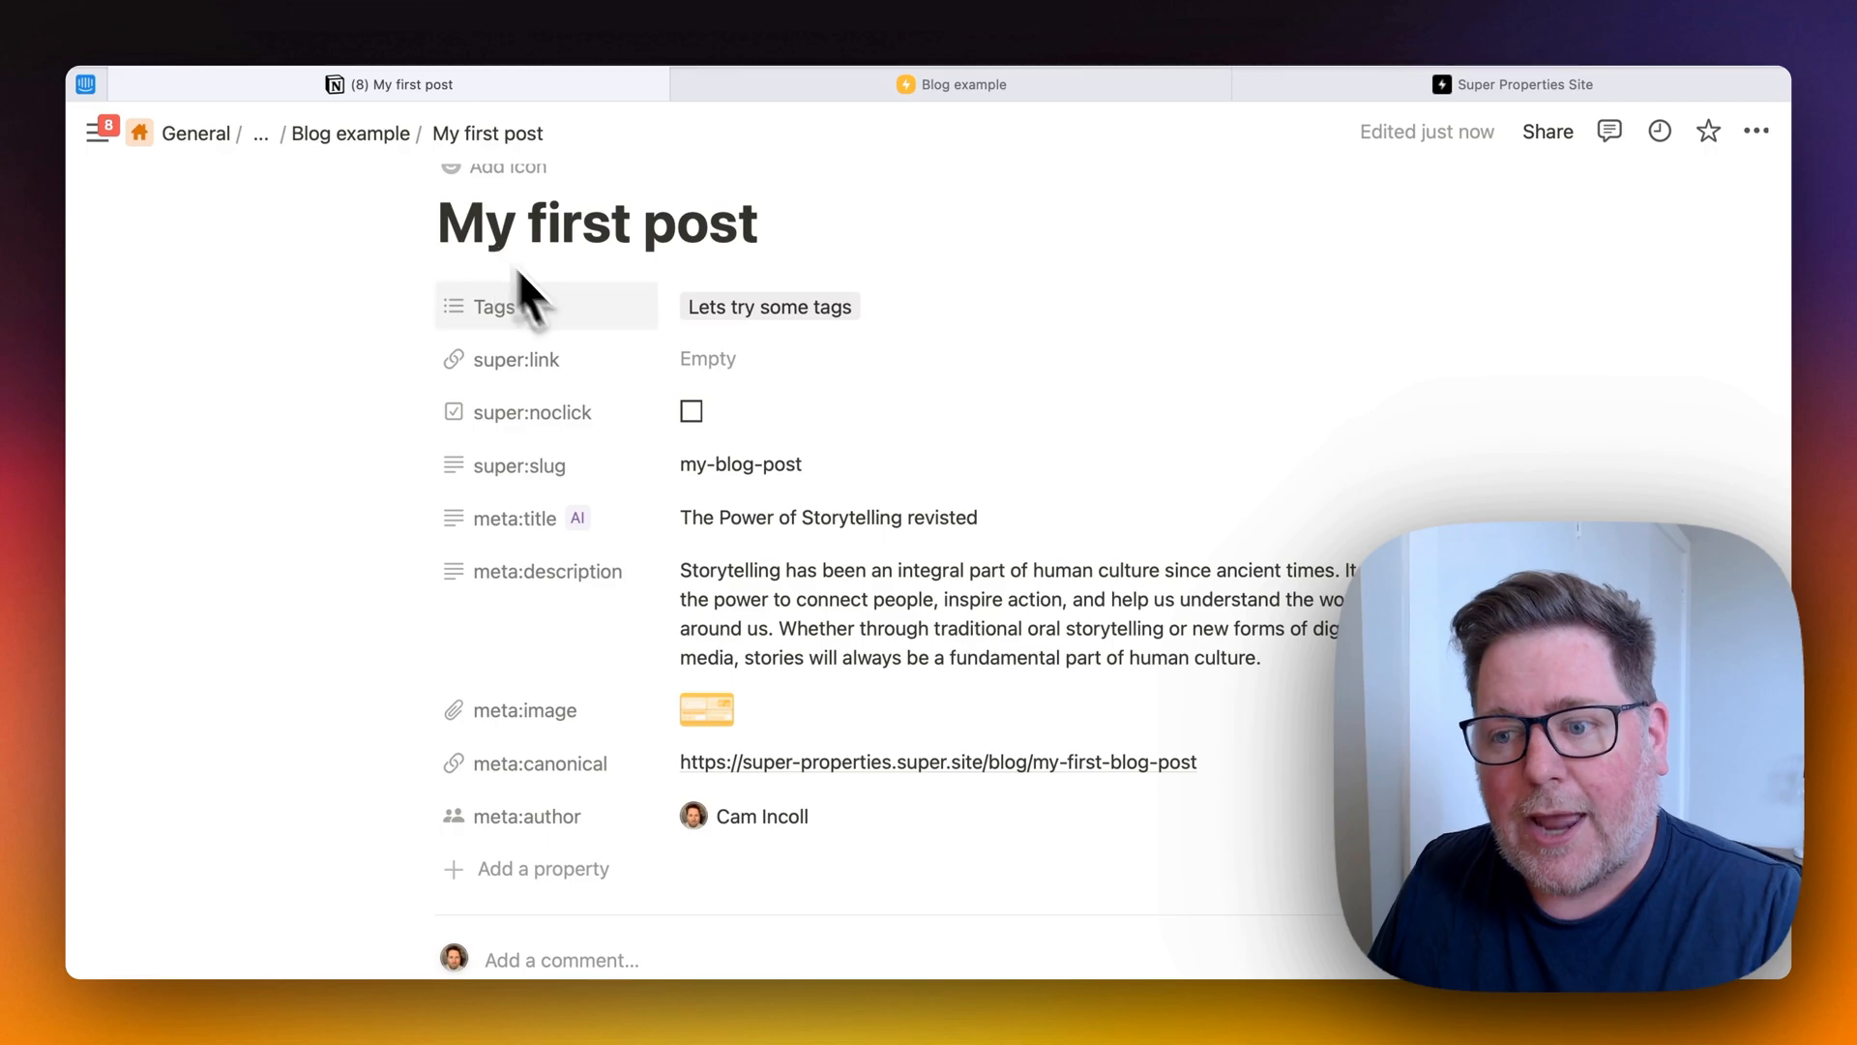
pyautogui.moveTo(658, 453)
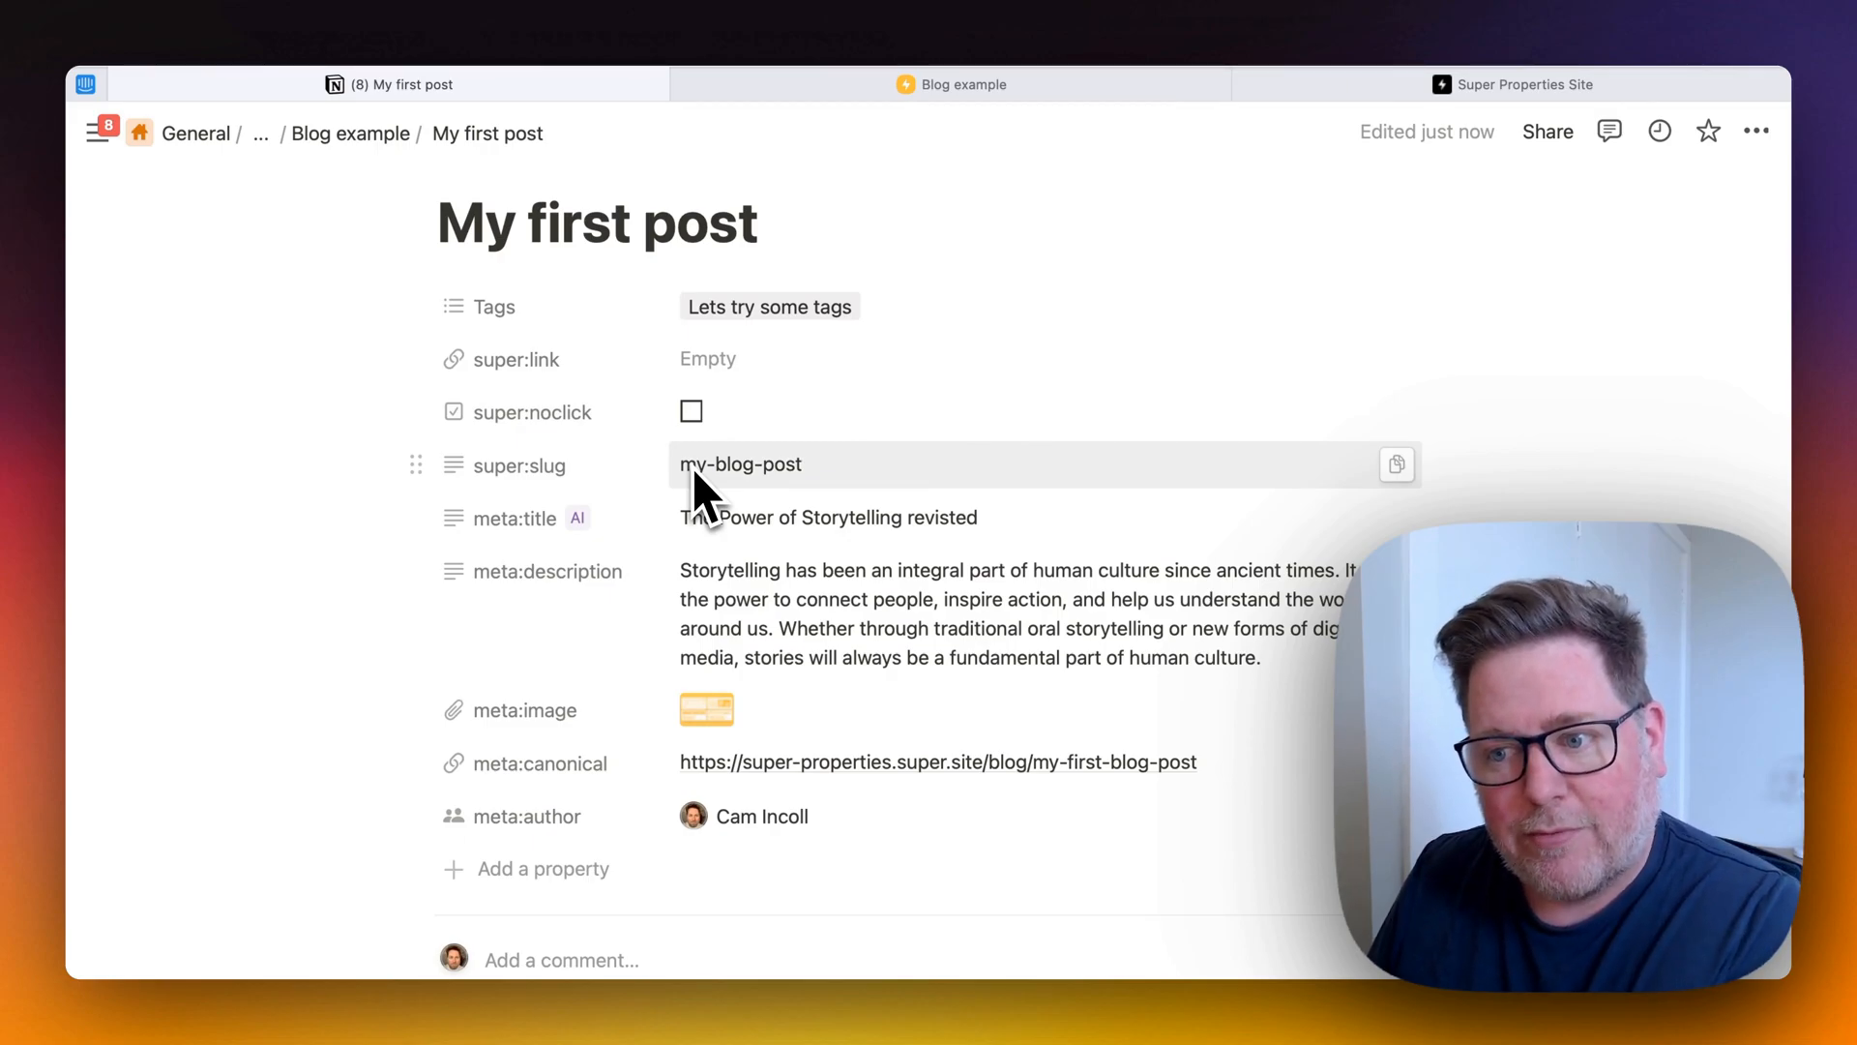
pyautogui.moveTo(817, 507)
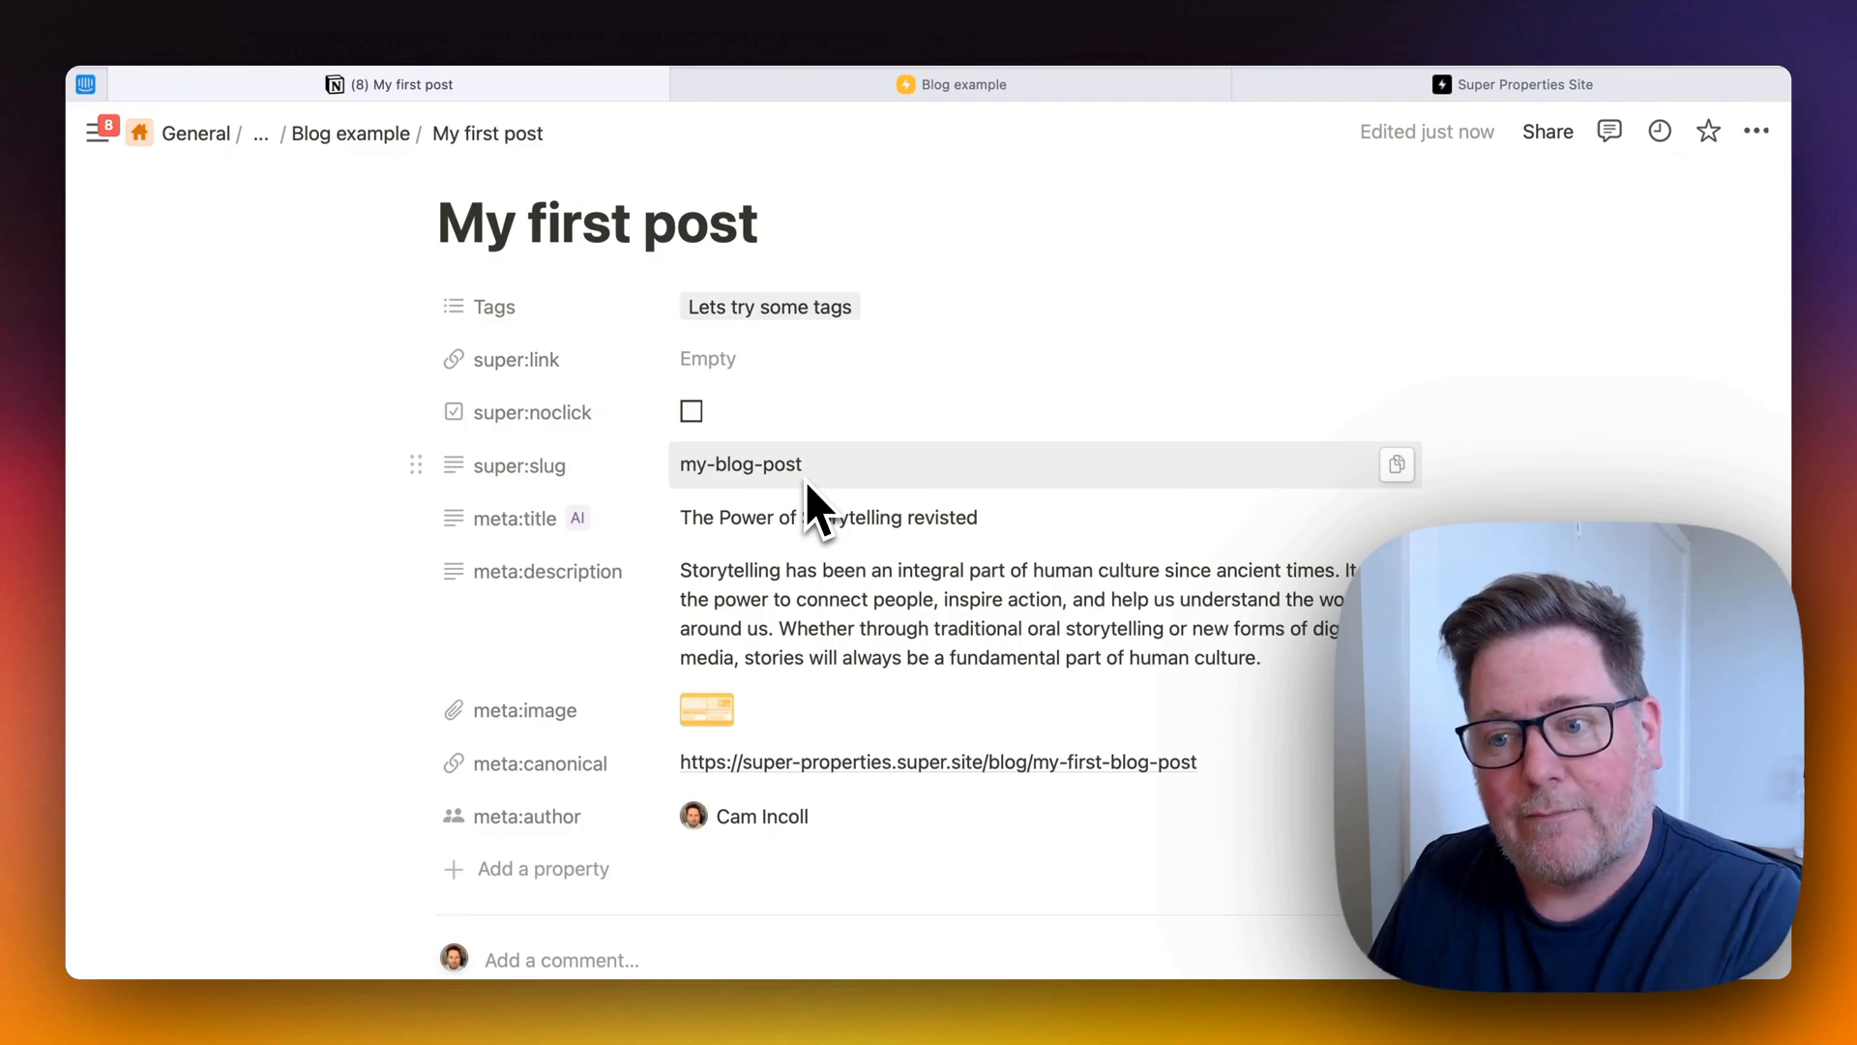
pyautogui.moveTo(515, 568)
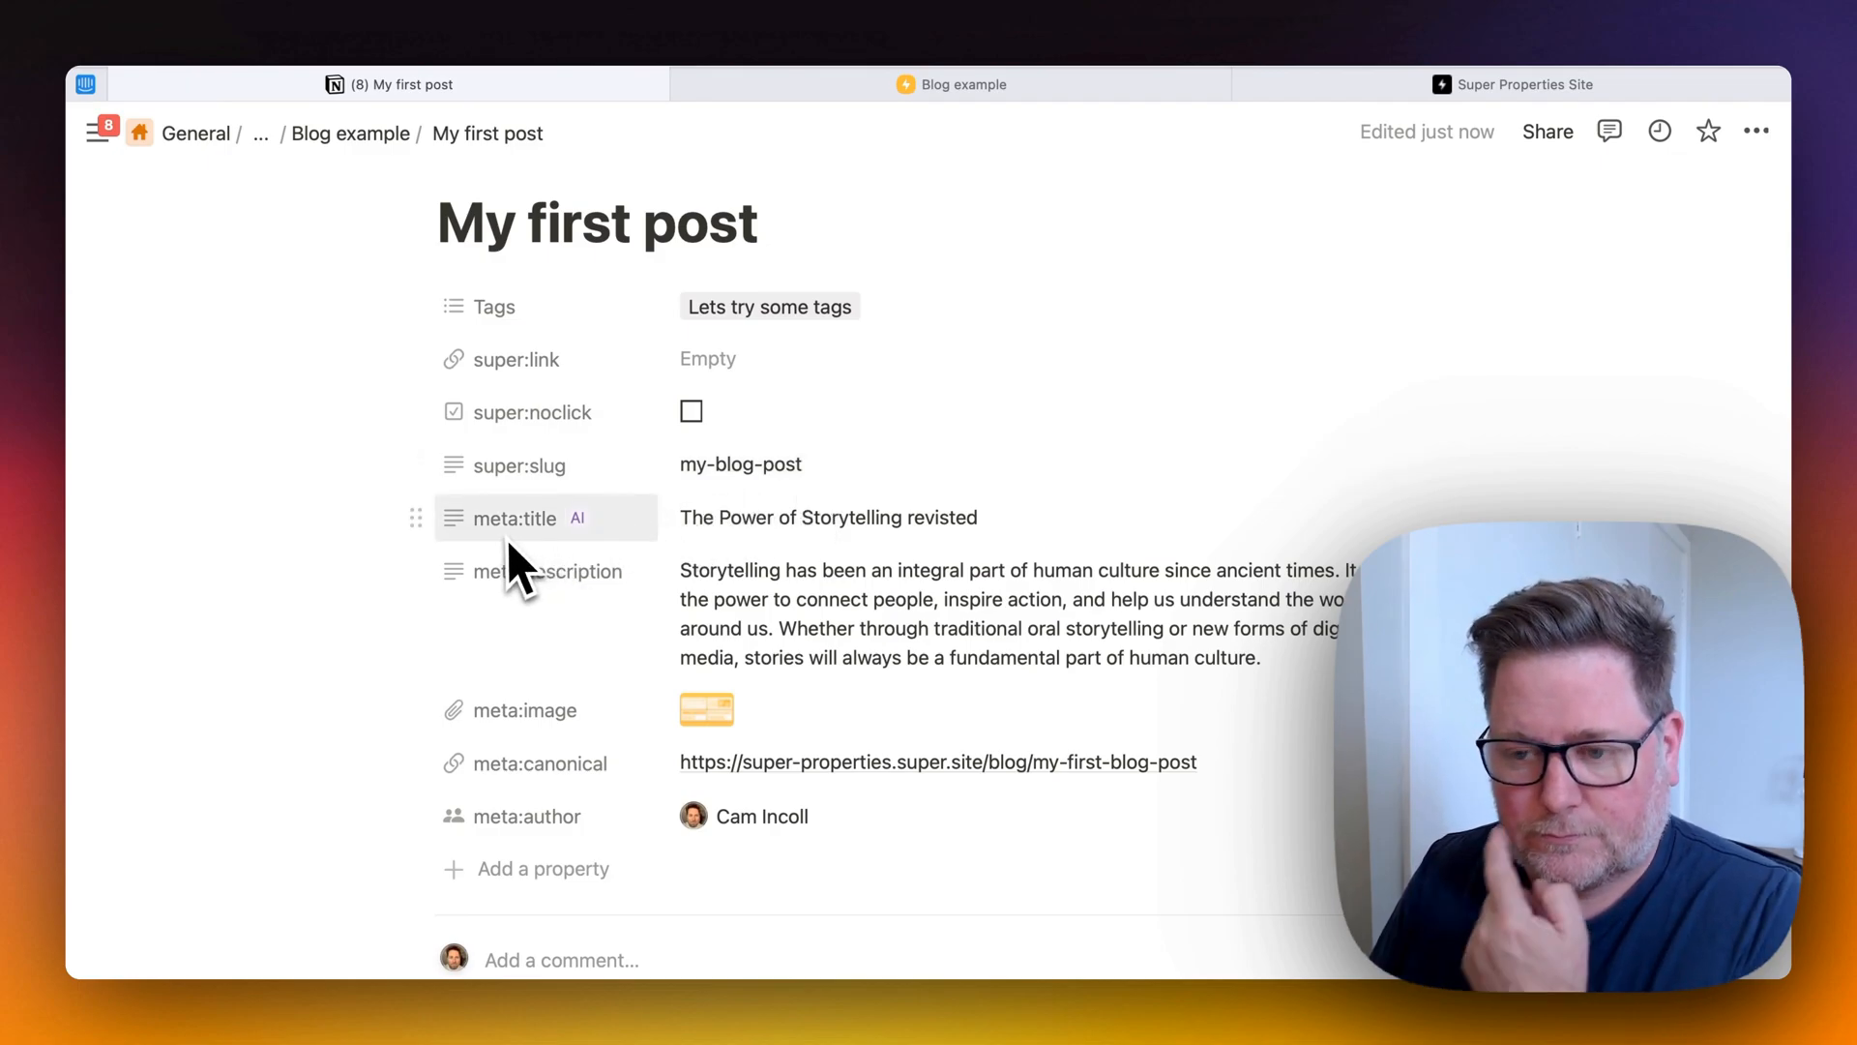
pyautogui.moveTo(710, 581)
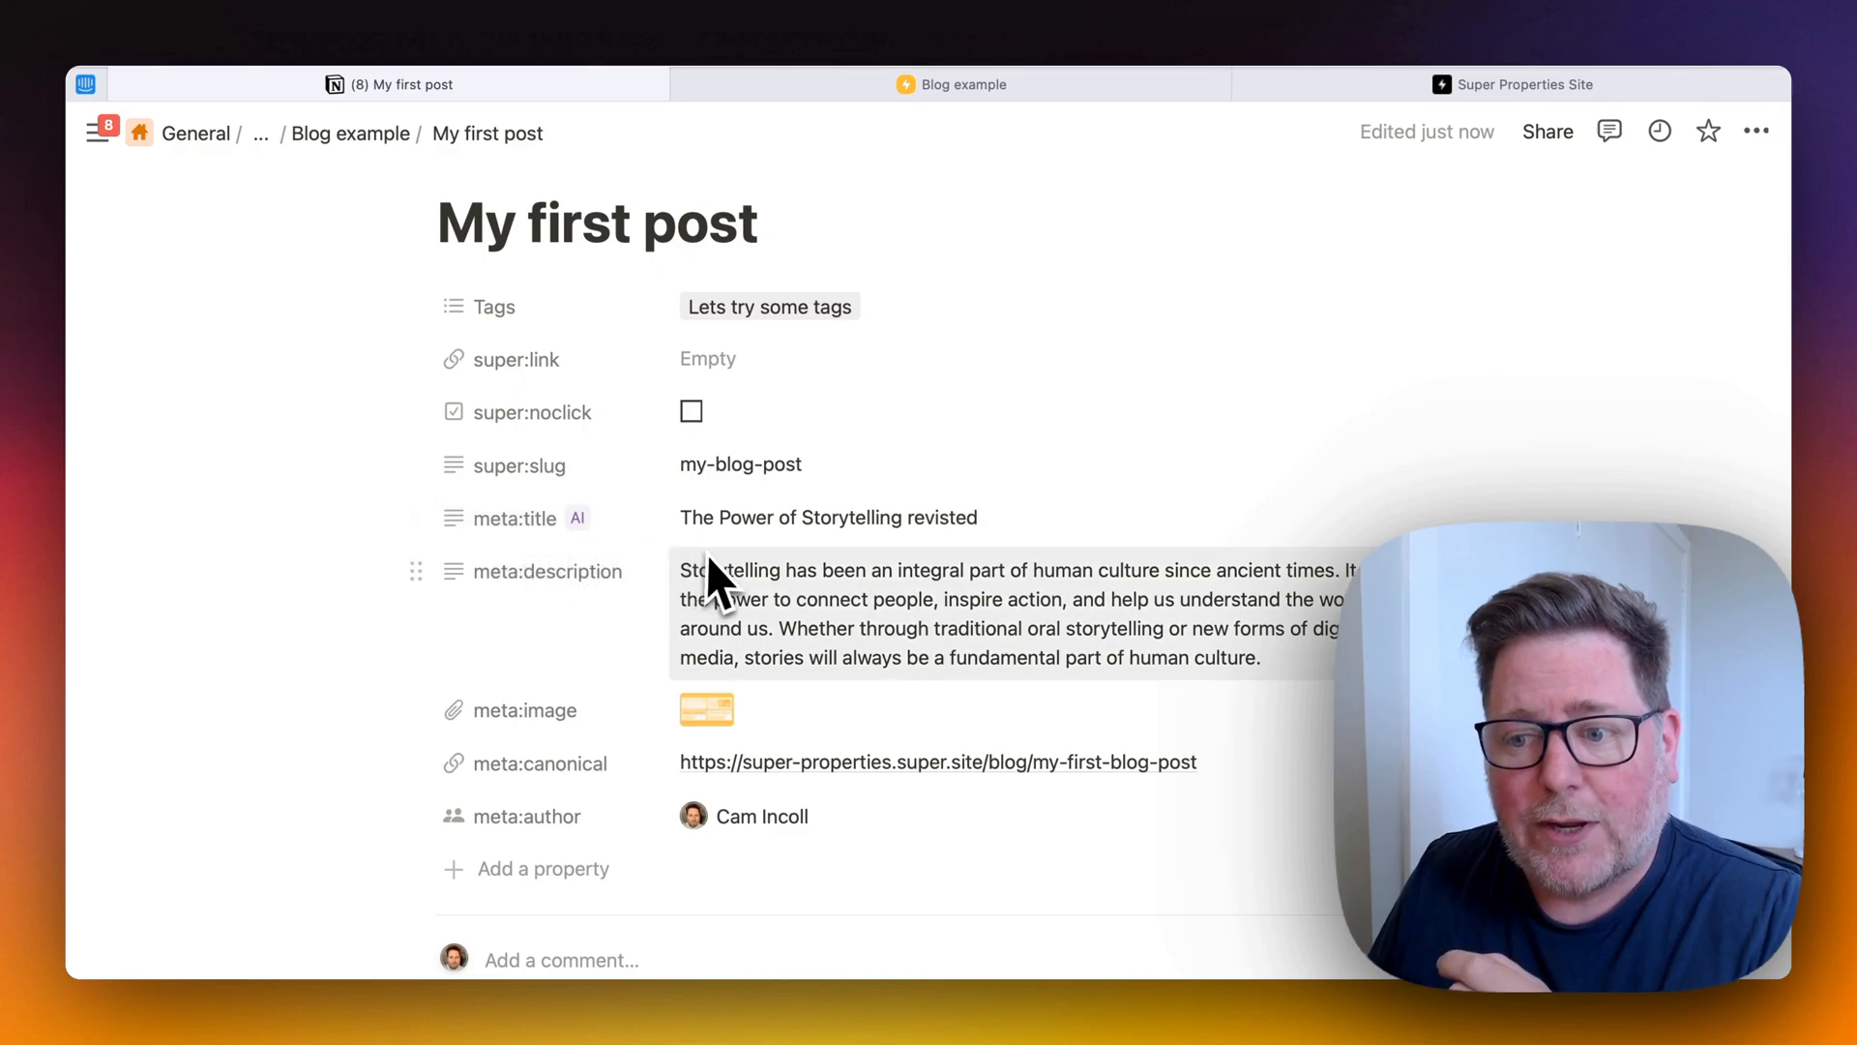
pyautogui.moveTo(520, 587)
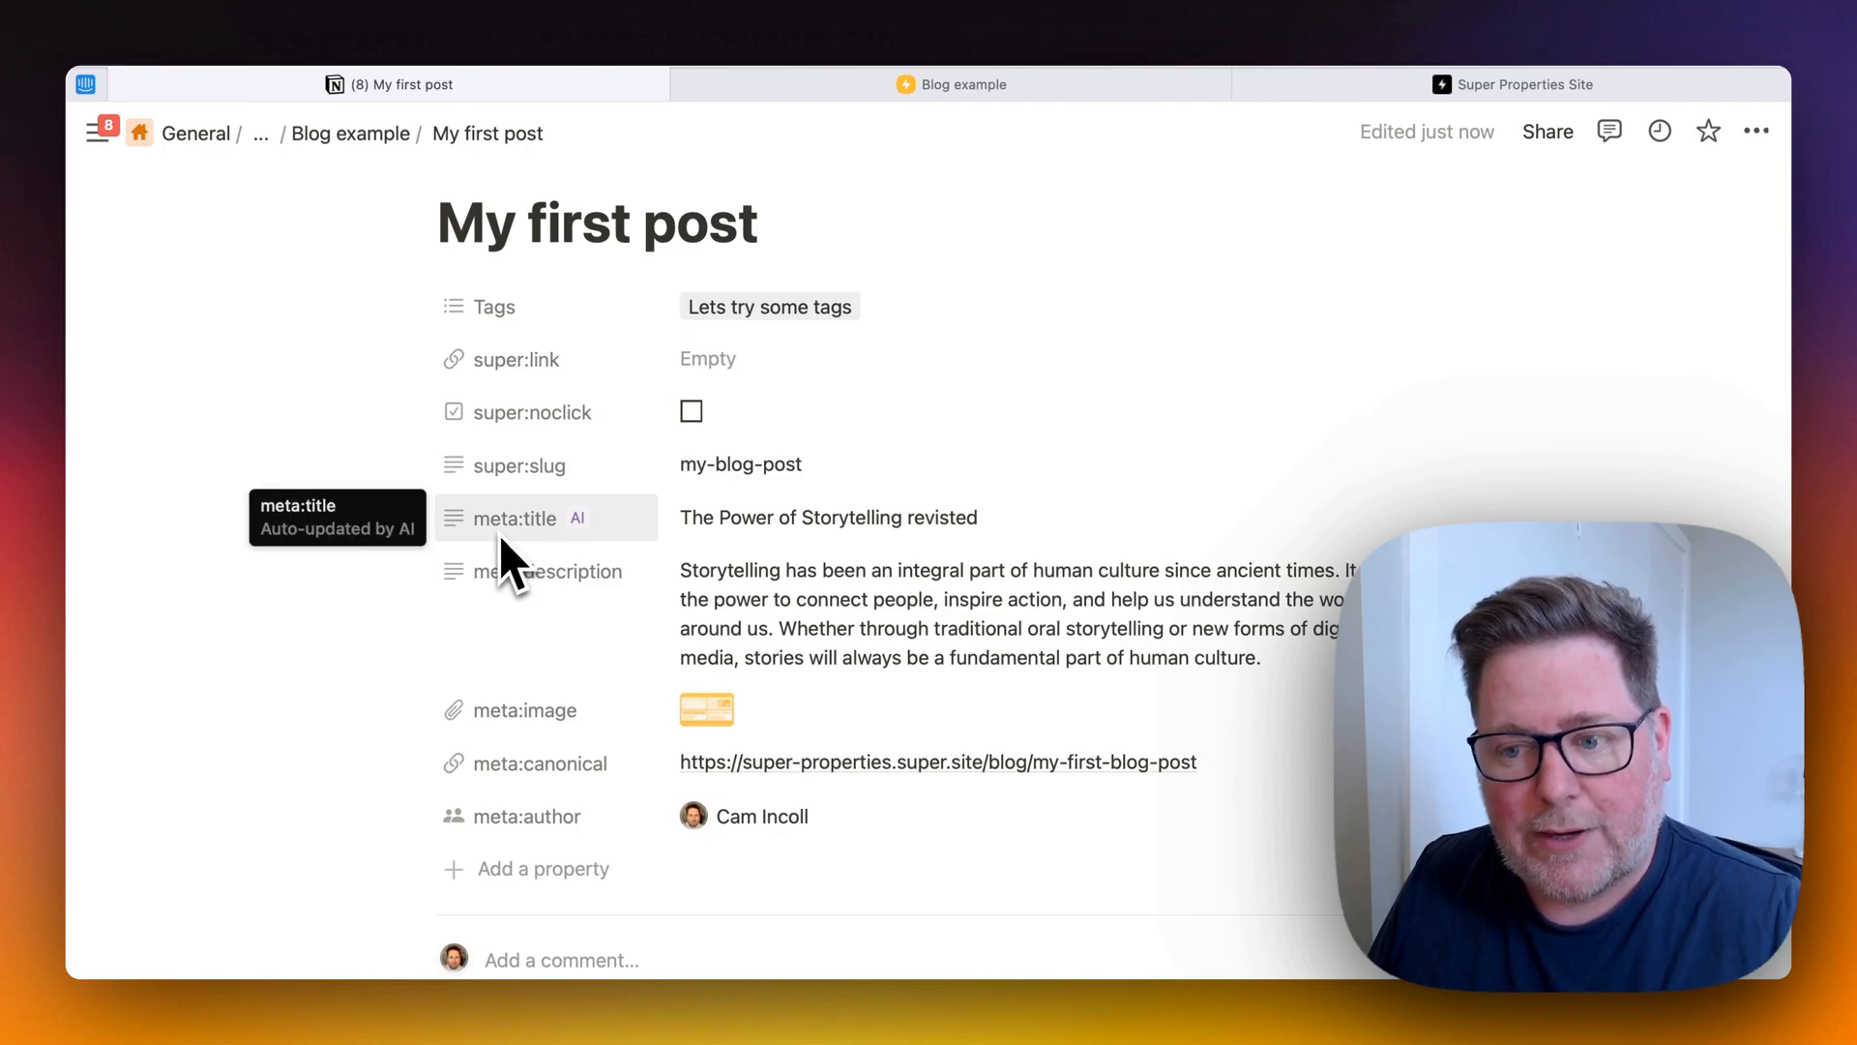
pyautogui.moveTo(521, 621)
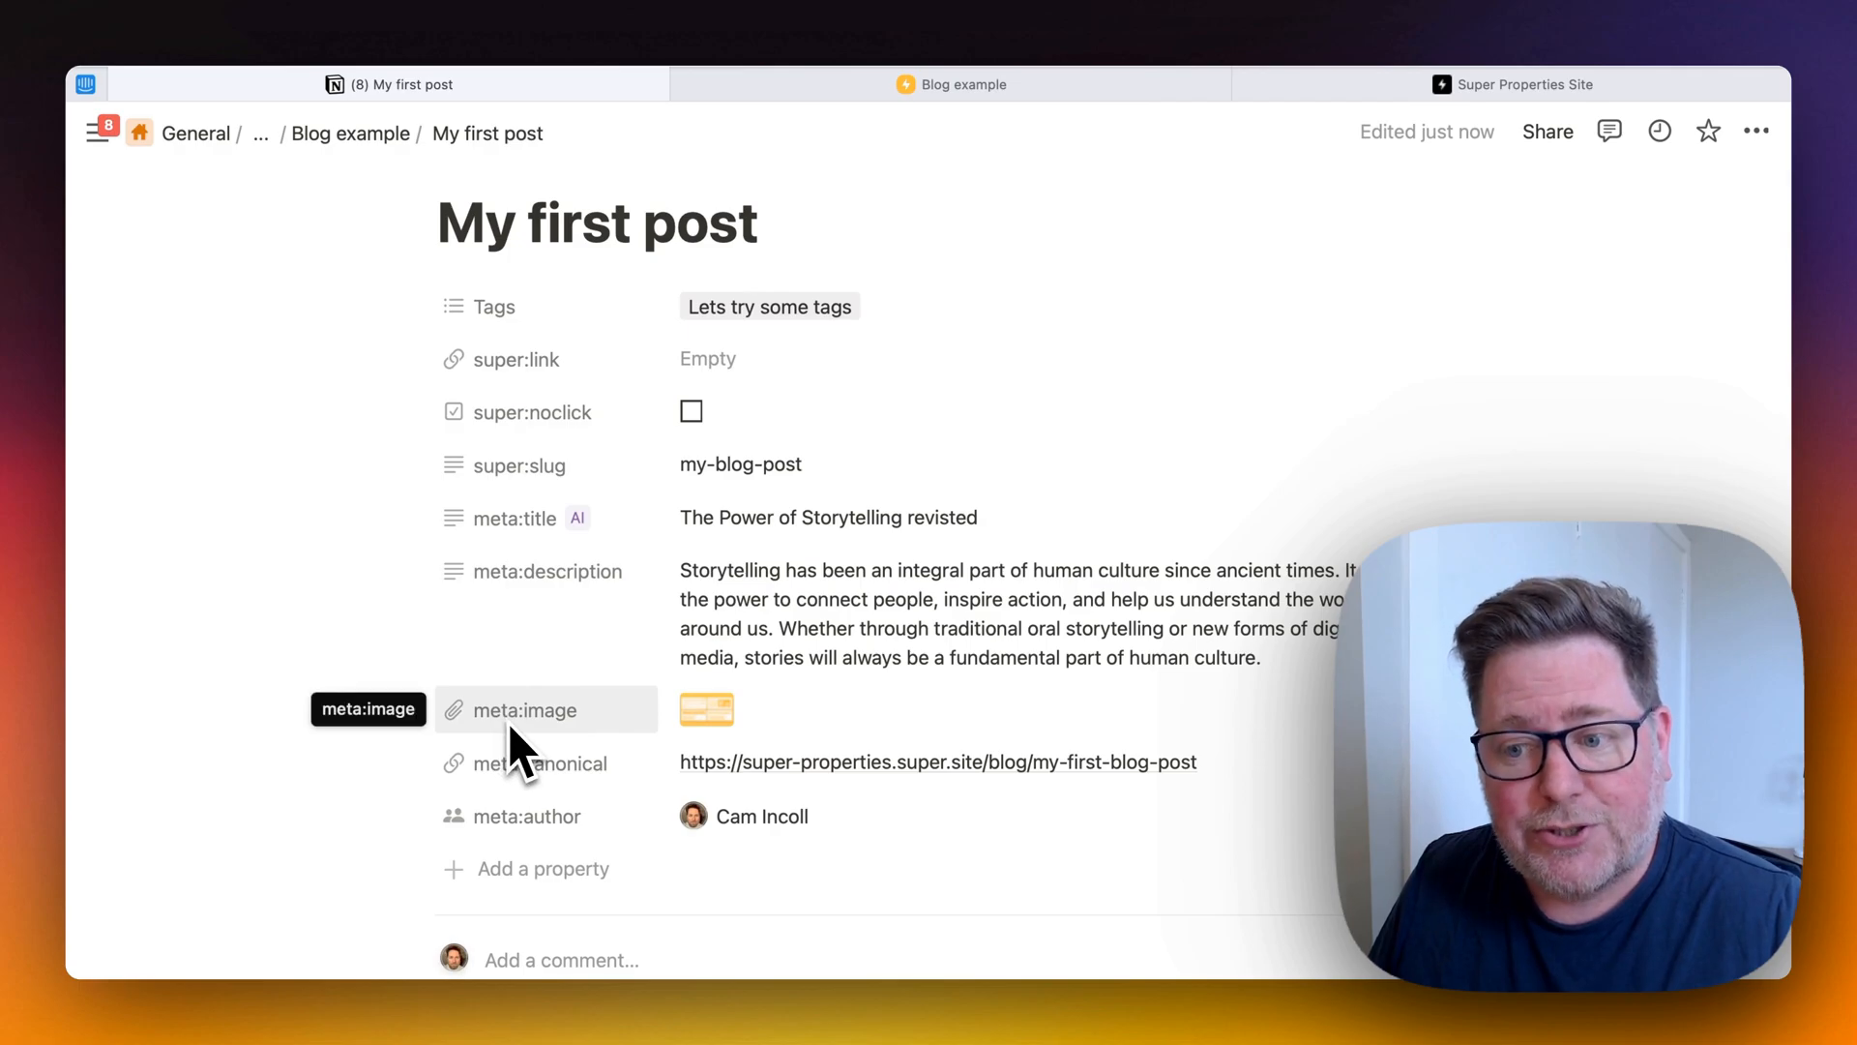
pyautogui.moveTo(578, 787)
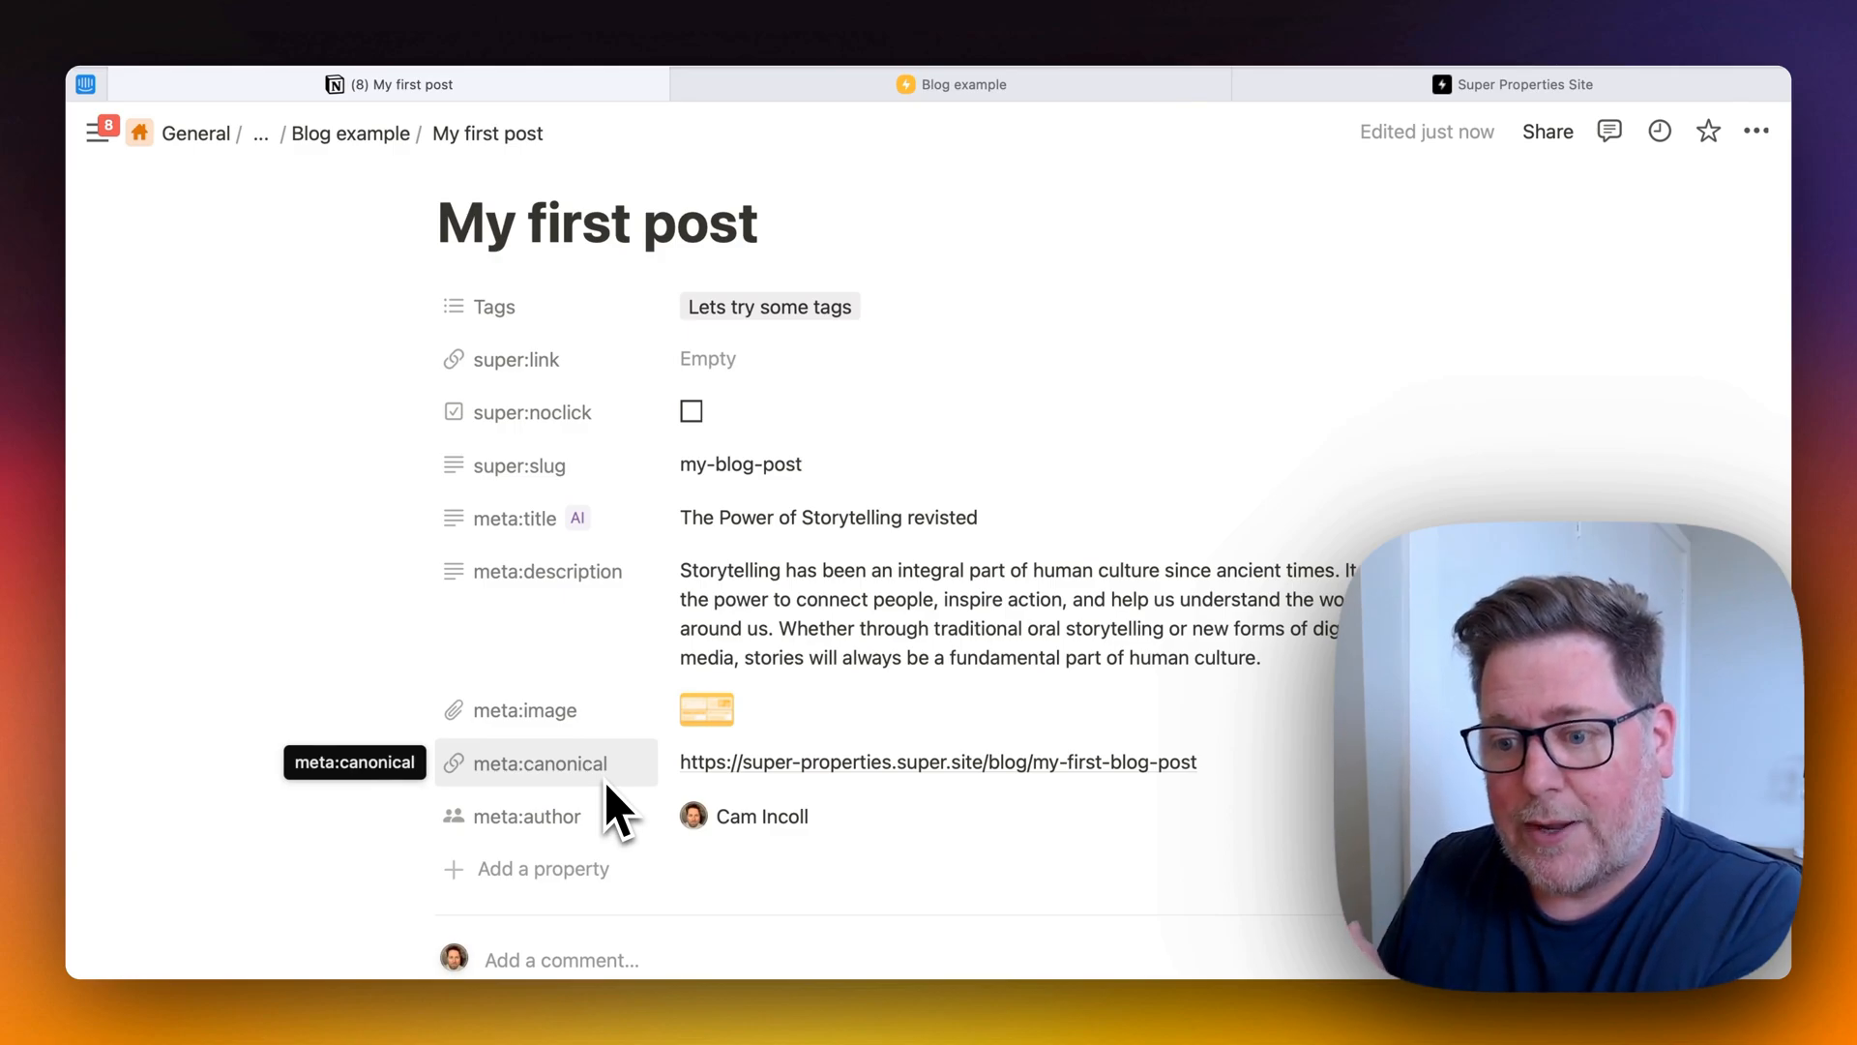
pyautogui.moveTo(581, 859)
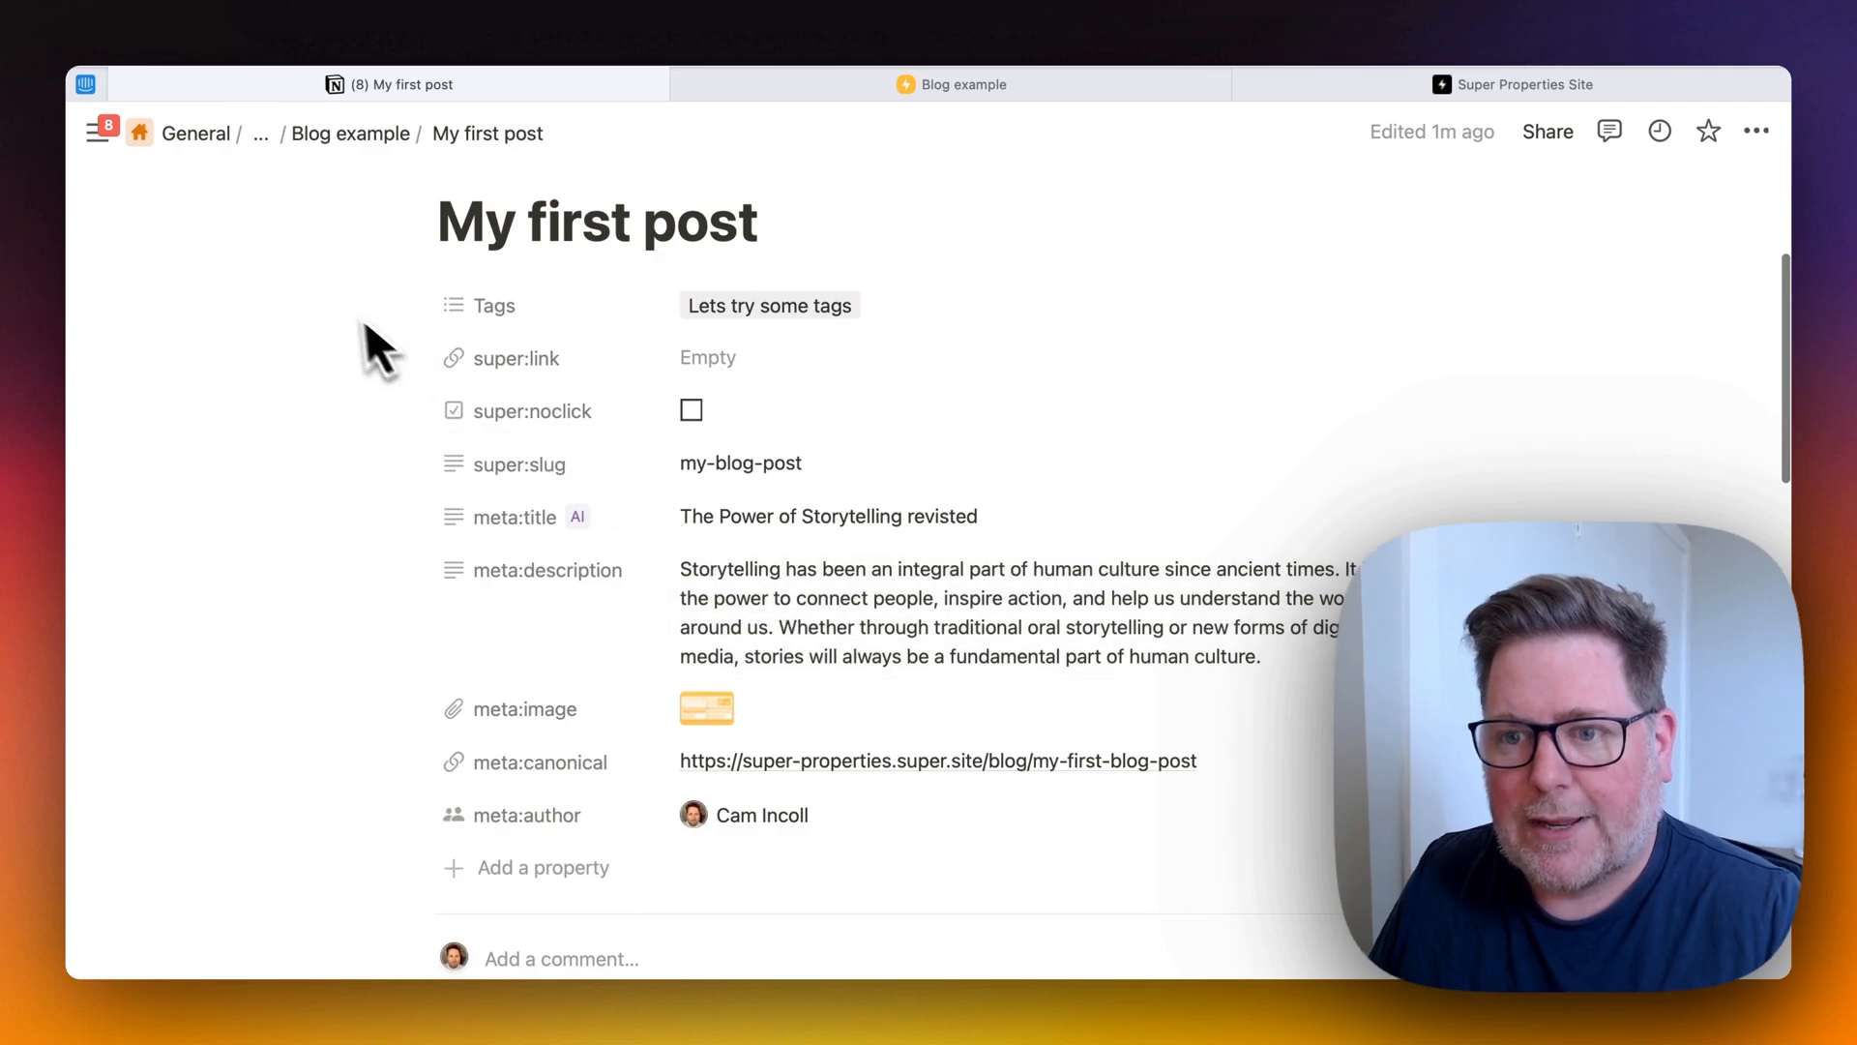
pyautogui.moveTo(351, 133)
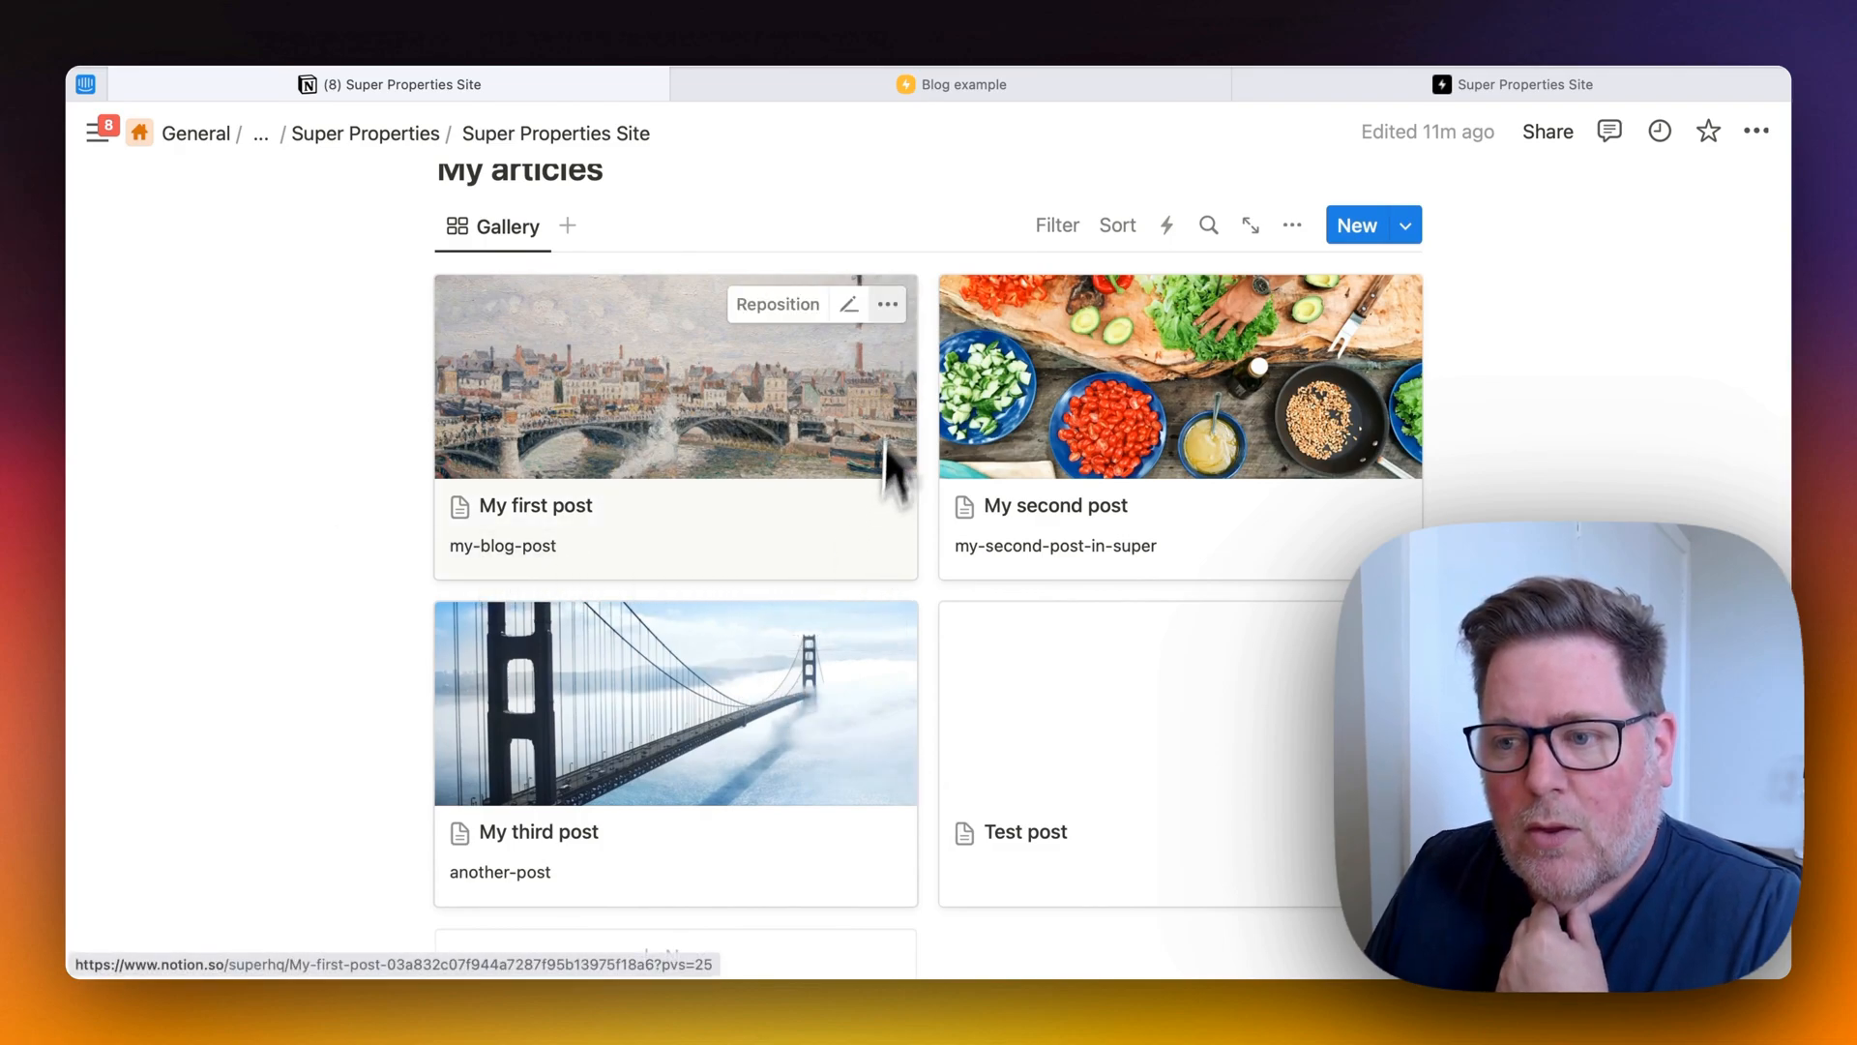
pyautogui.moveTo(640, 592)
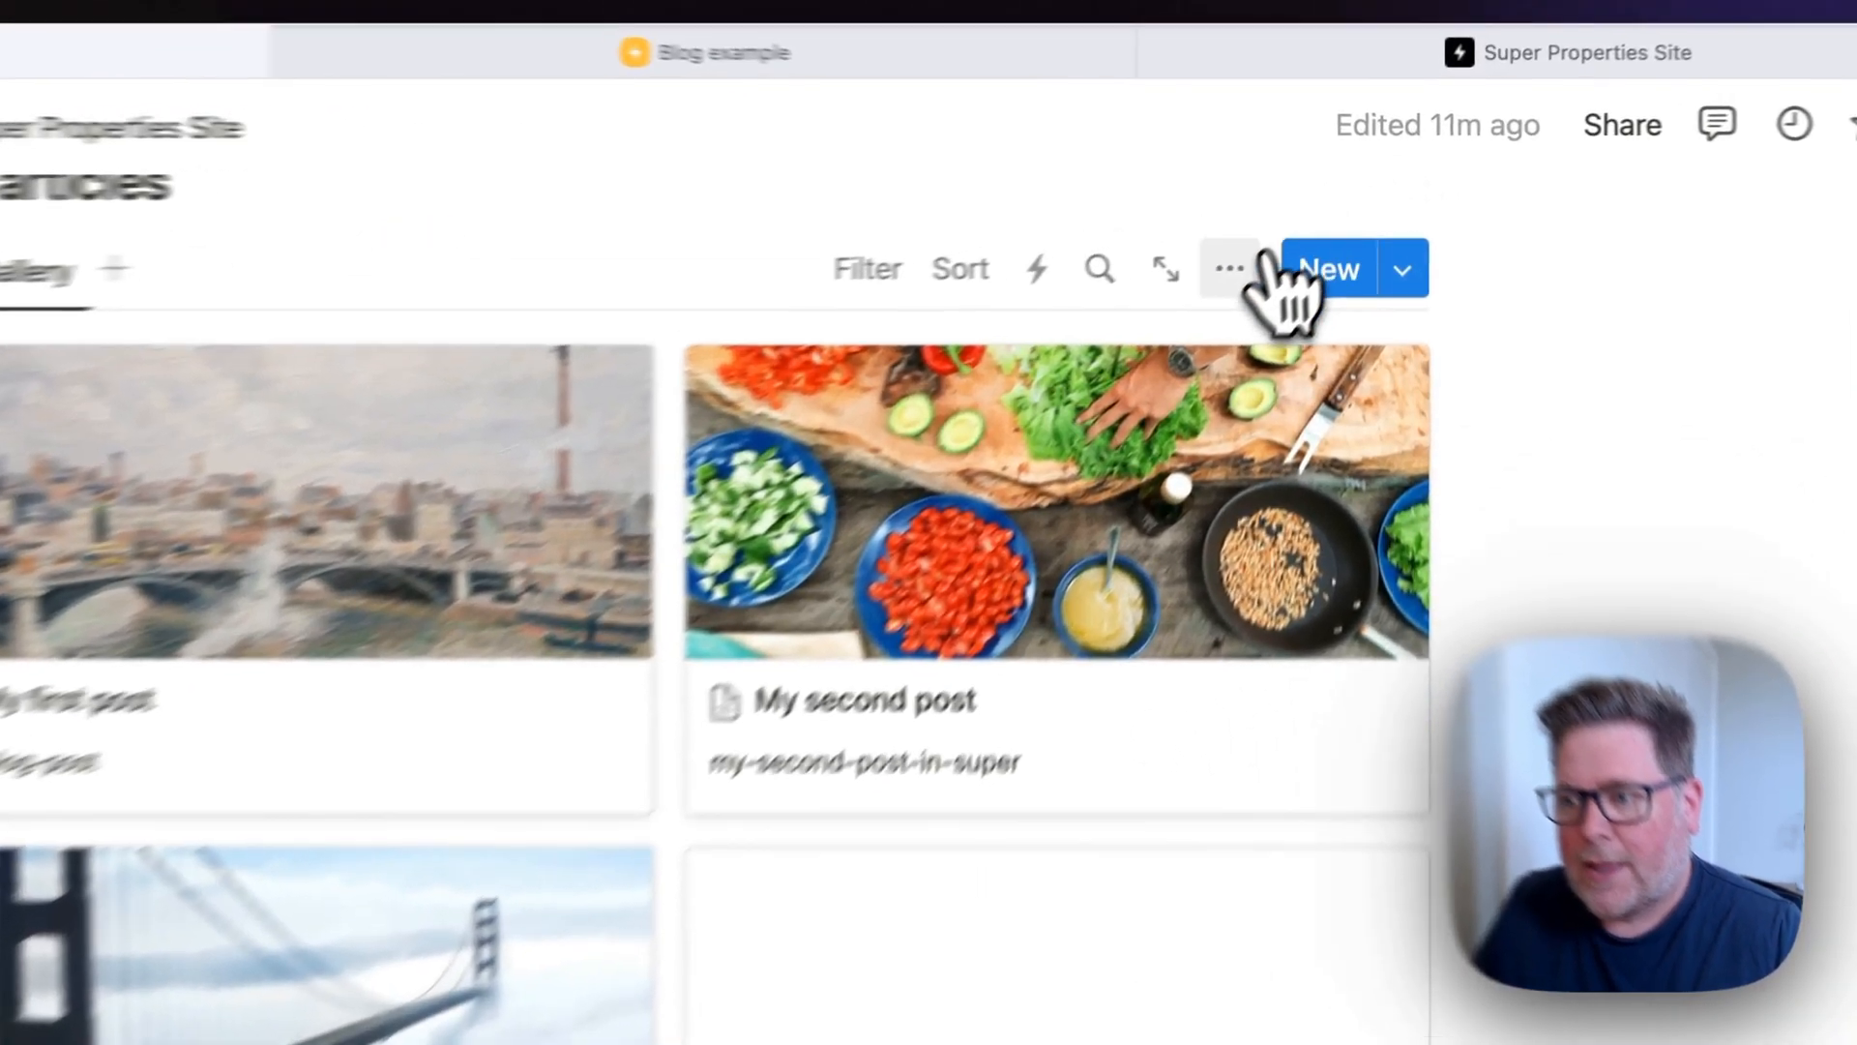
pyautogui.click(1229, 269)
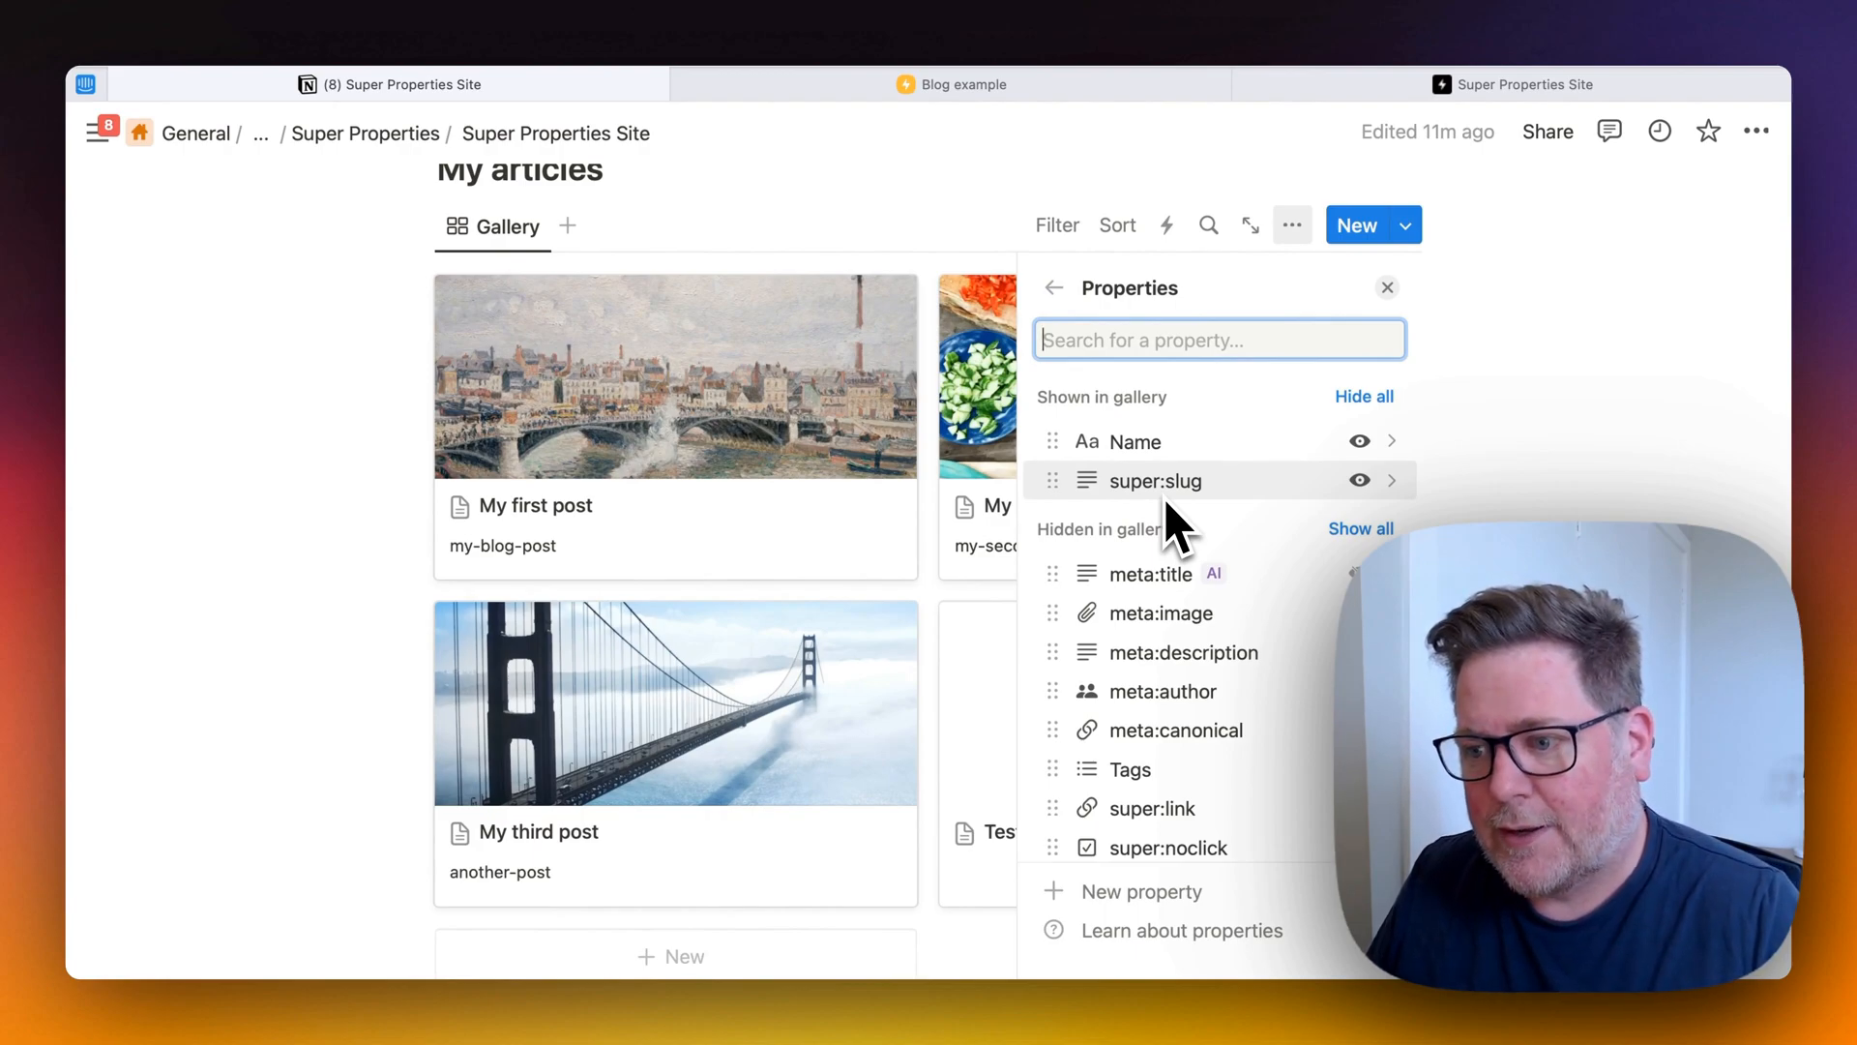
pyautogui.moveTo(1184, 770)
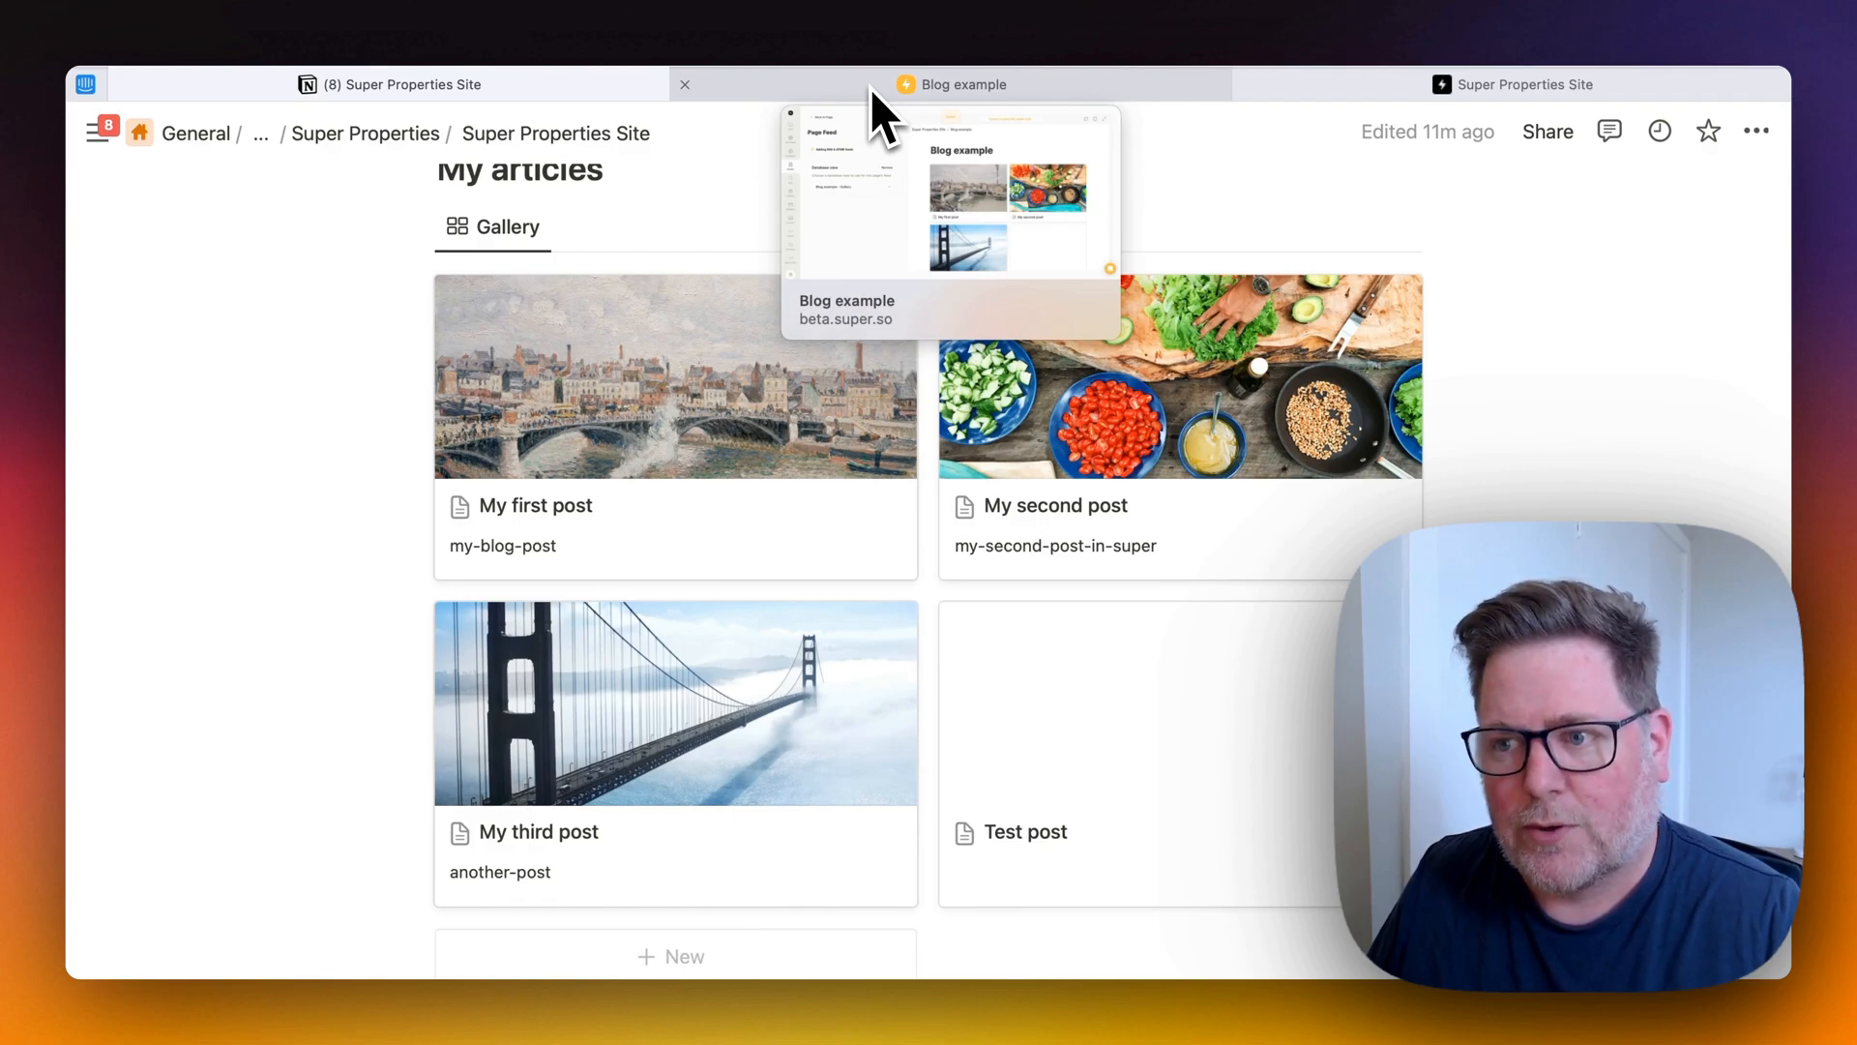
# Switch to the Super dashboard and look over the live preview's My articles cards.
pyautogui.click(954, 83)
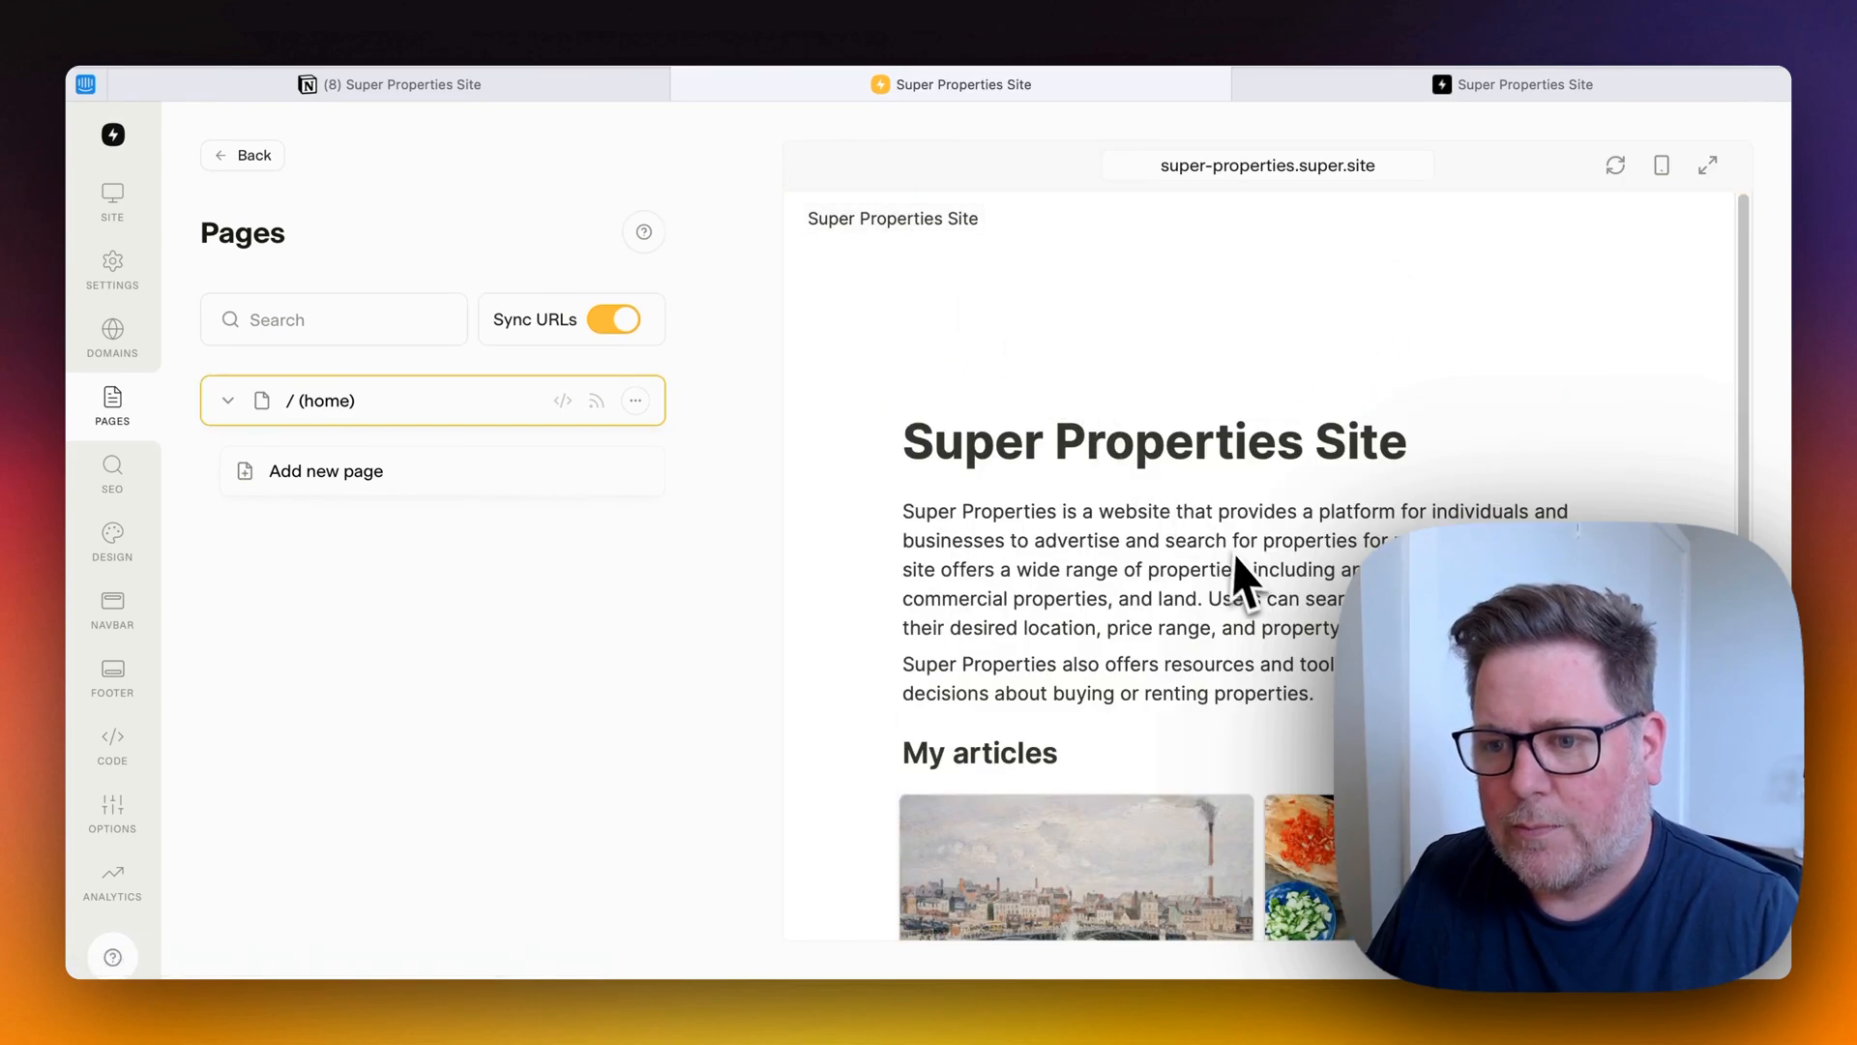
pyautogui.scroll(-3)
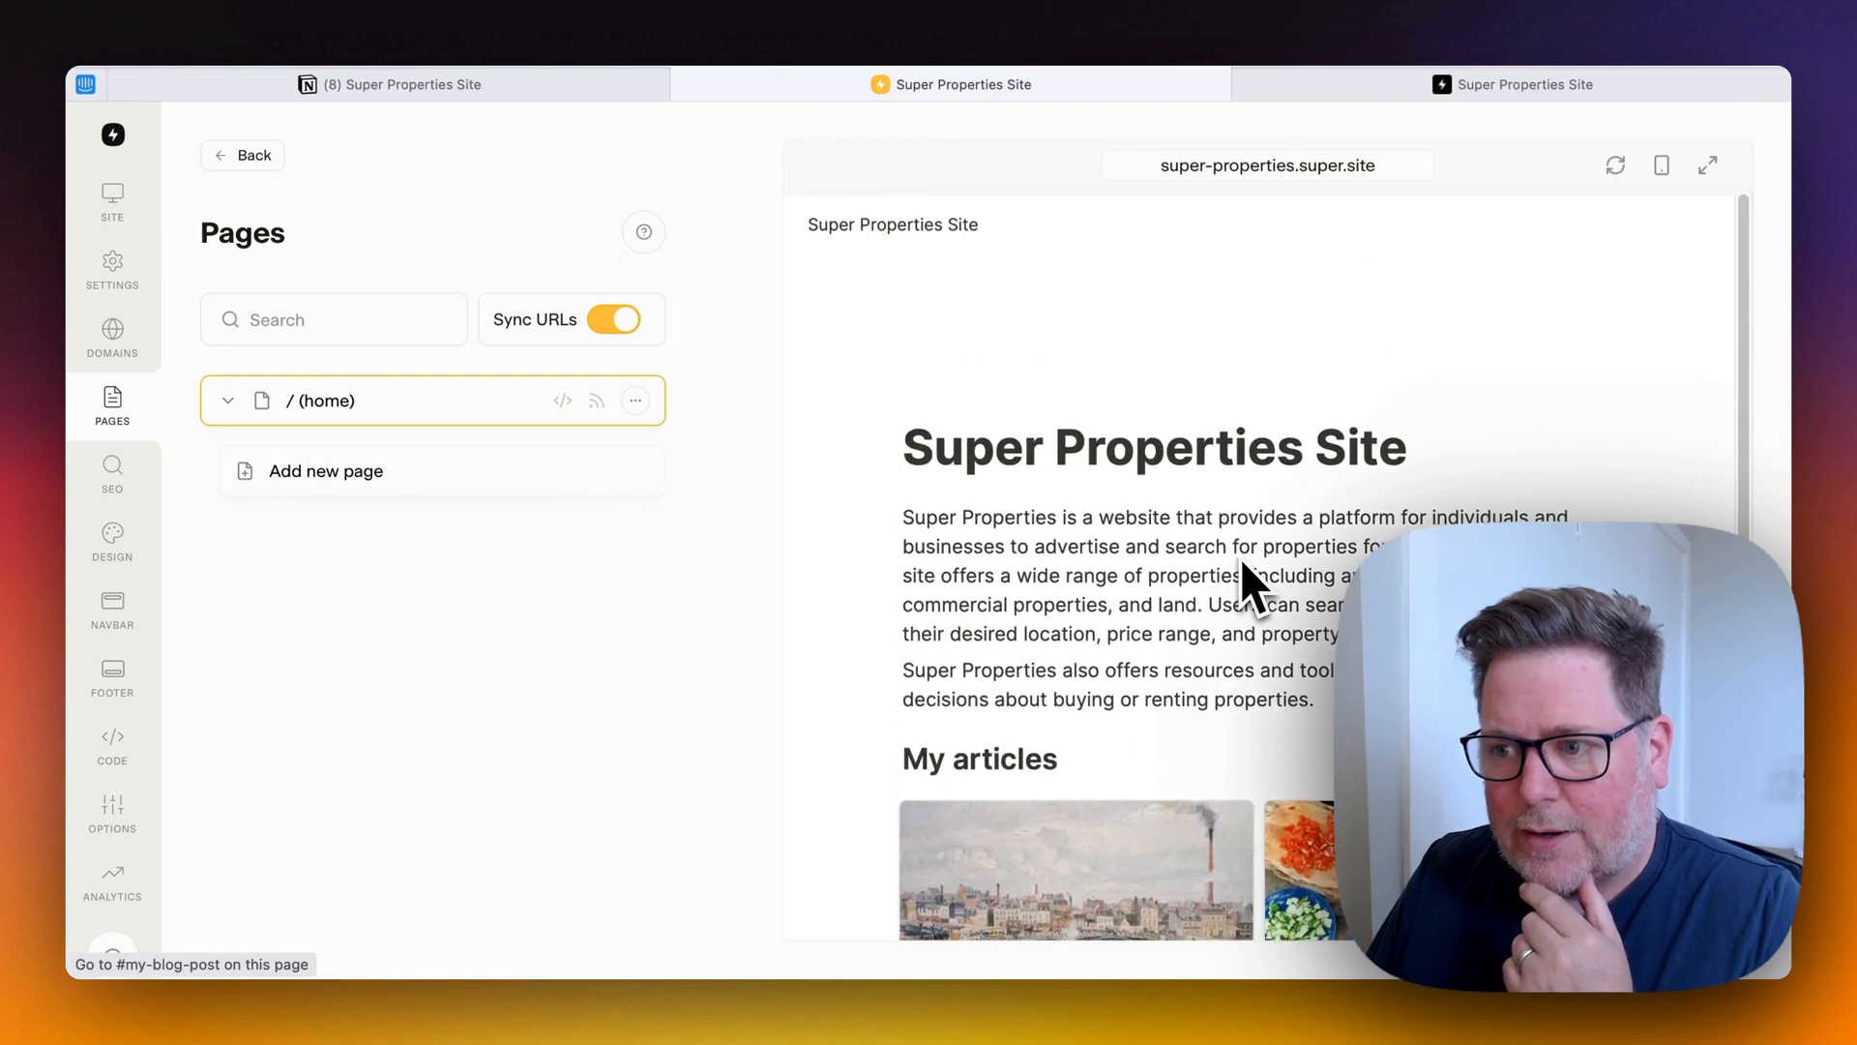
pyautogui.scroll(-3)
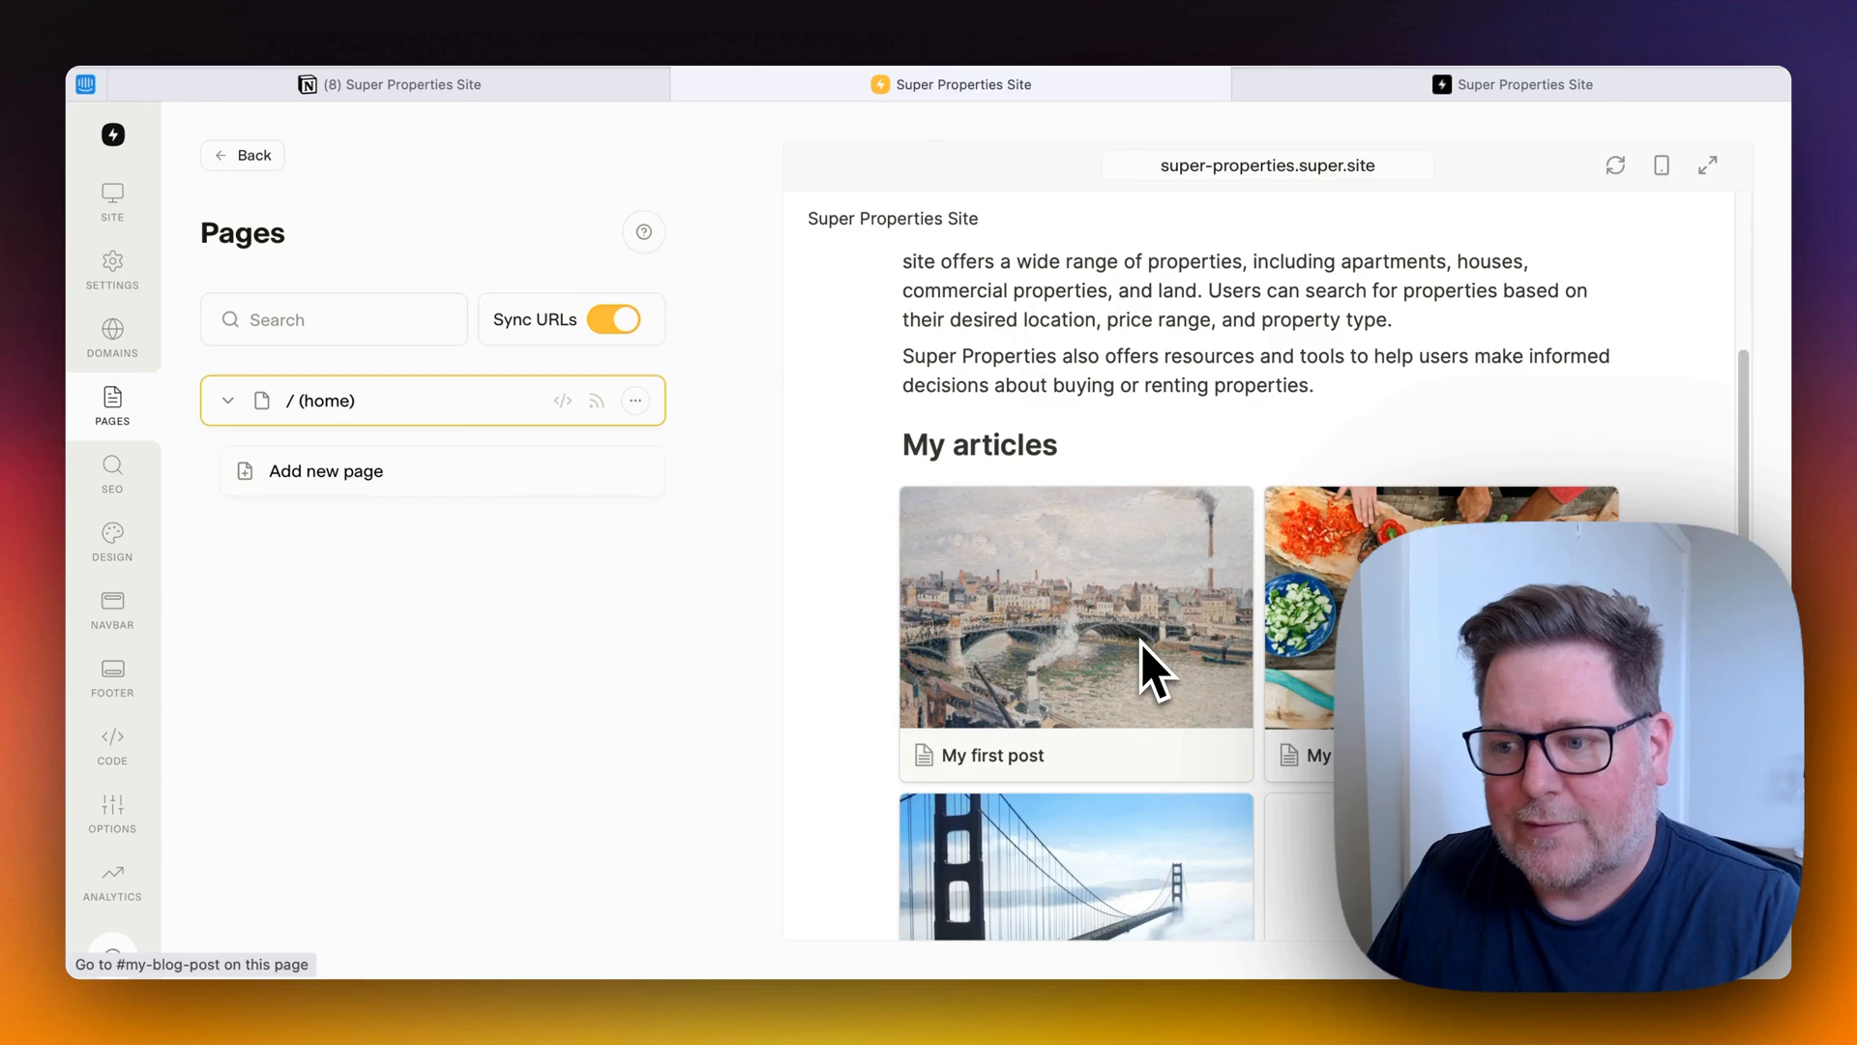
pyautogui.scroll(3)
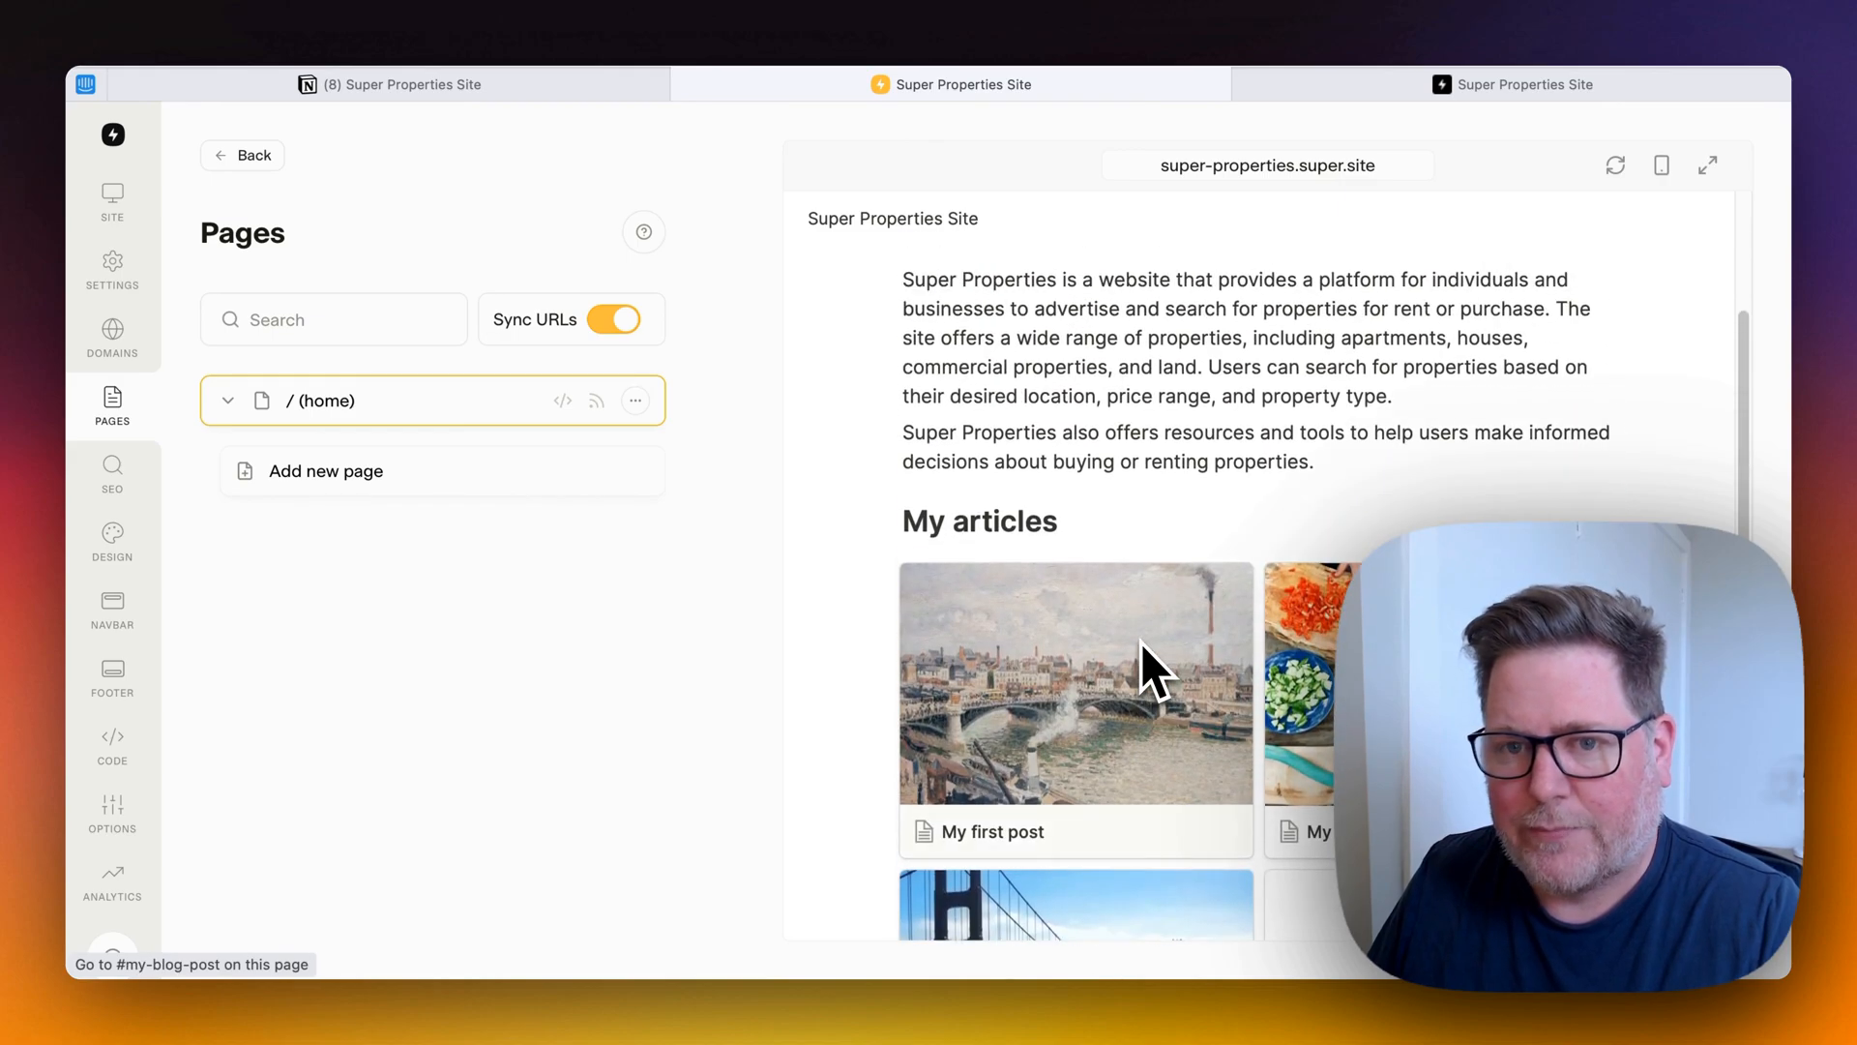
pyautogui.moveTo(1475, 290)
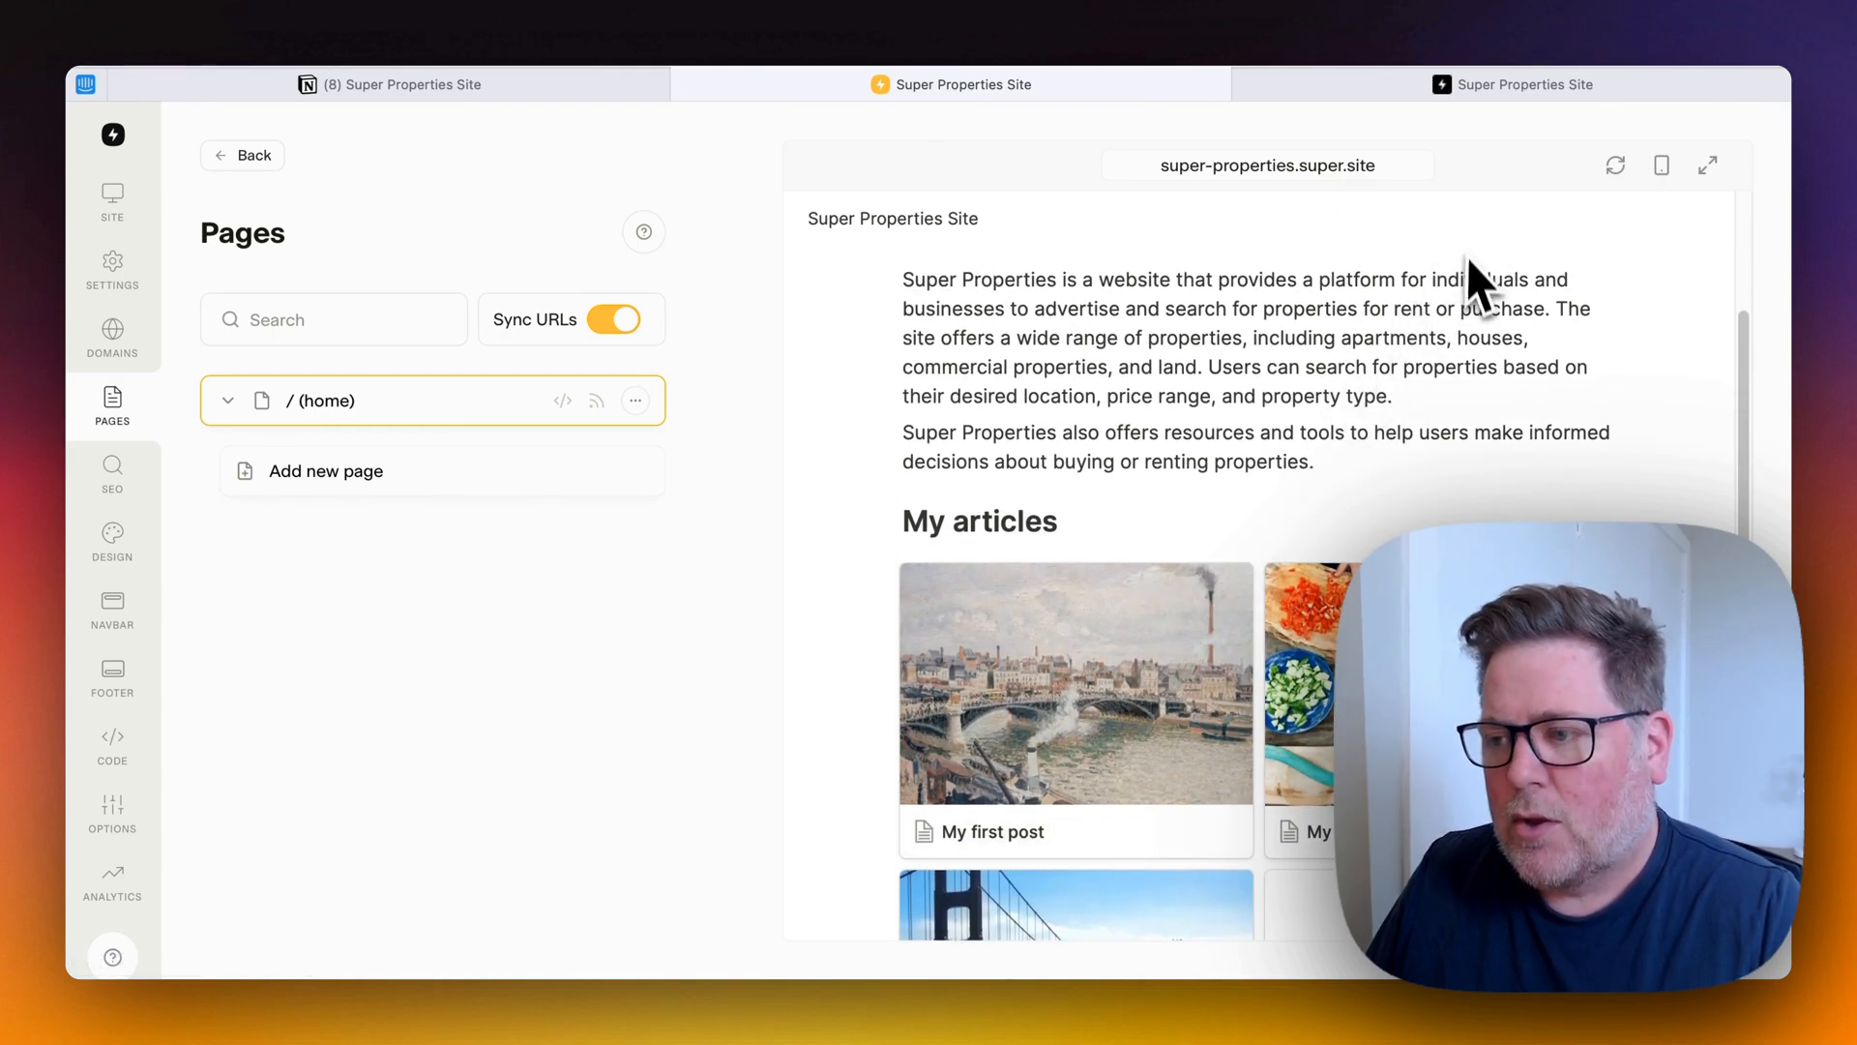
pyautogui.scroll(-3)
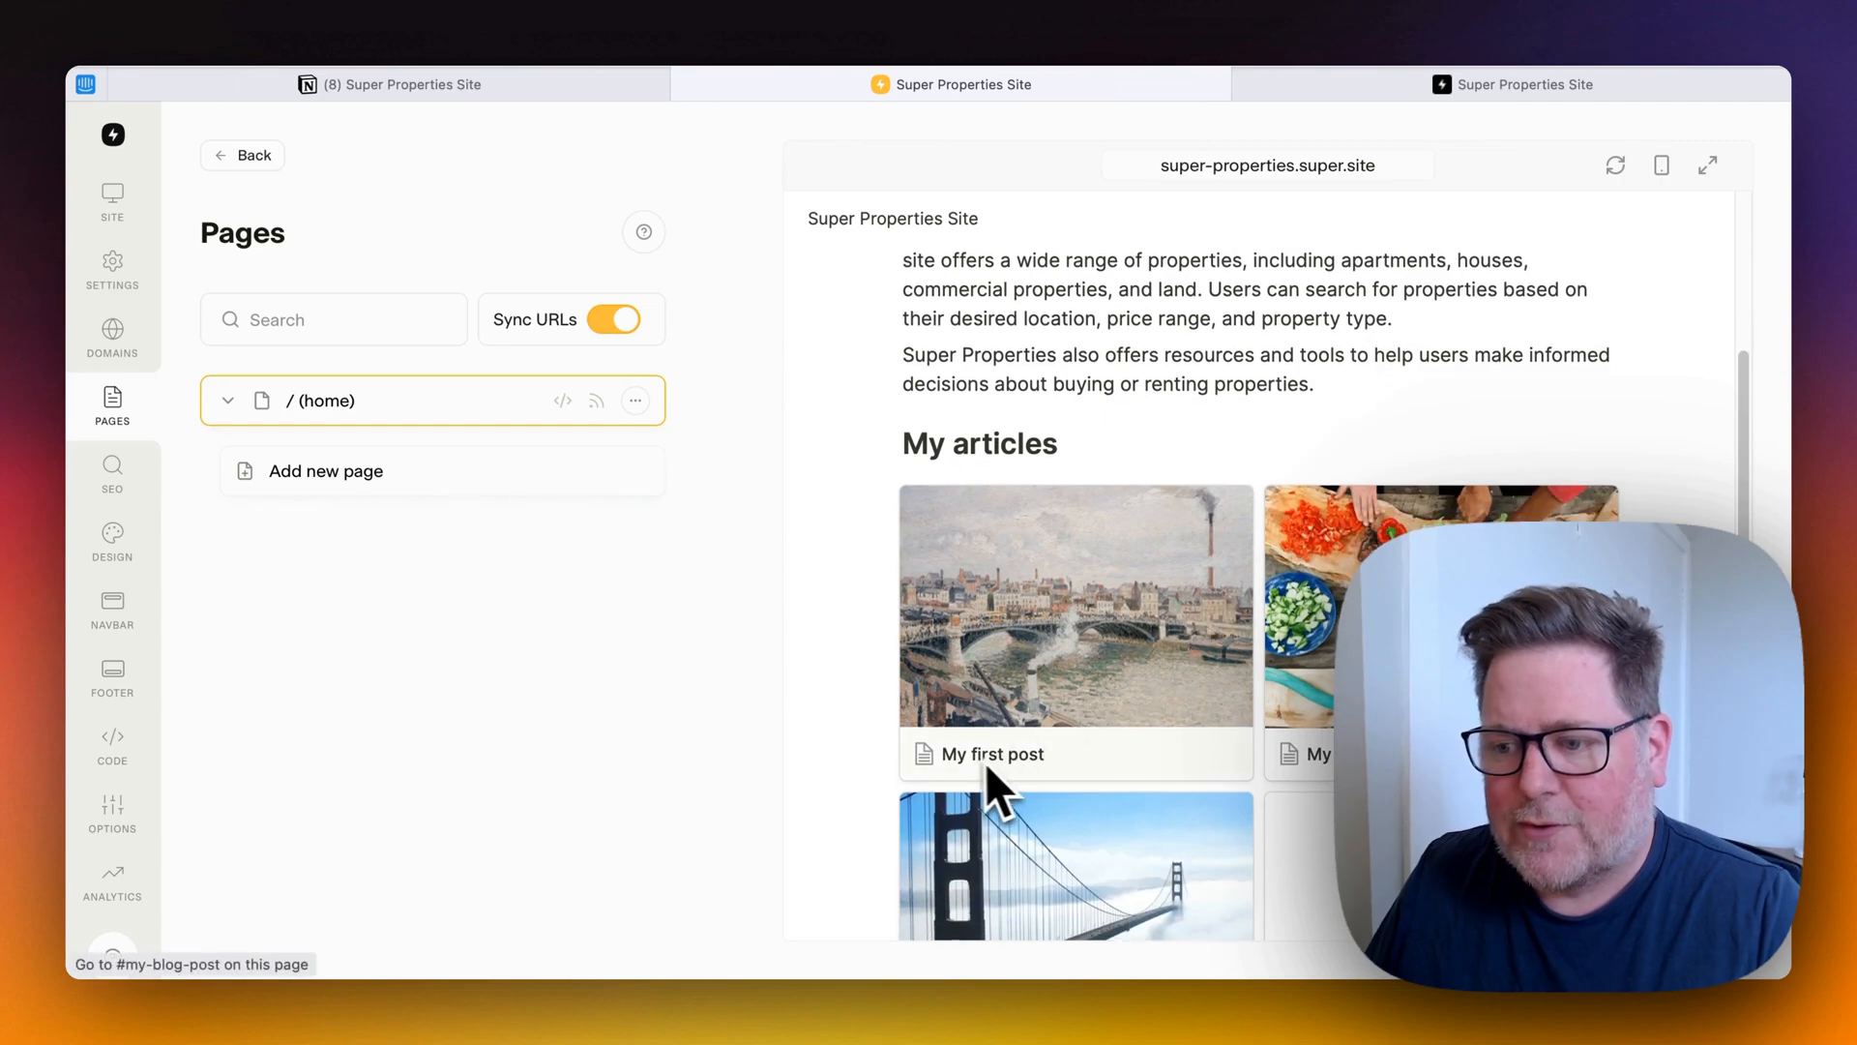
pyautogui.moveTo(1052, 793)
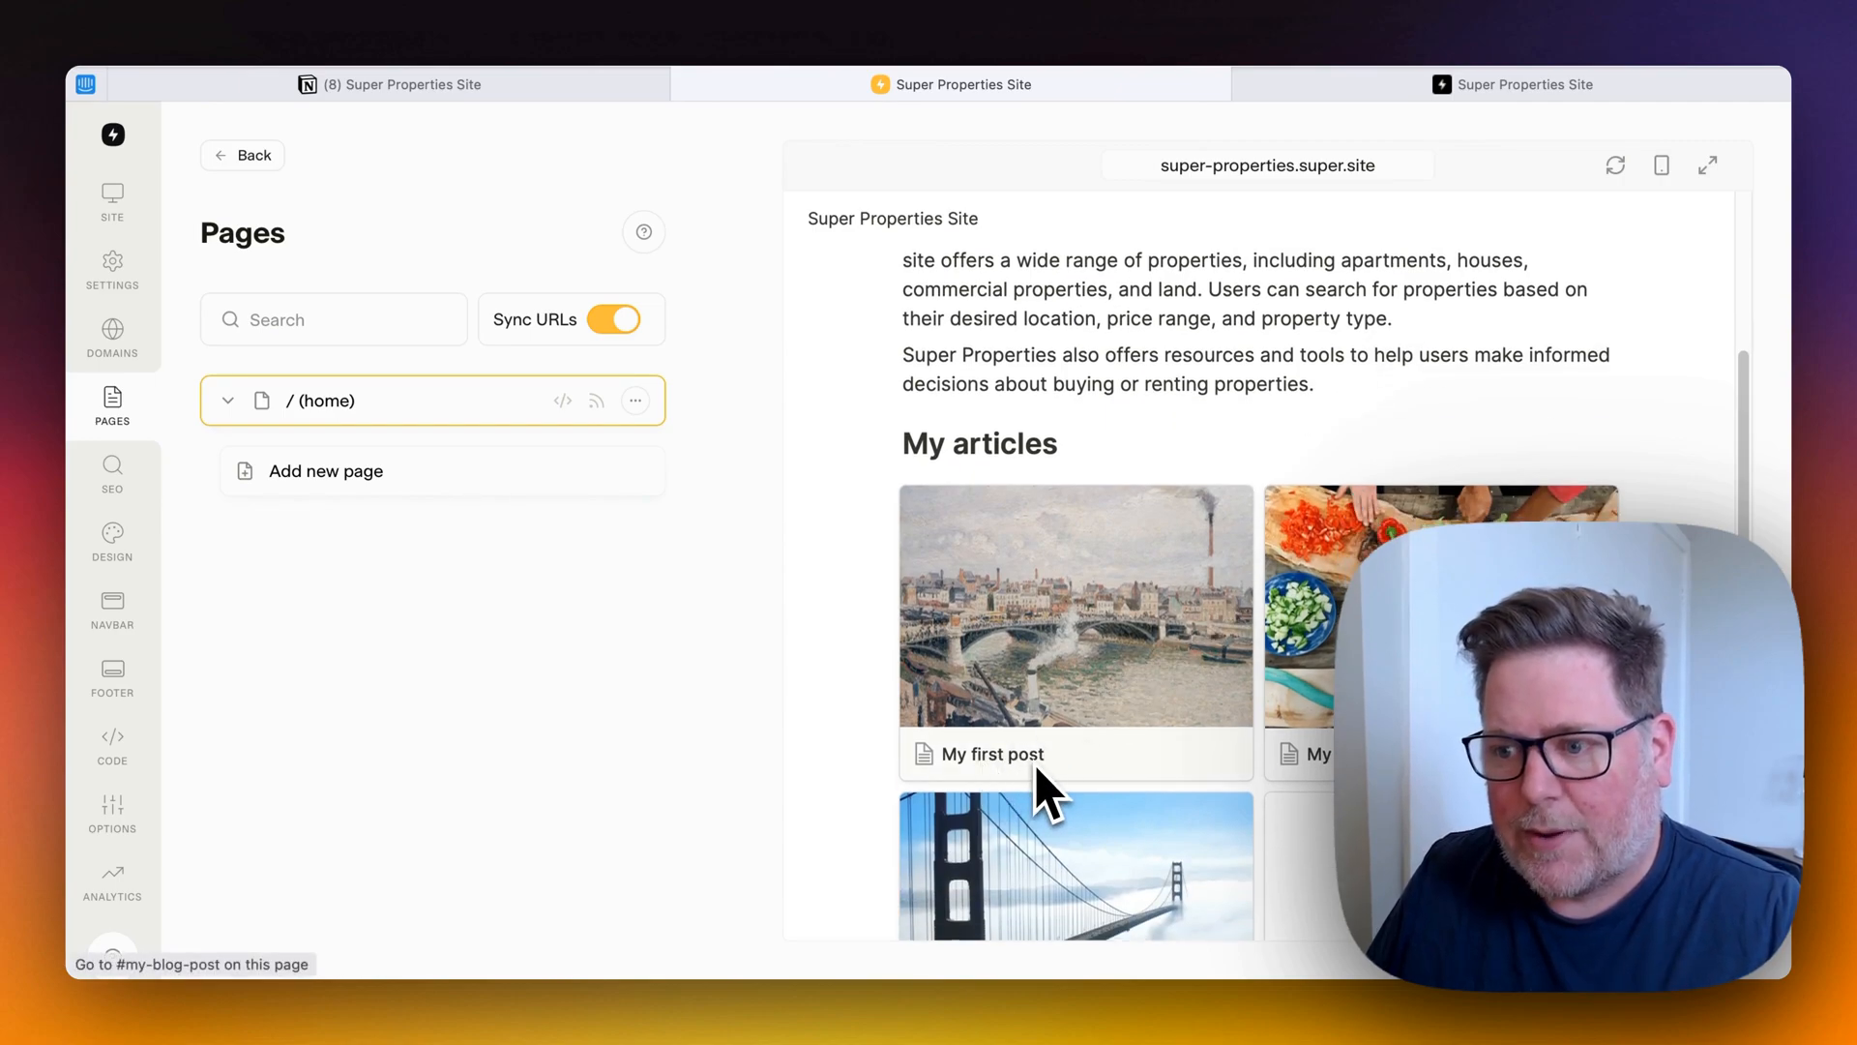
pyautogui.moveTo(1083, 800)
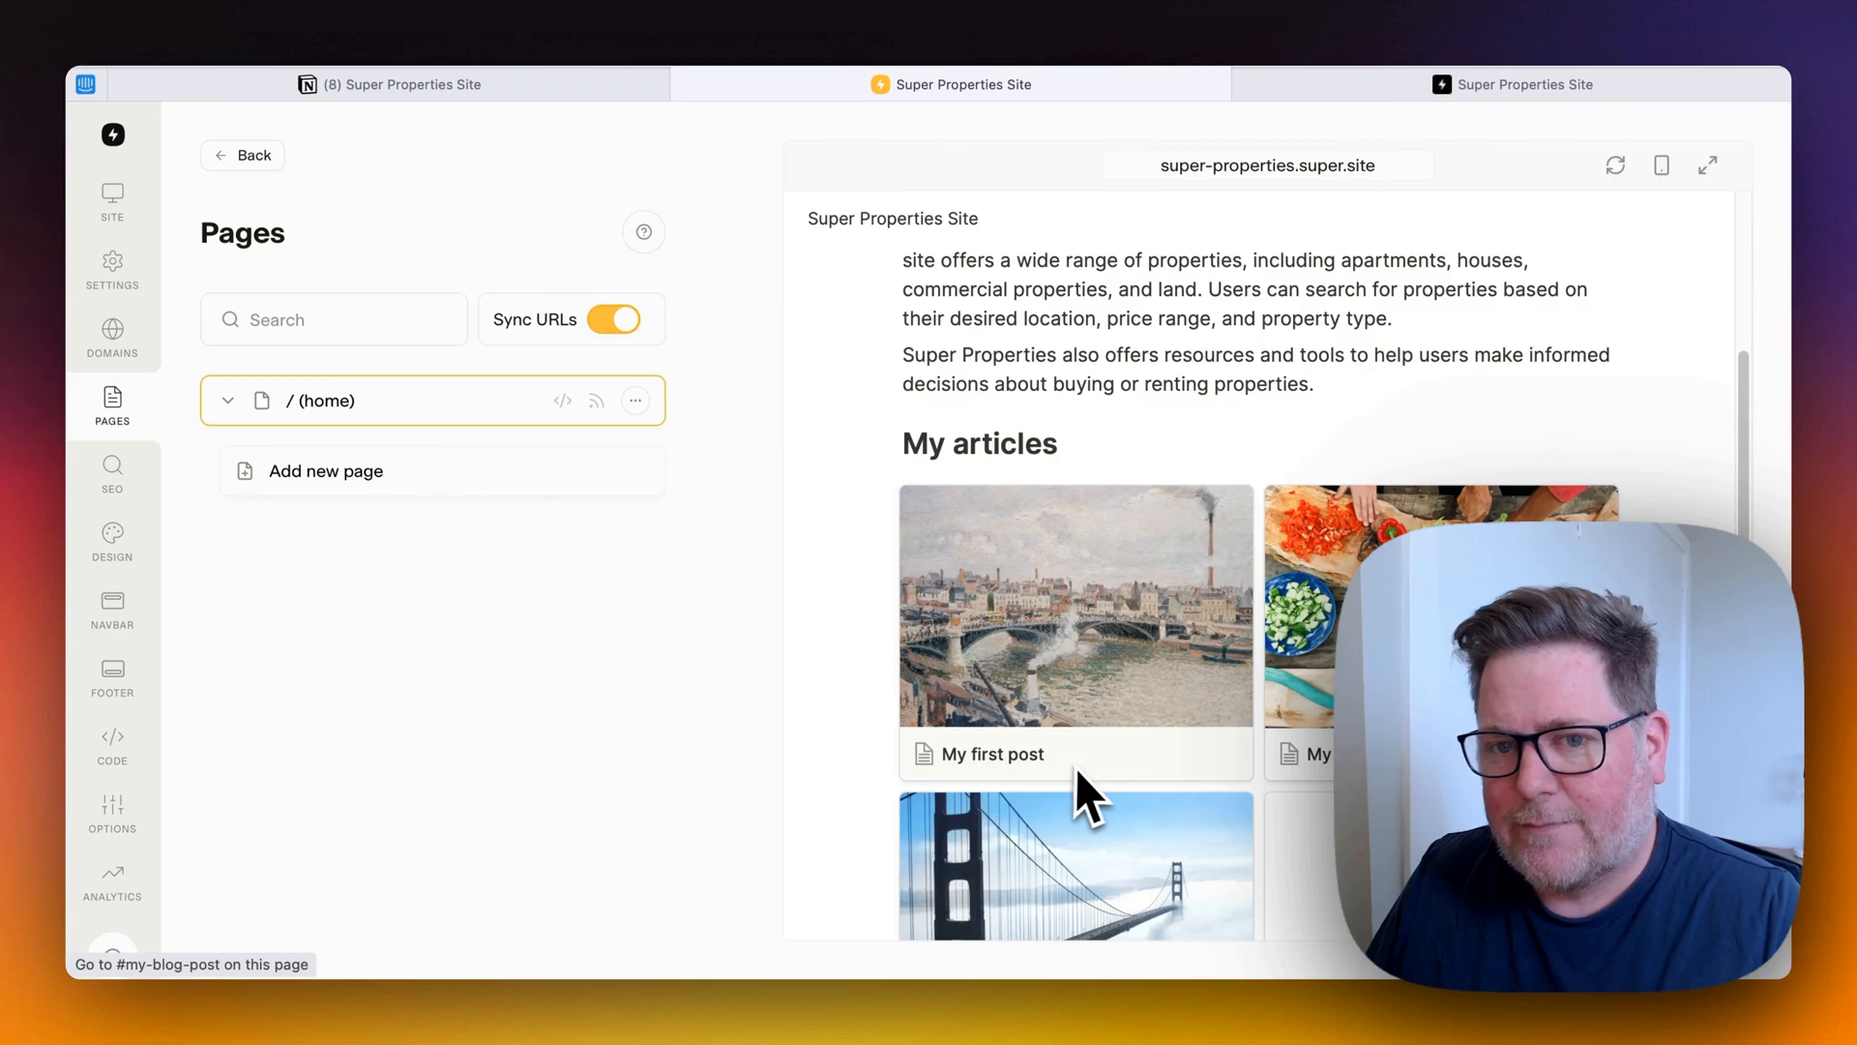
pyautogui.moveTo(1025, 811)
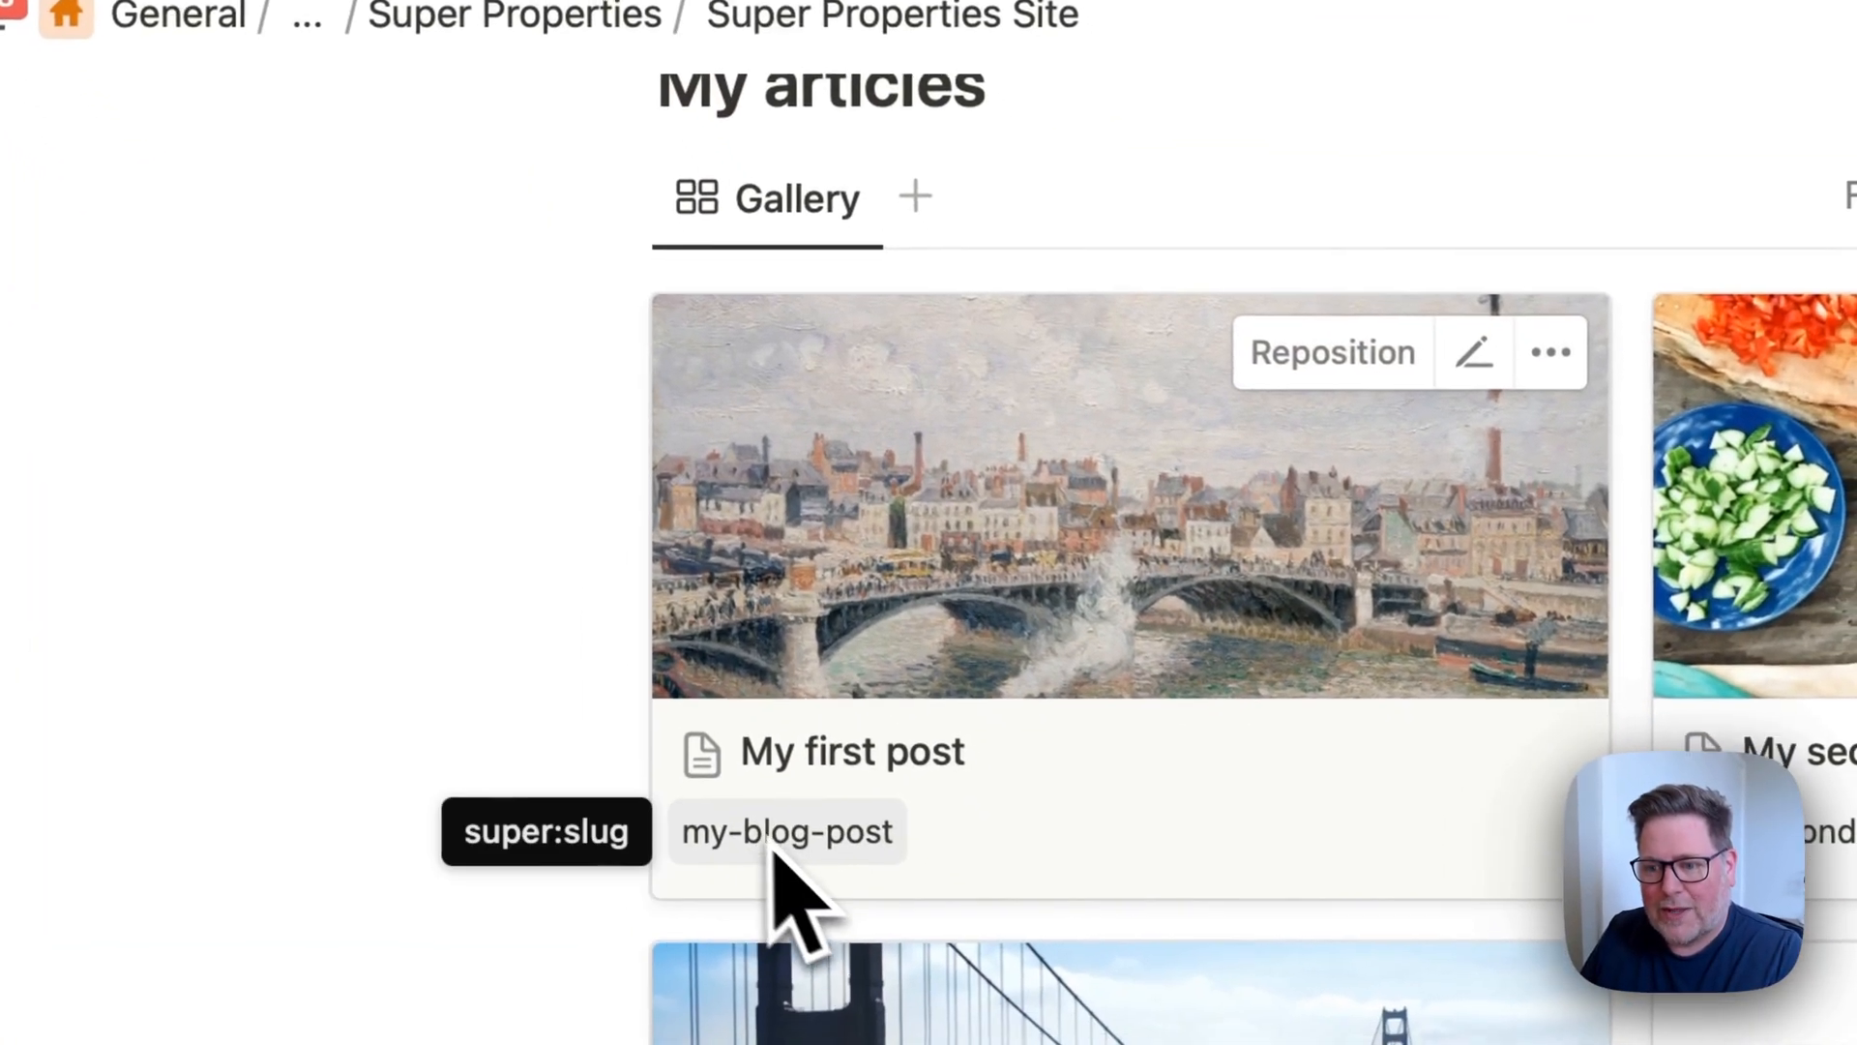
# Switch to the Super site editor for the Super Properties Site.
pyautogui.scroll(3)
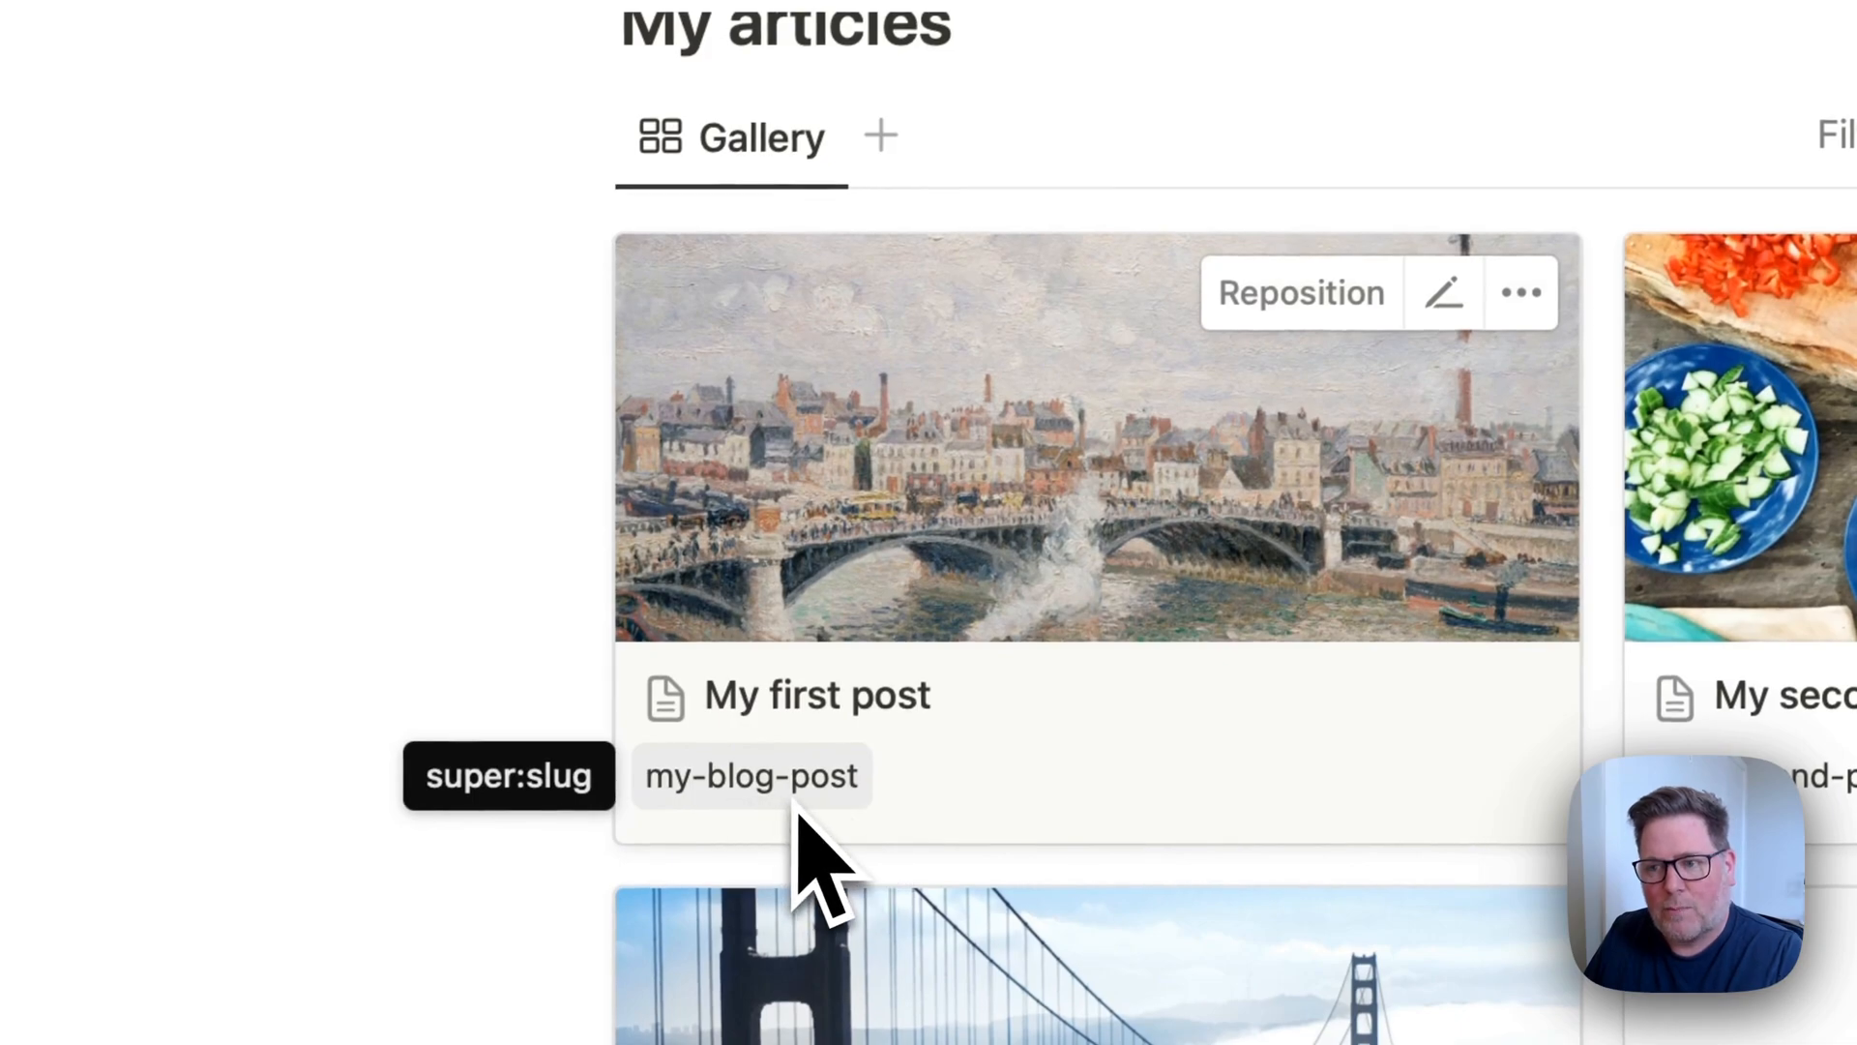
pyautogui.click(994, 87)
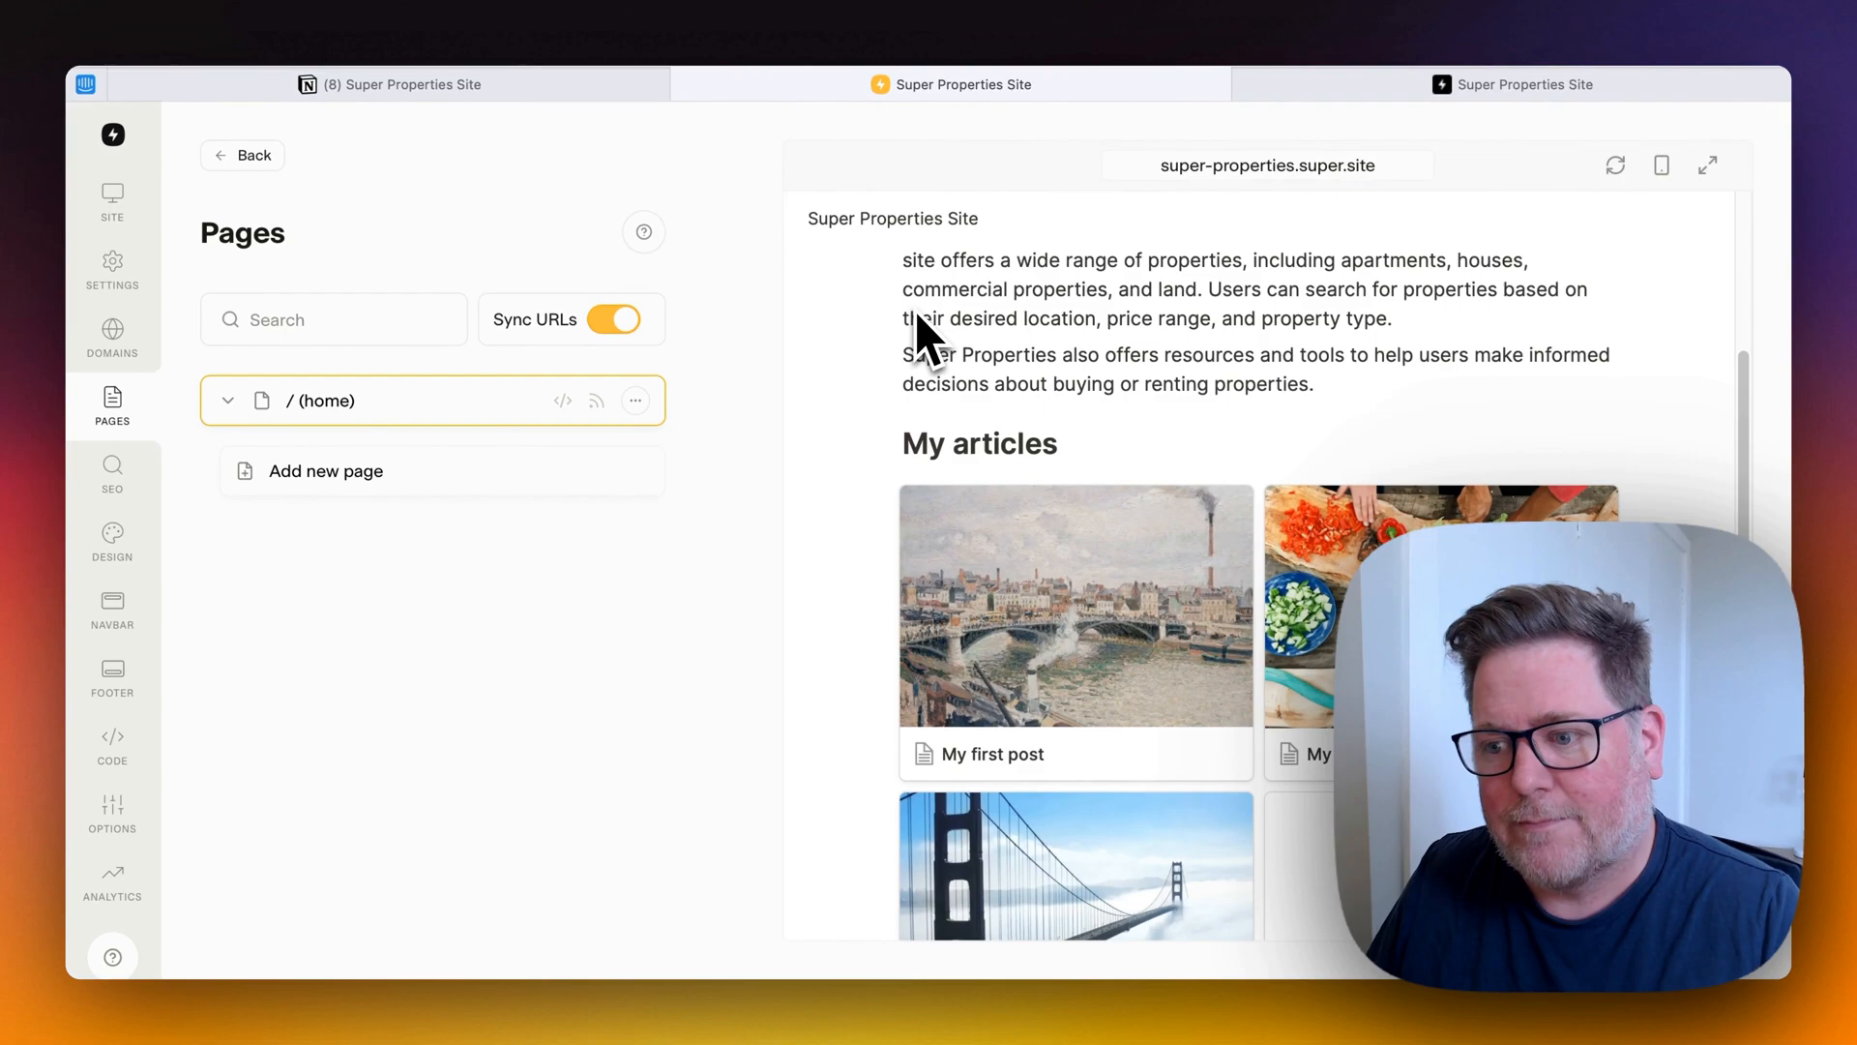
pyautogui.moveTo(1474, 231)
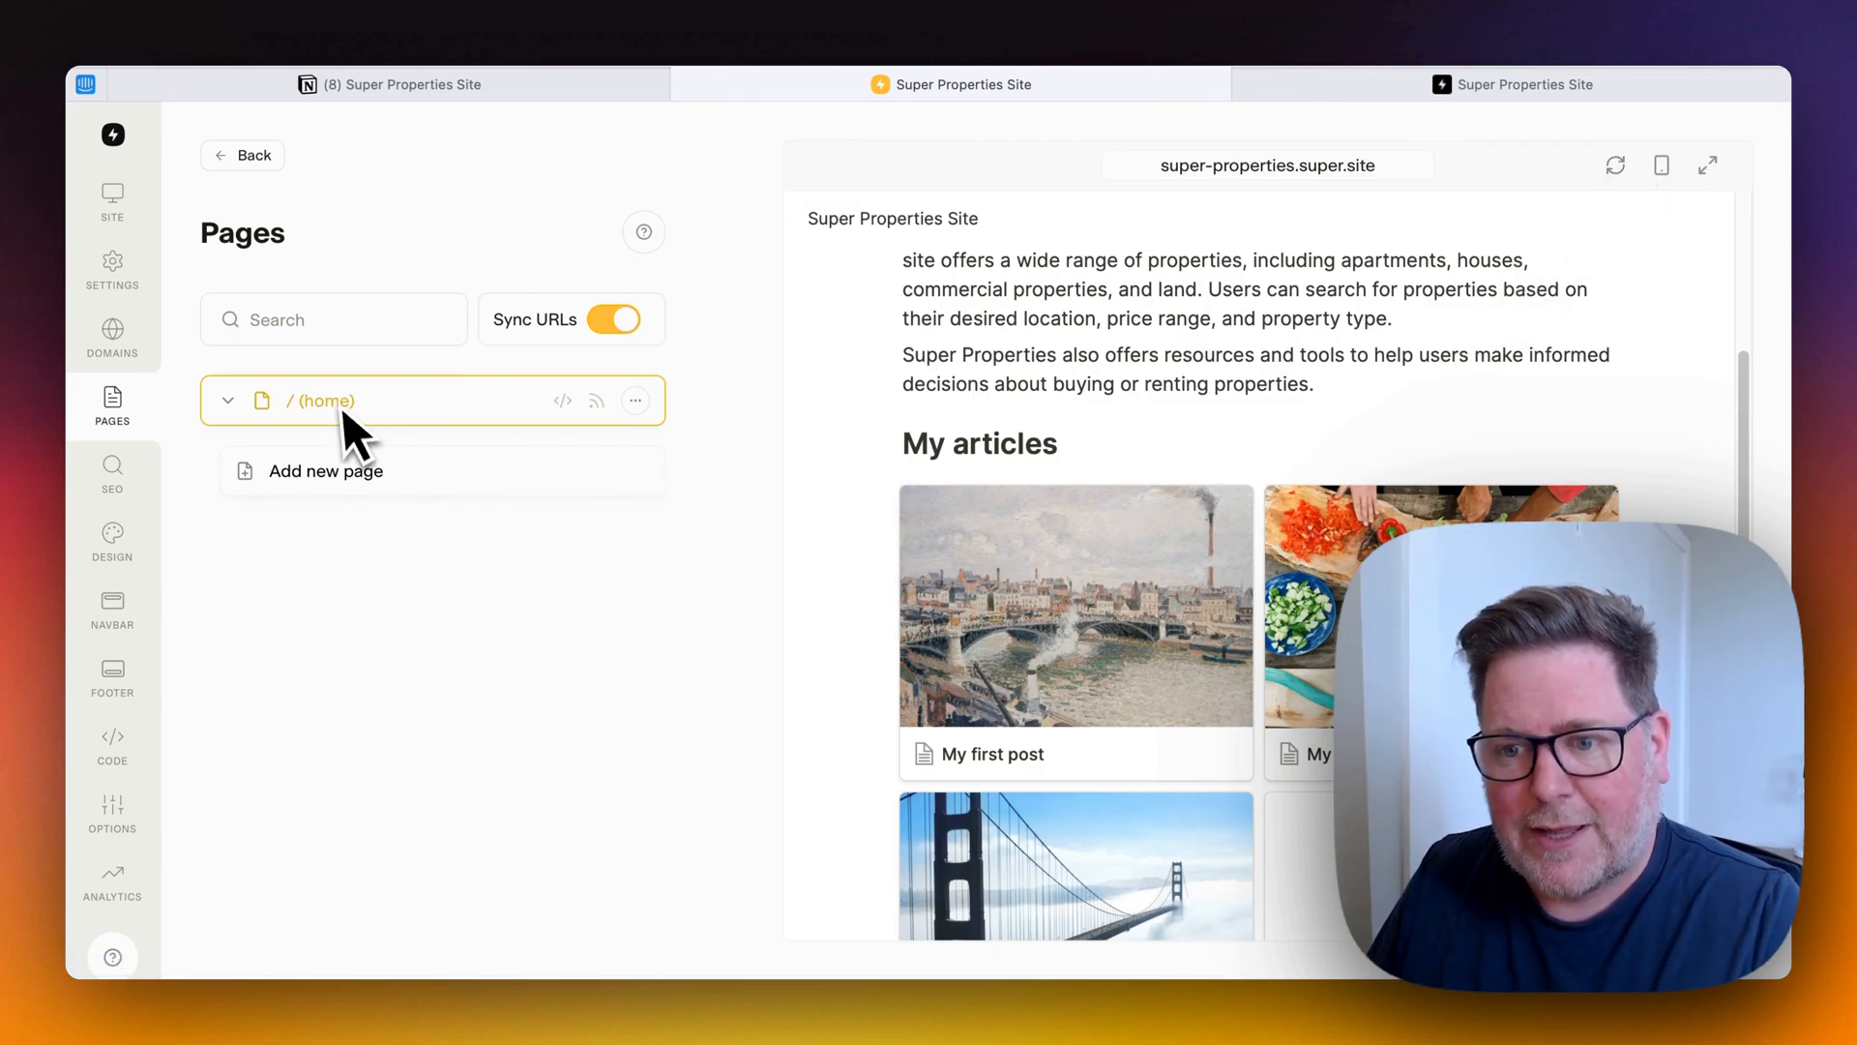
# Reload the editor so the page tree resyncs, then preview the /my-blog-post page.
pyautogui.press('cmd+r')
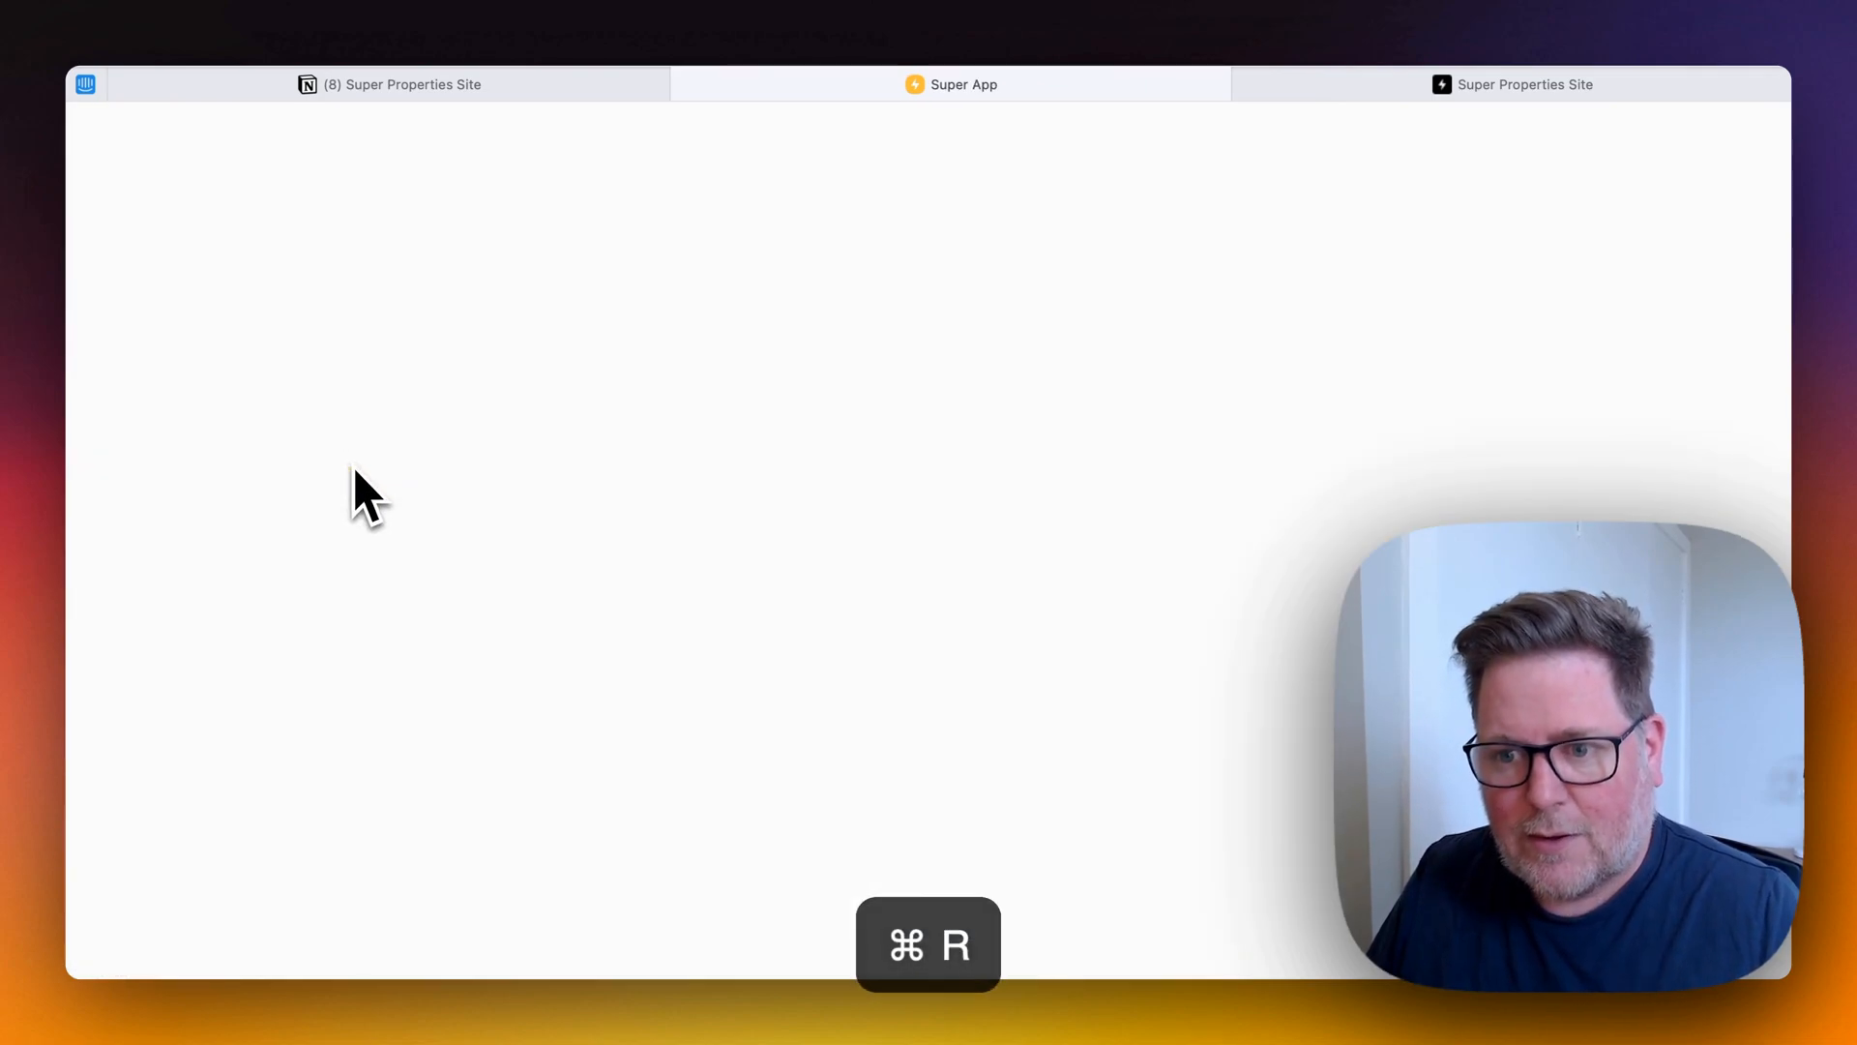
pyautogui.press('cmd+r')
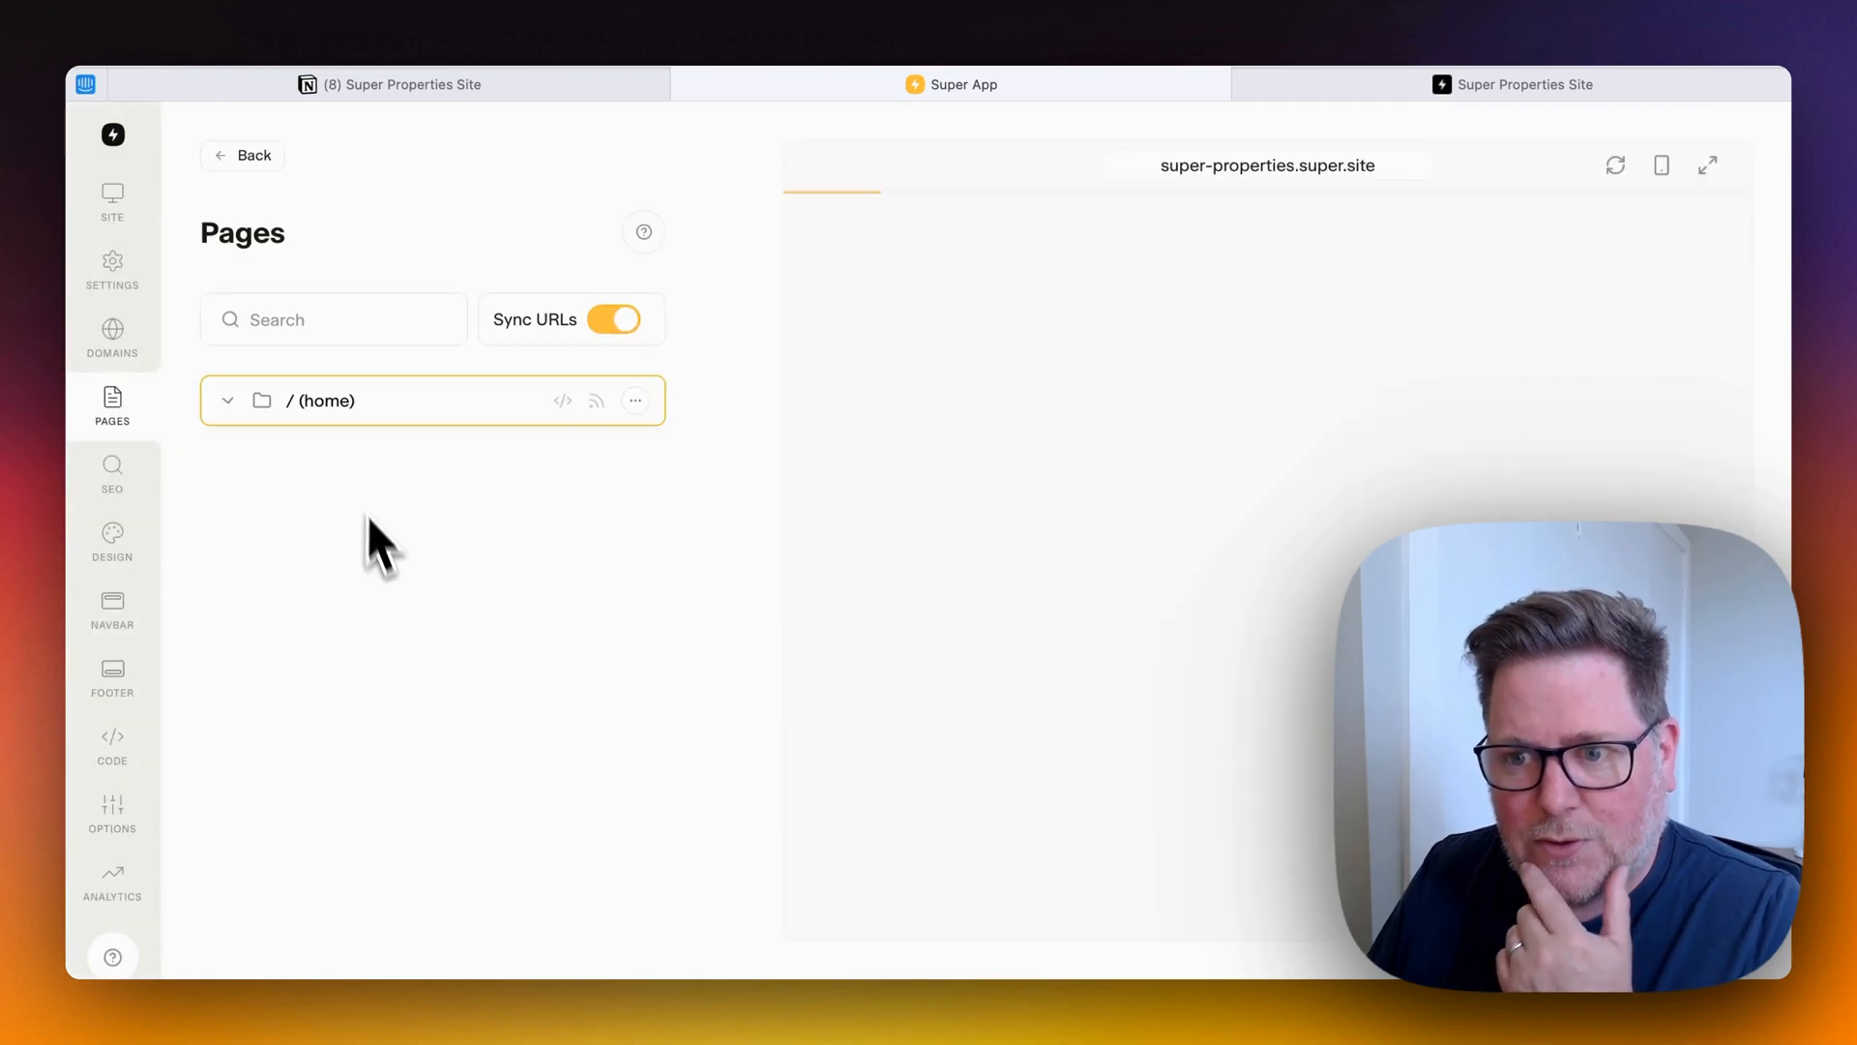
pyautogui.click(227, 401)
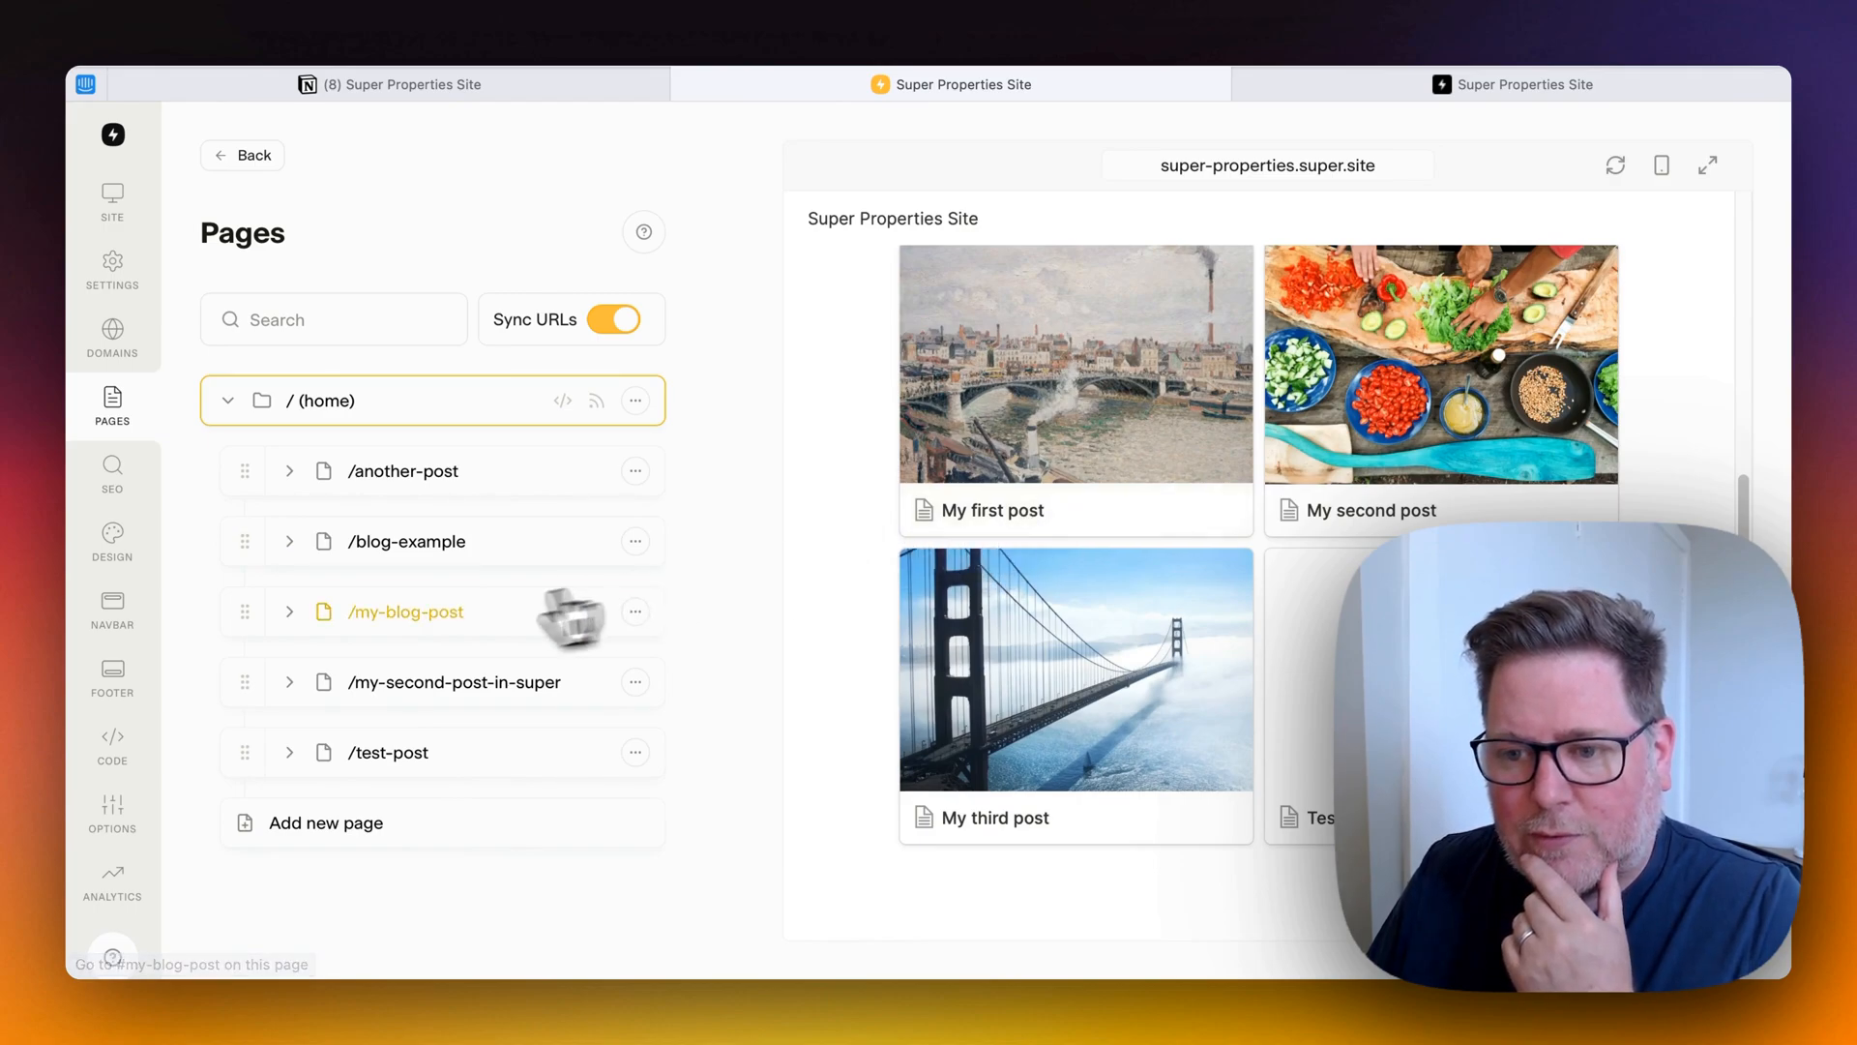
pyautogui.moveTo(431, 641)
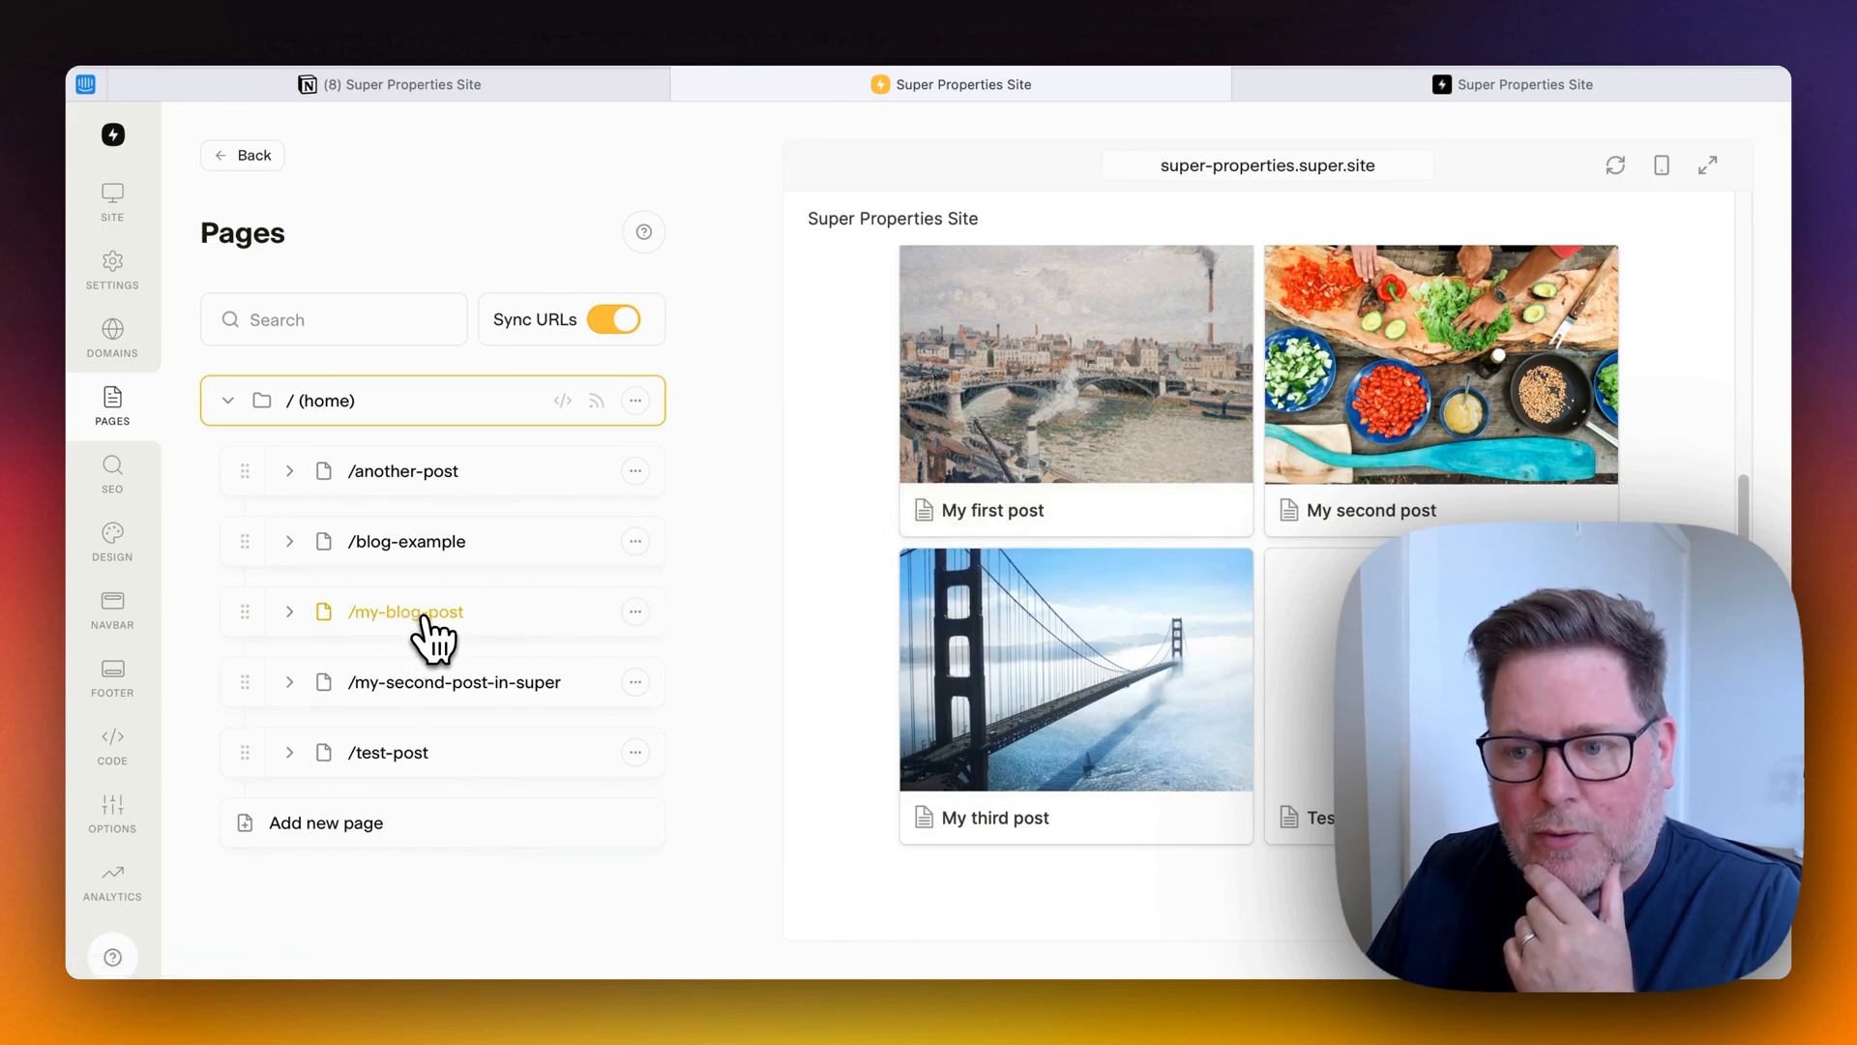
pyautogui.click(405, 611)
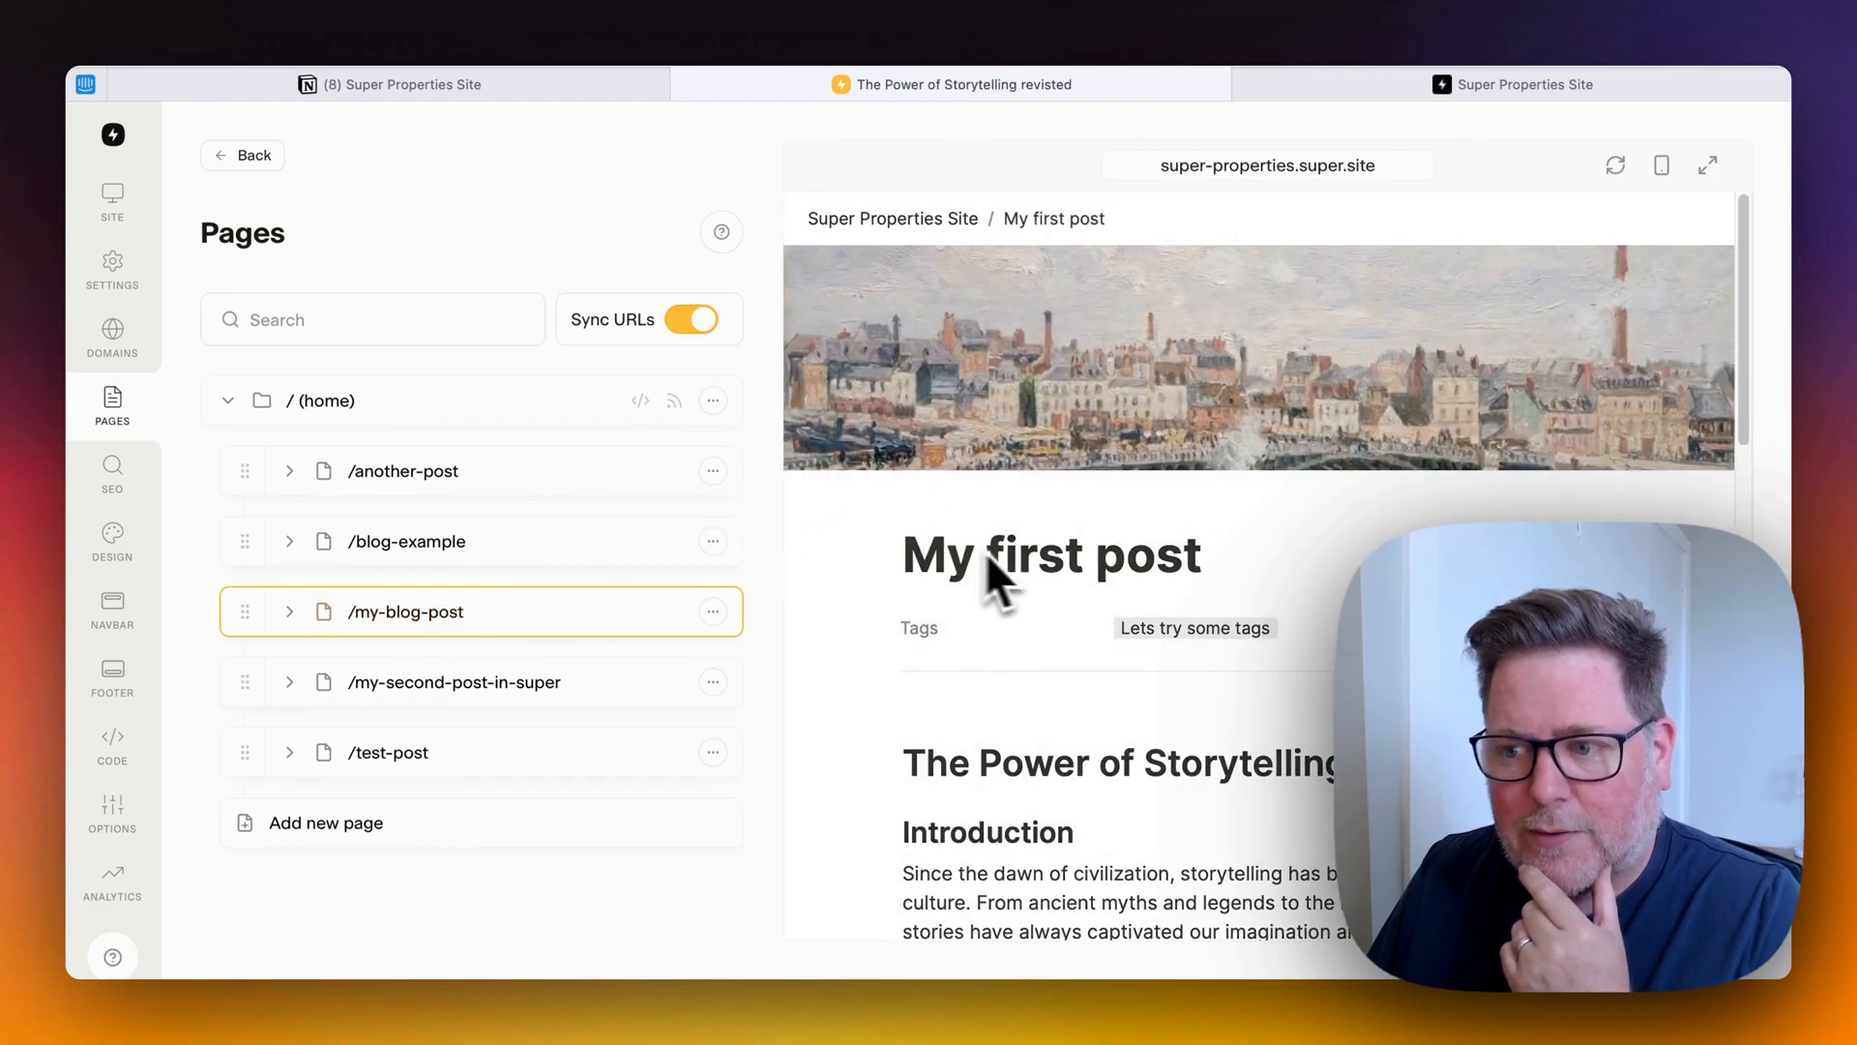
pyautogui.moveTo(1106, 408)
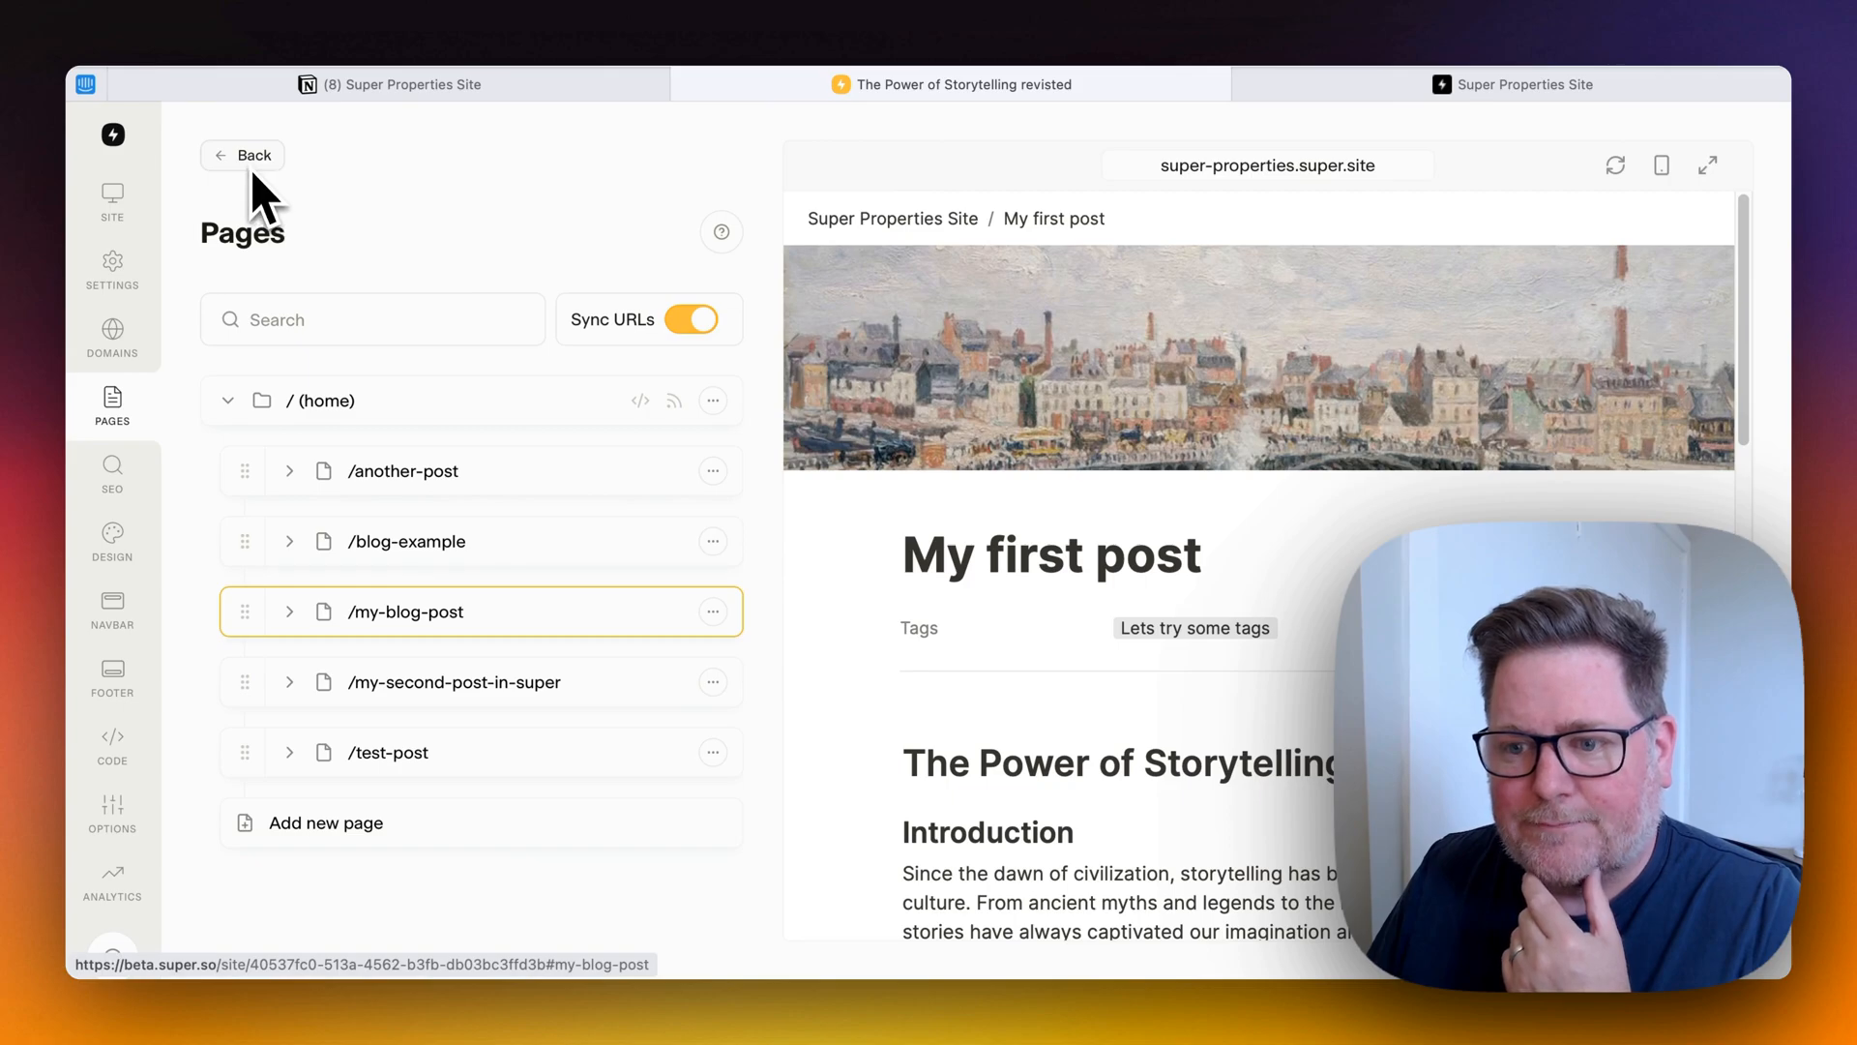
# Return the preview to the home page and scroll to its My articles gallery.
pyautogui.click(325, 401)
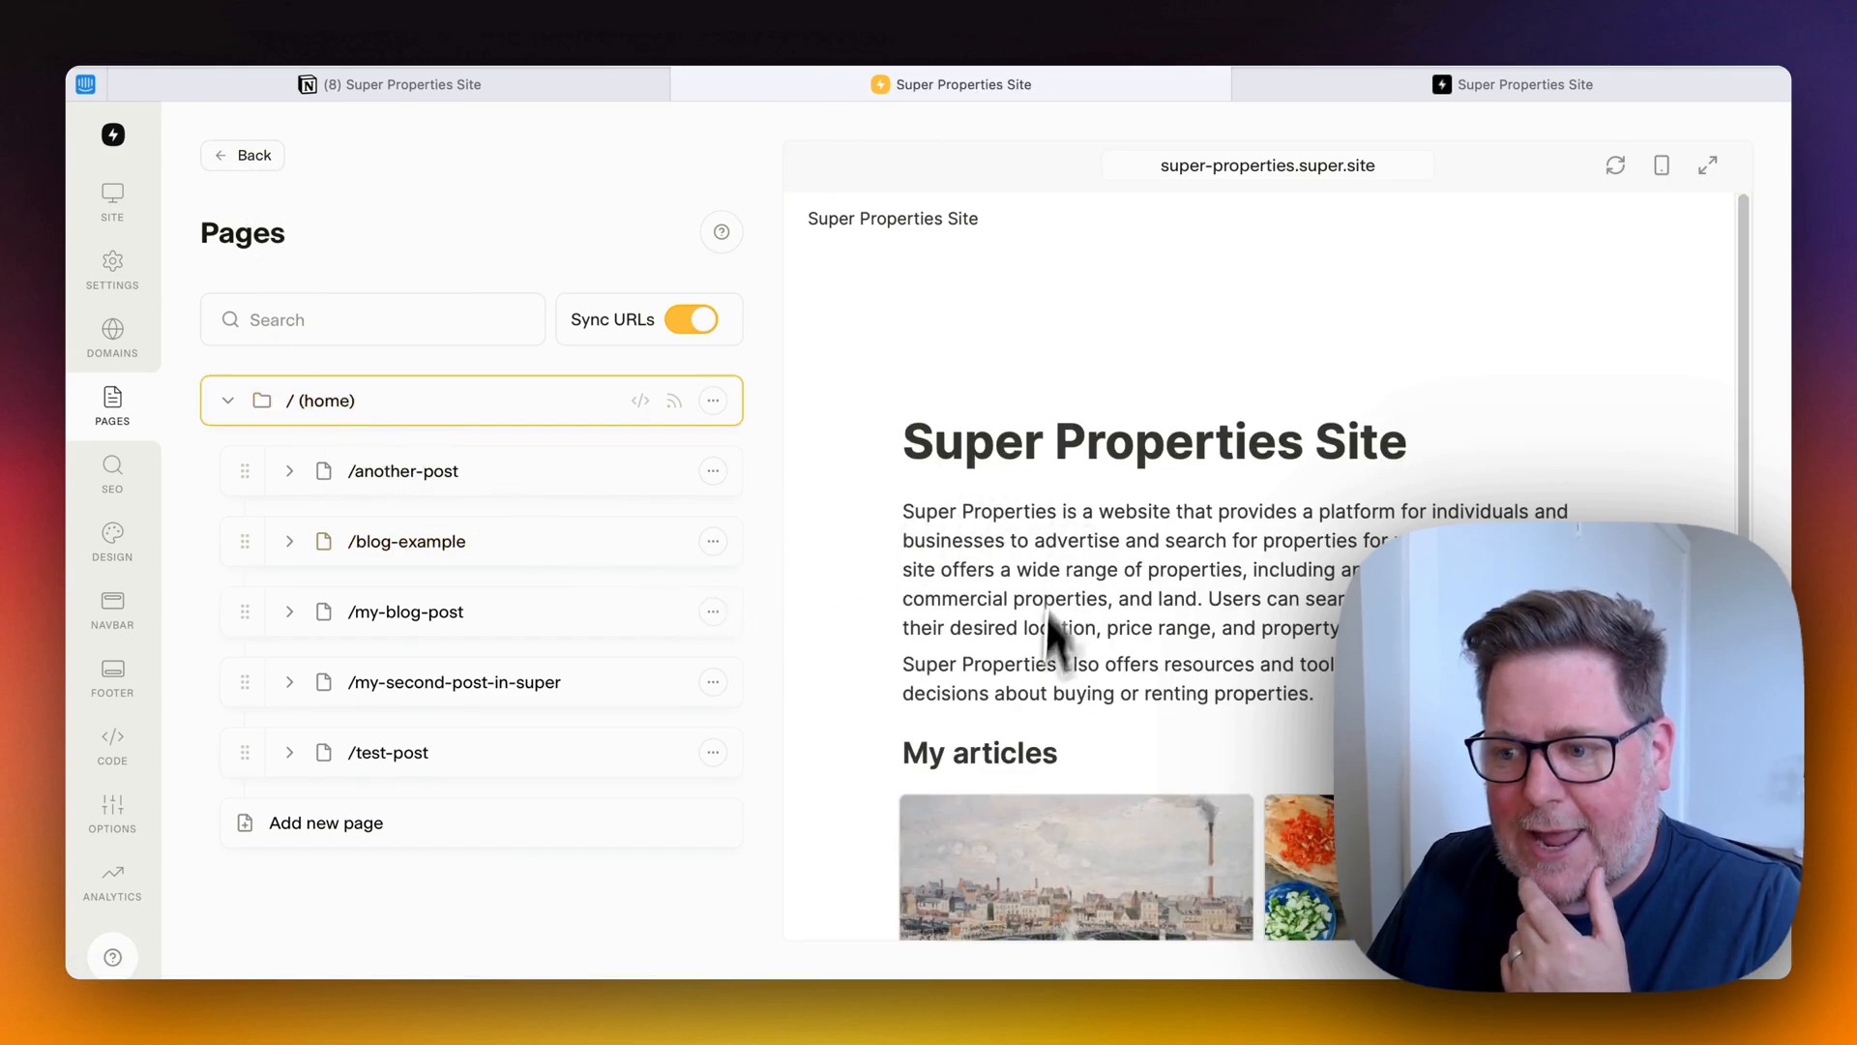
pyautogui.scroll(-3)
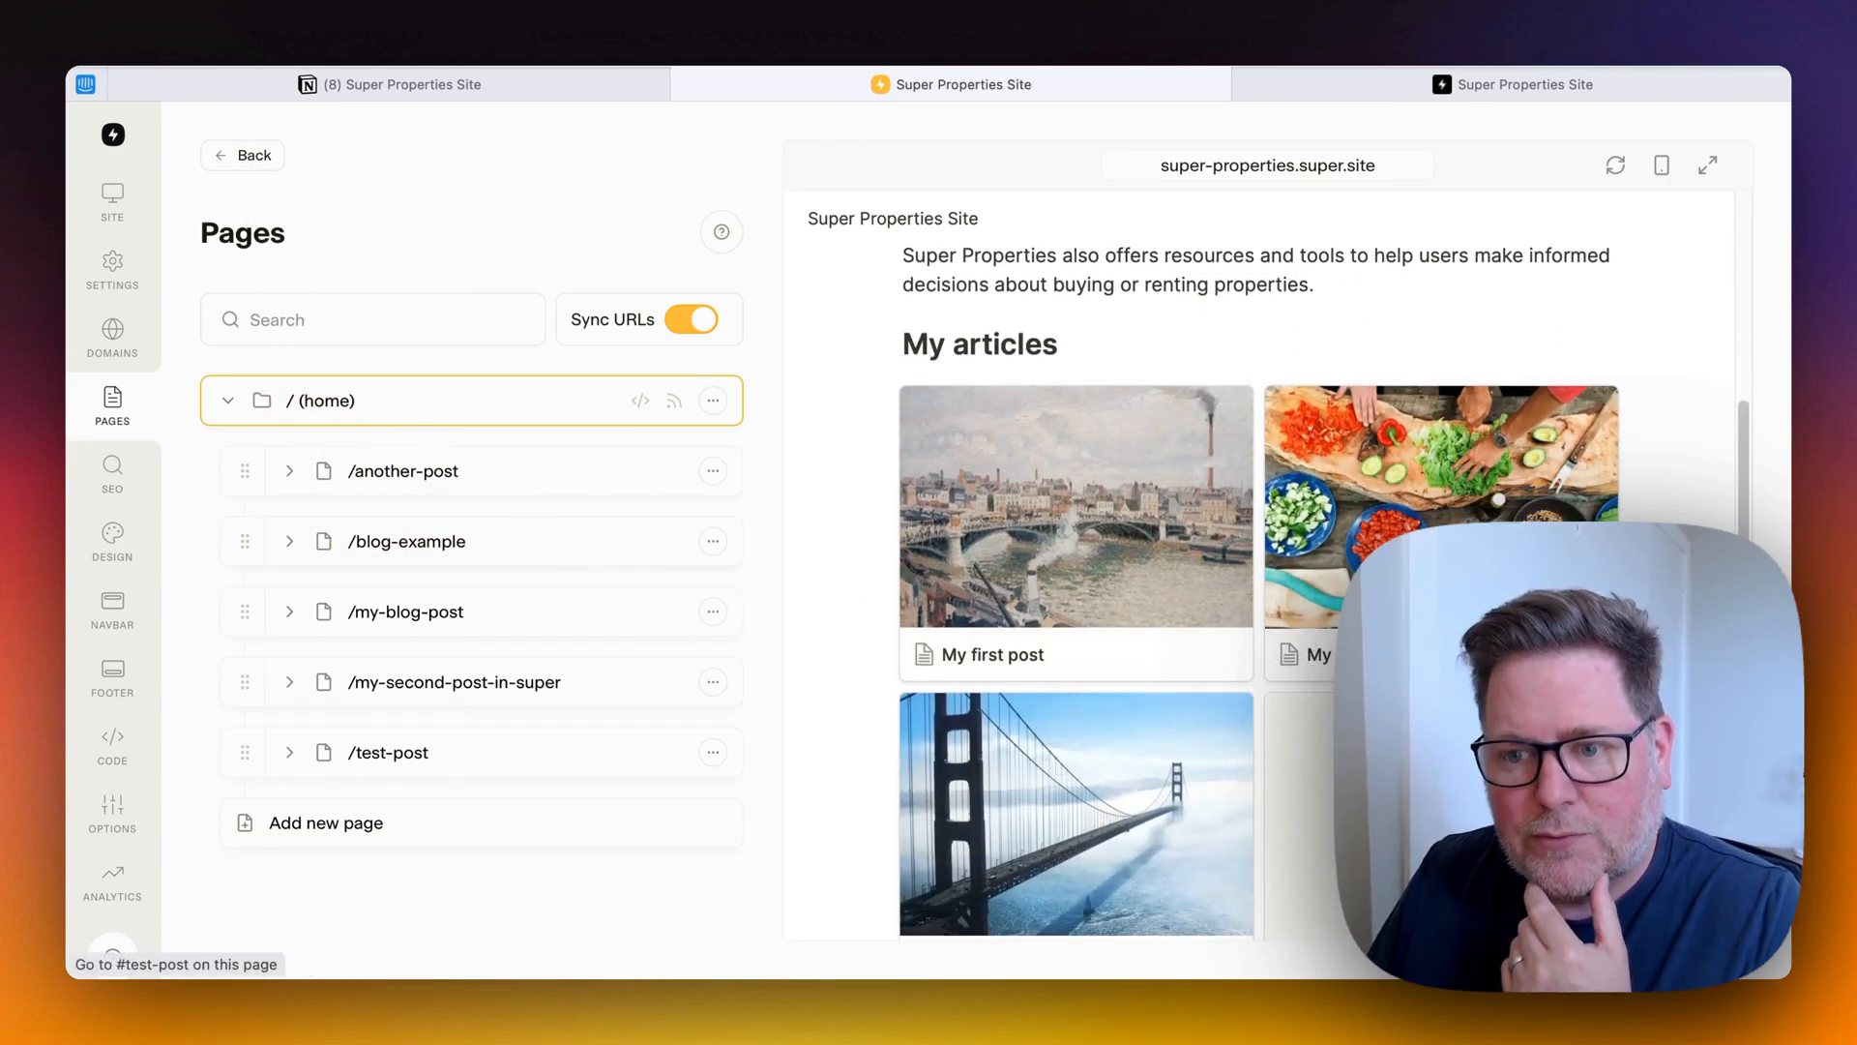
pyautogui.moveTo(379, 485)
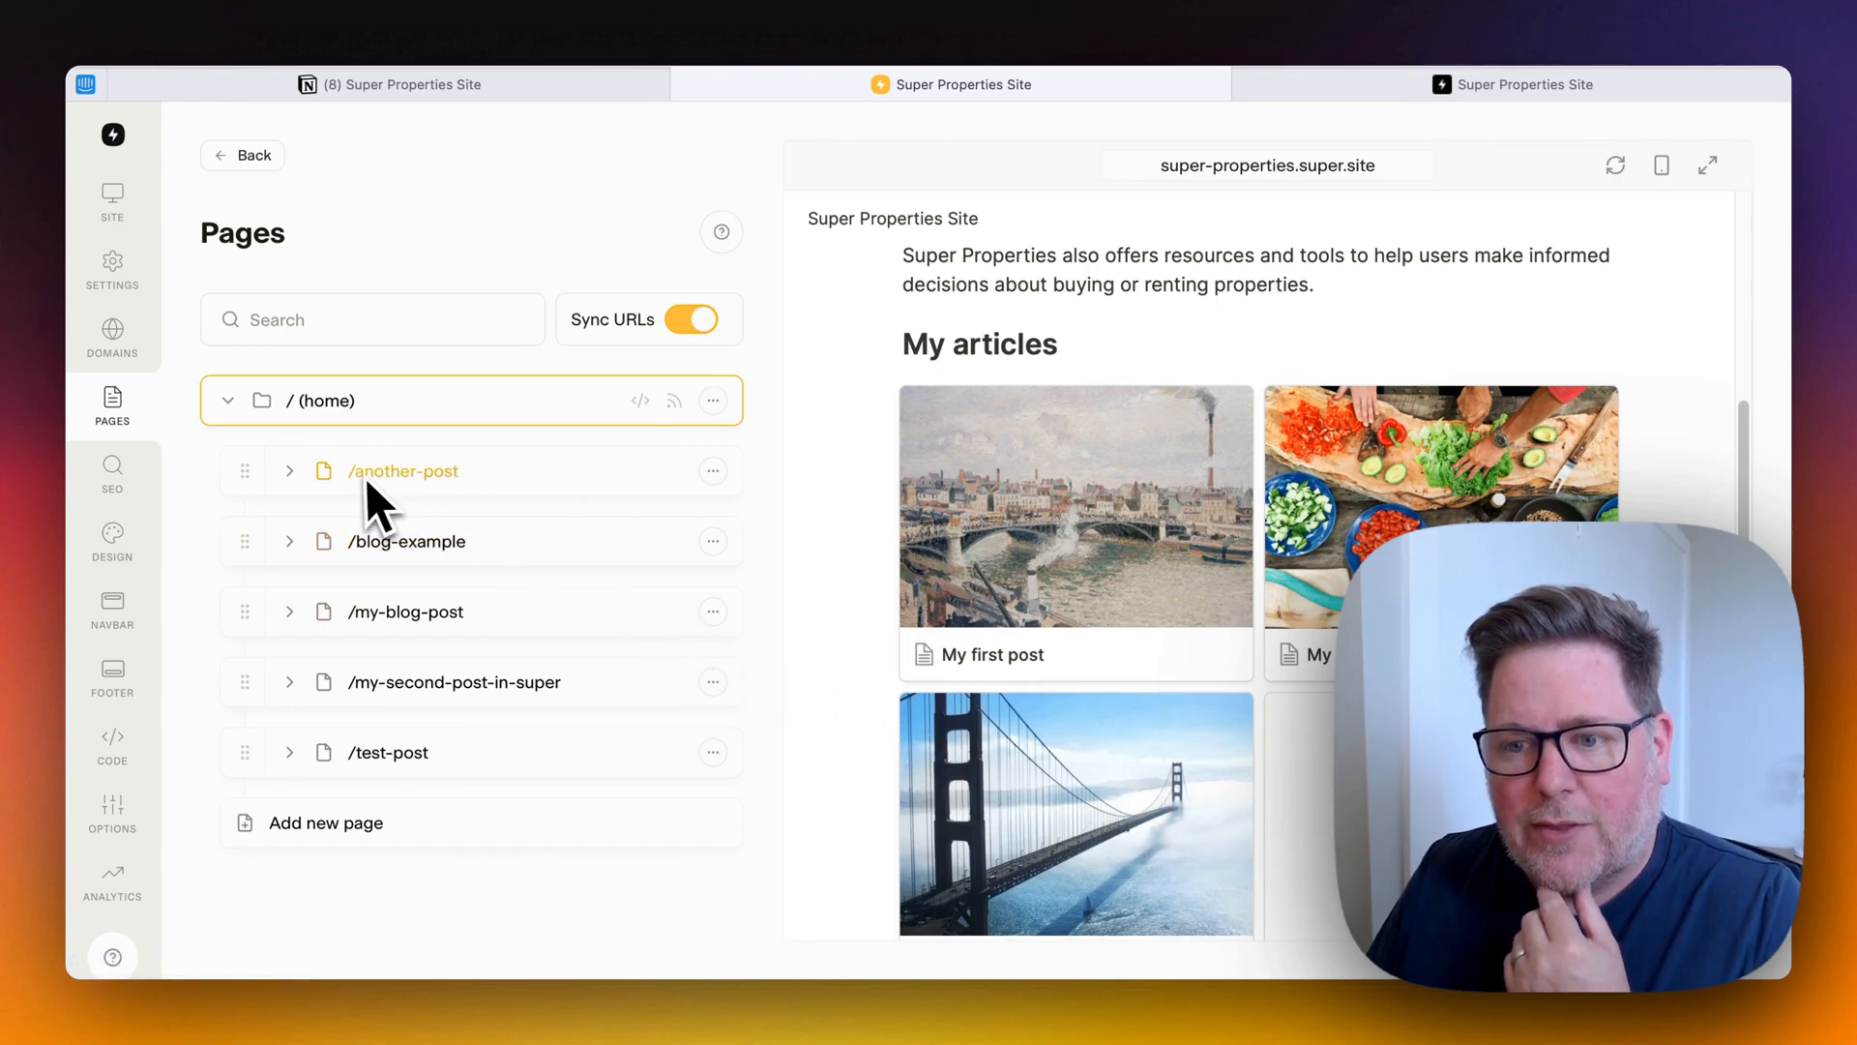
pyautogui.moveTo(404, 611)
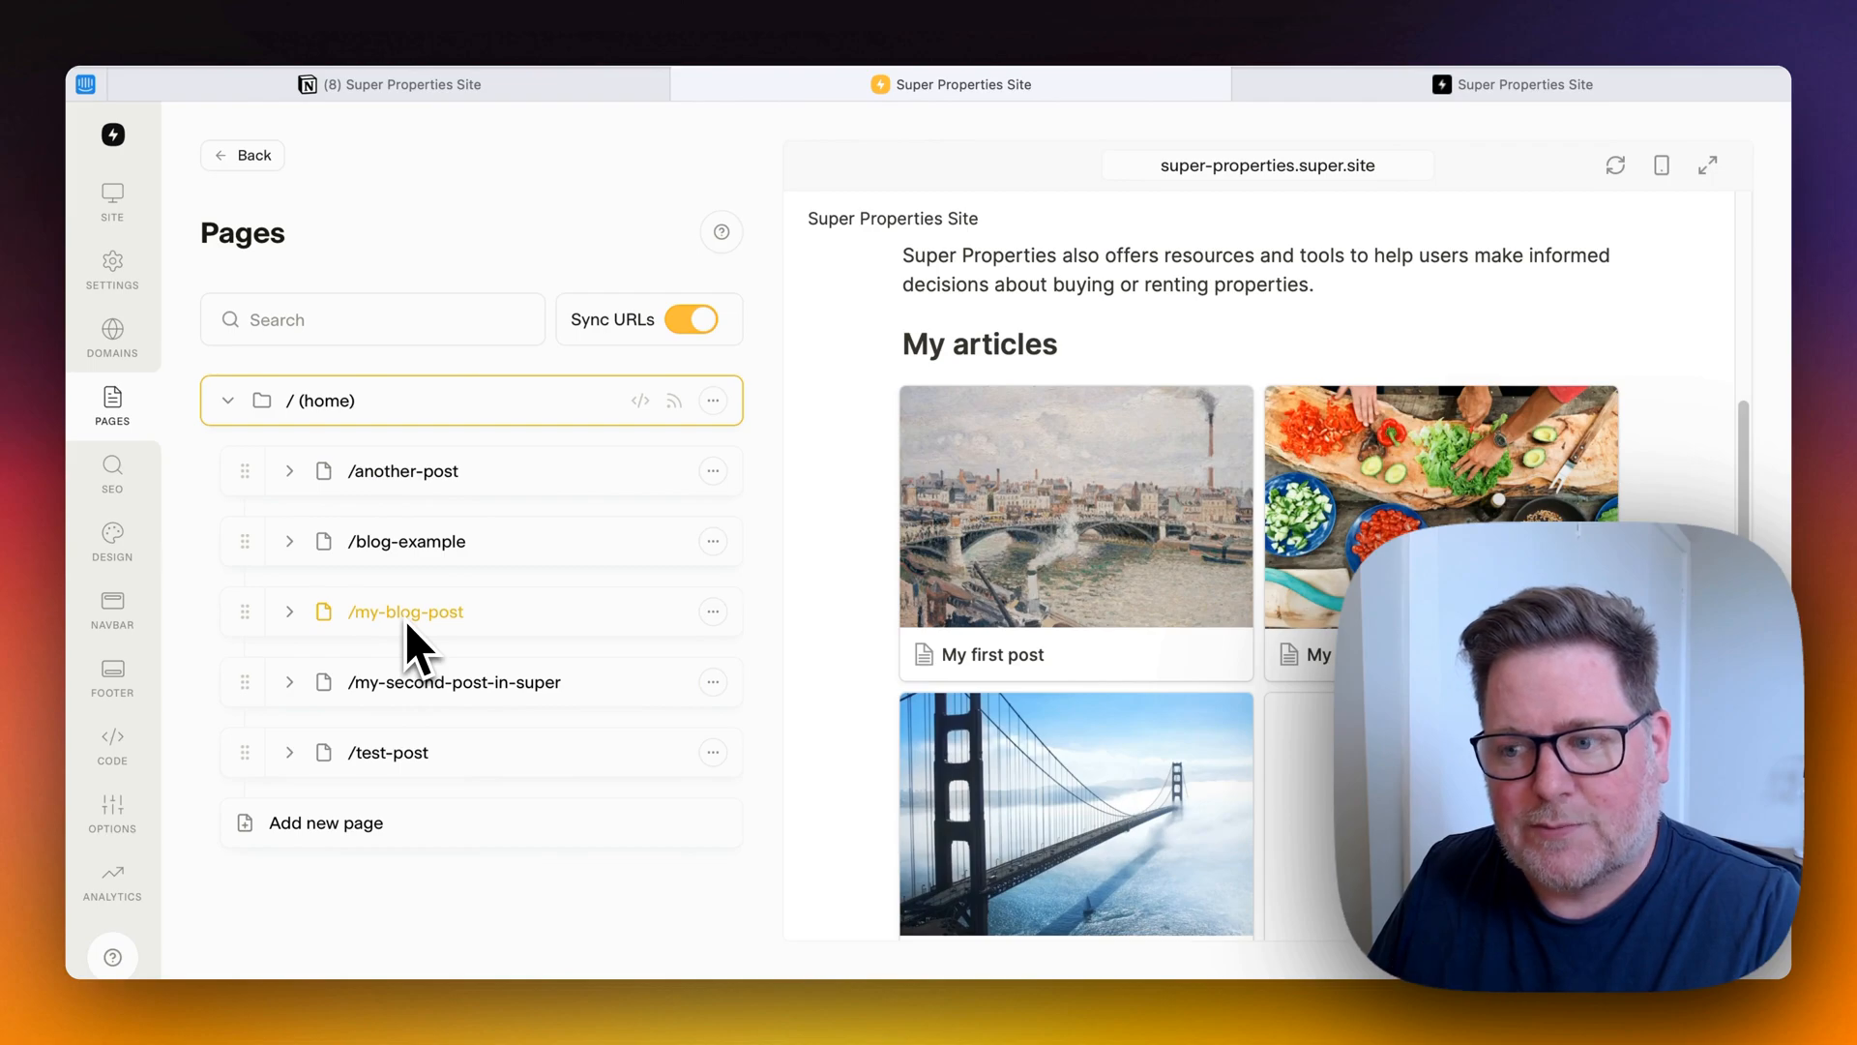
pyautogui.moveTo(761, 650)
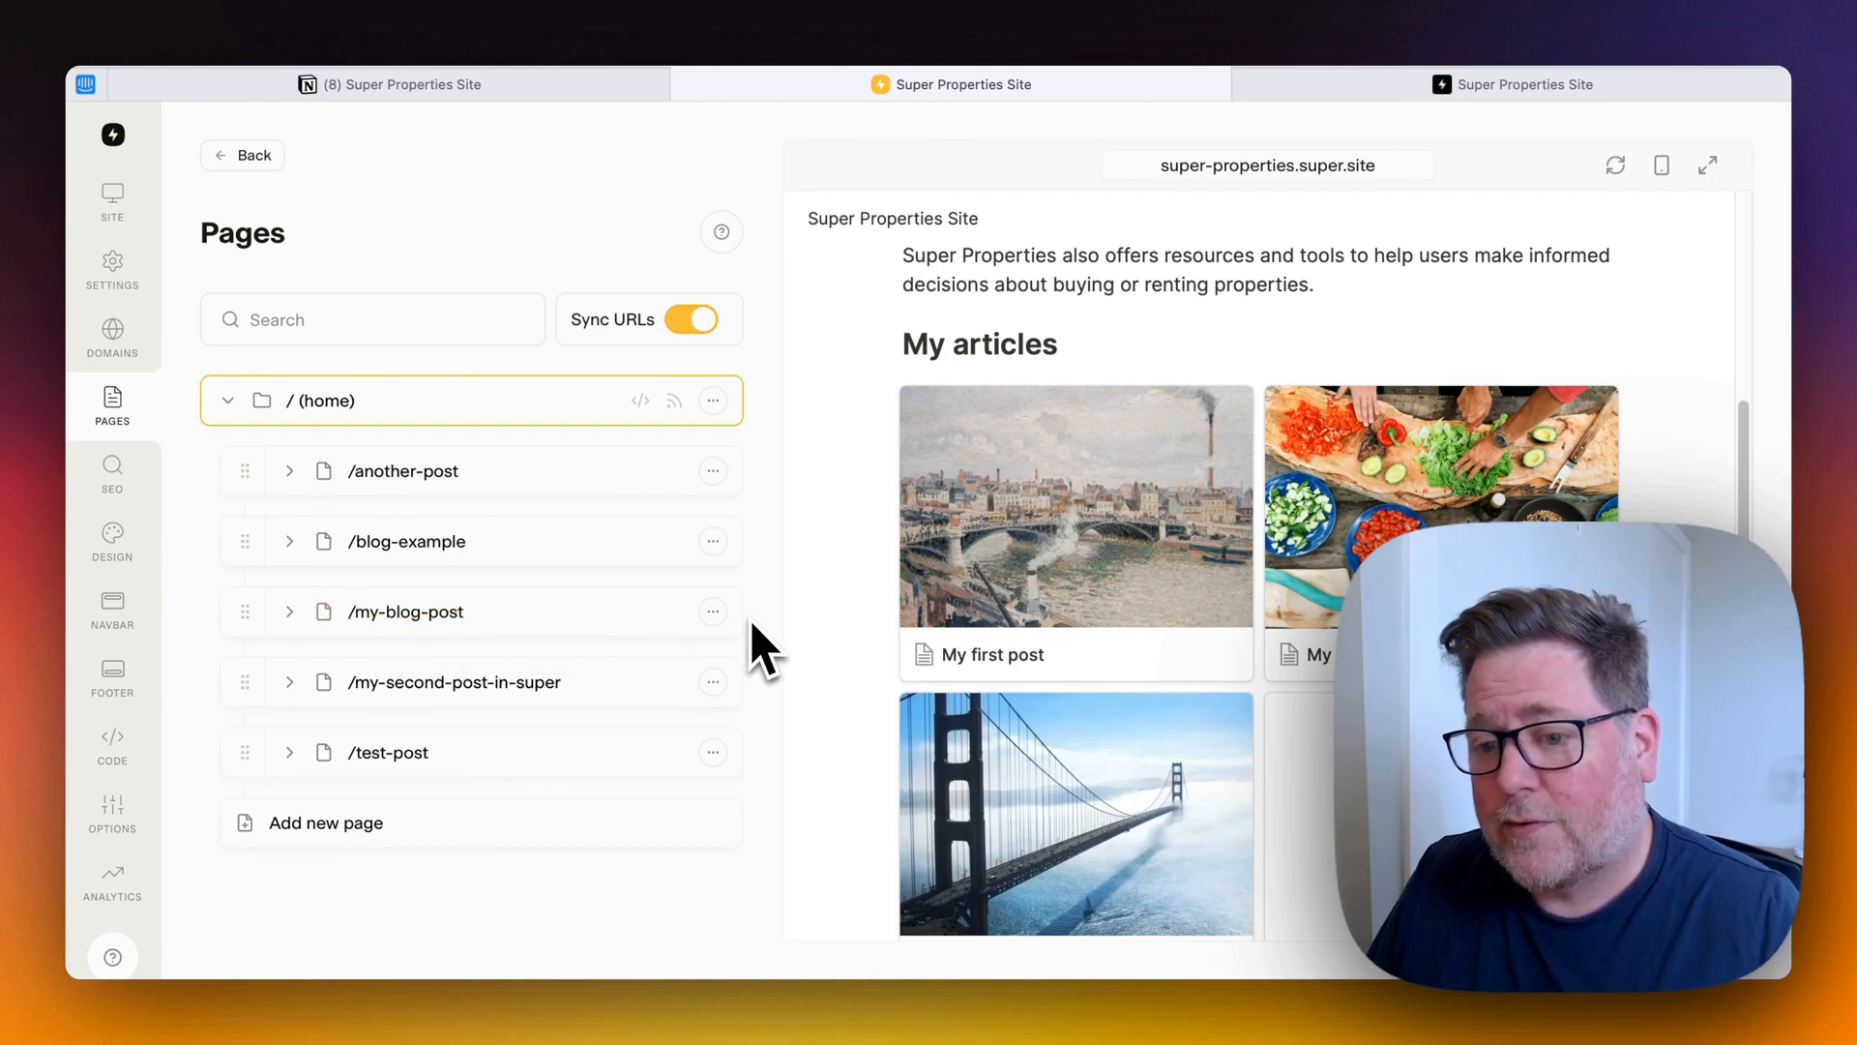
pyautogui.moveTo(1089, 627)
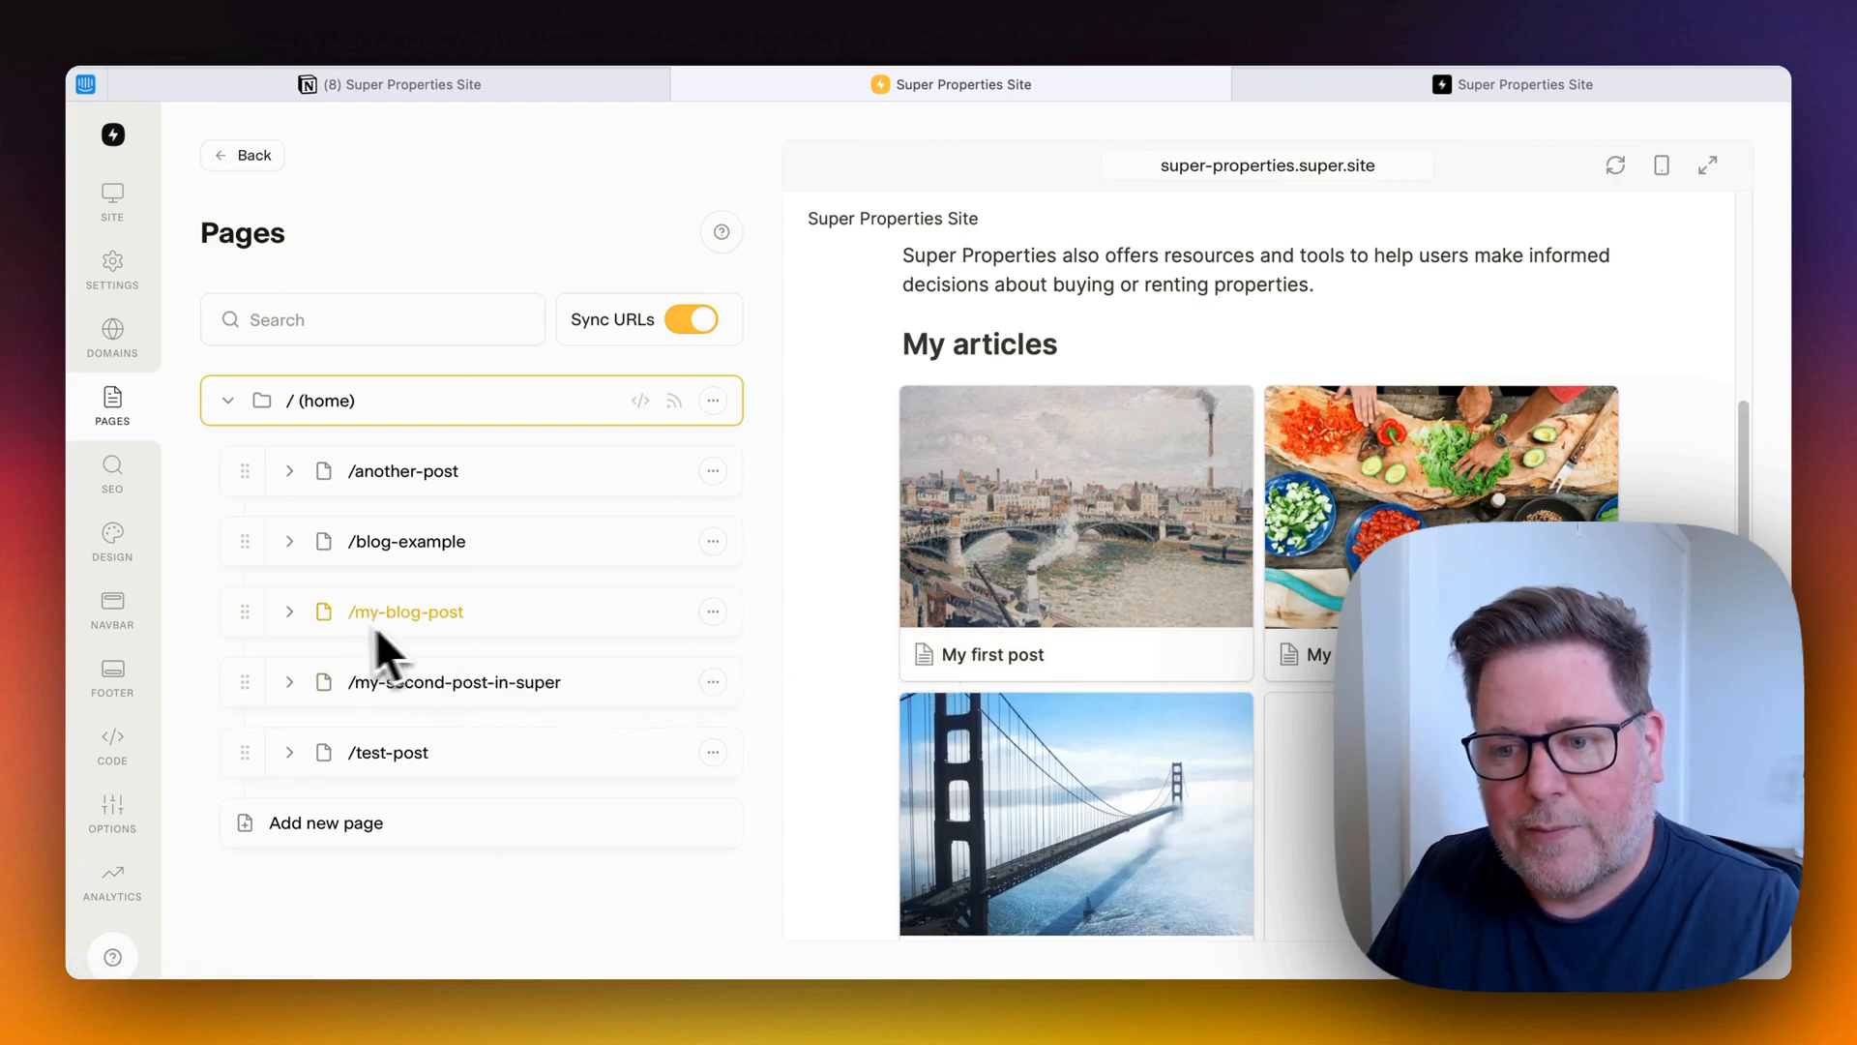
pyautogui.moveTo(445, 663)
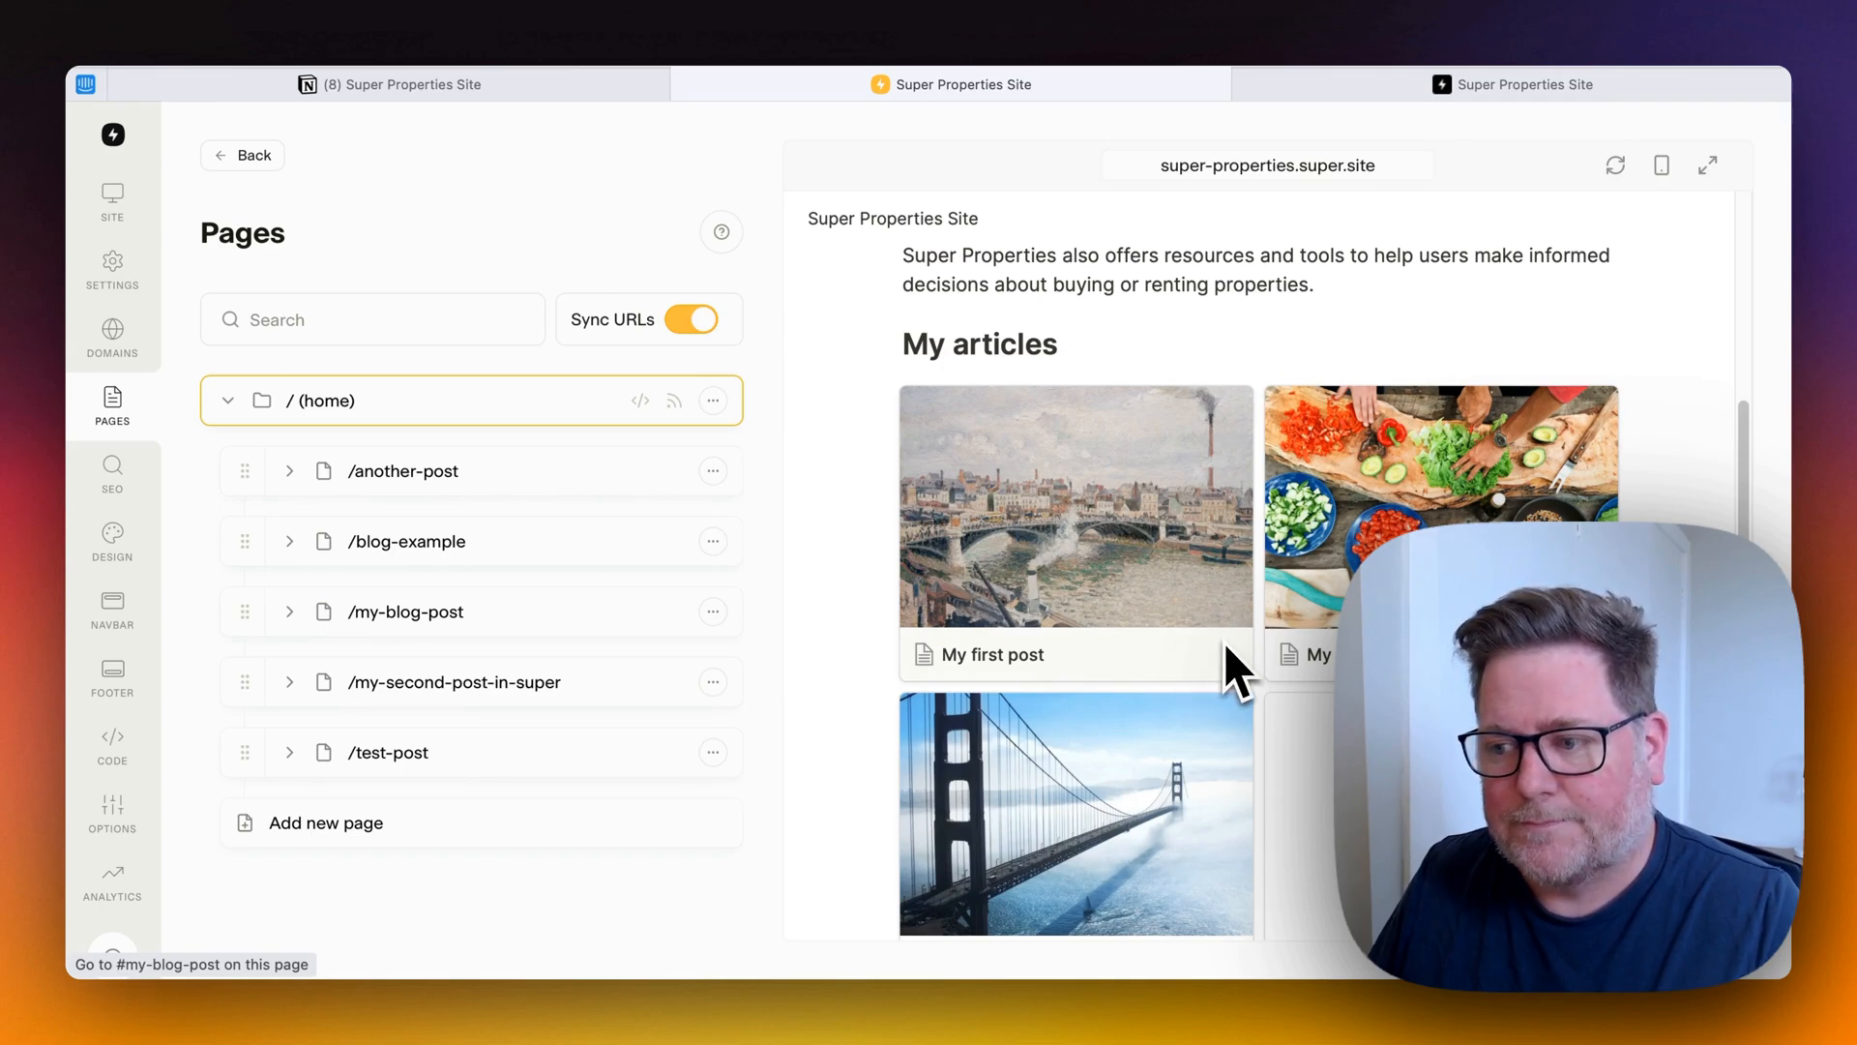
pyautogui.moveTo(647, 748)
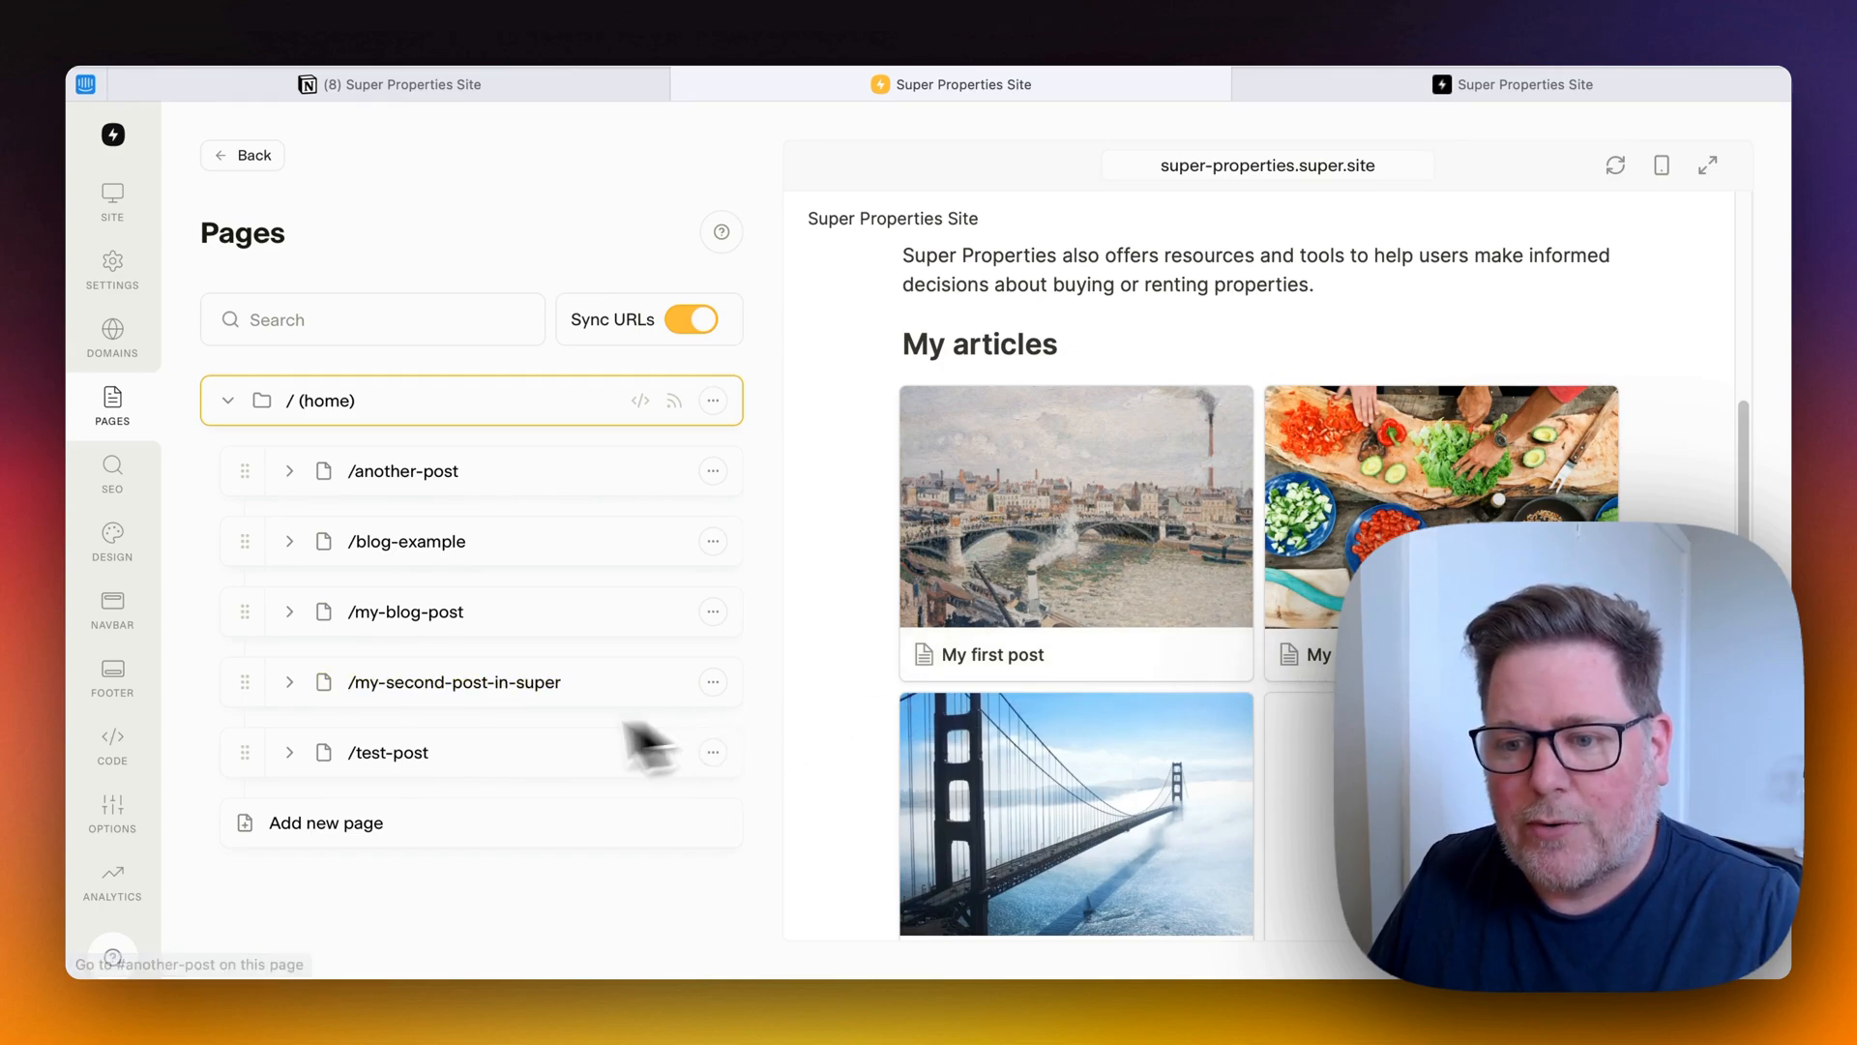
pyautogui.scroll(-3)
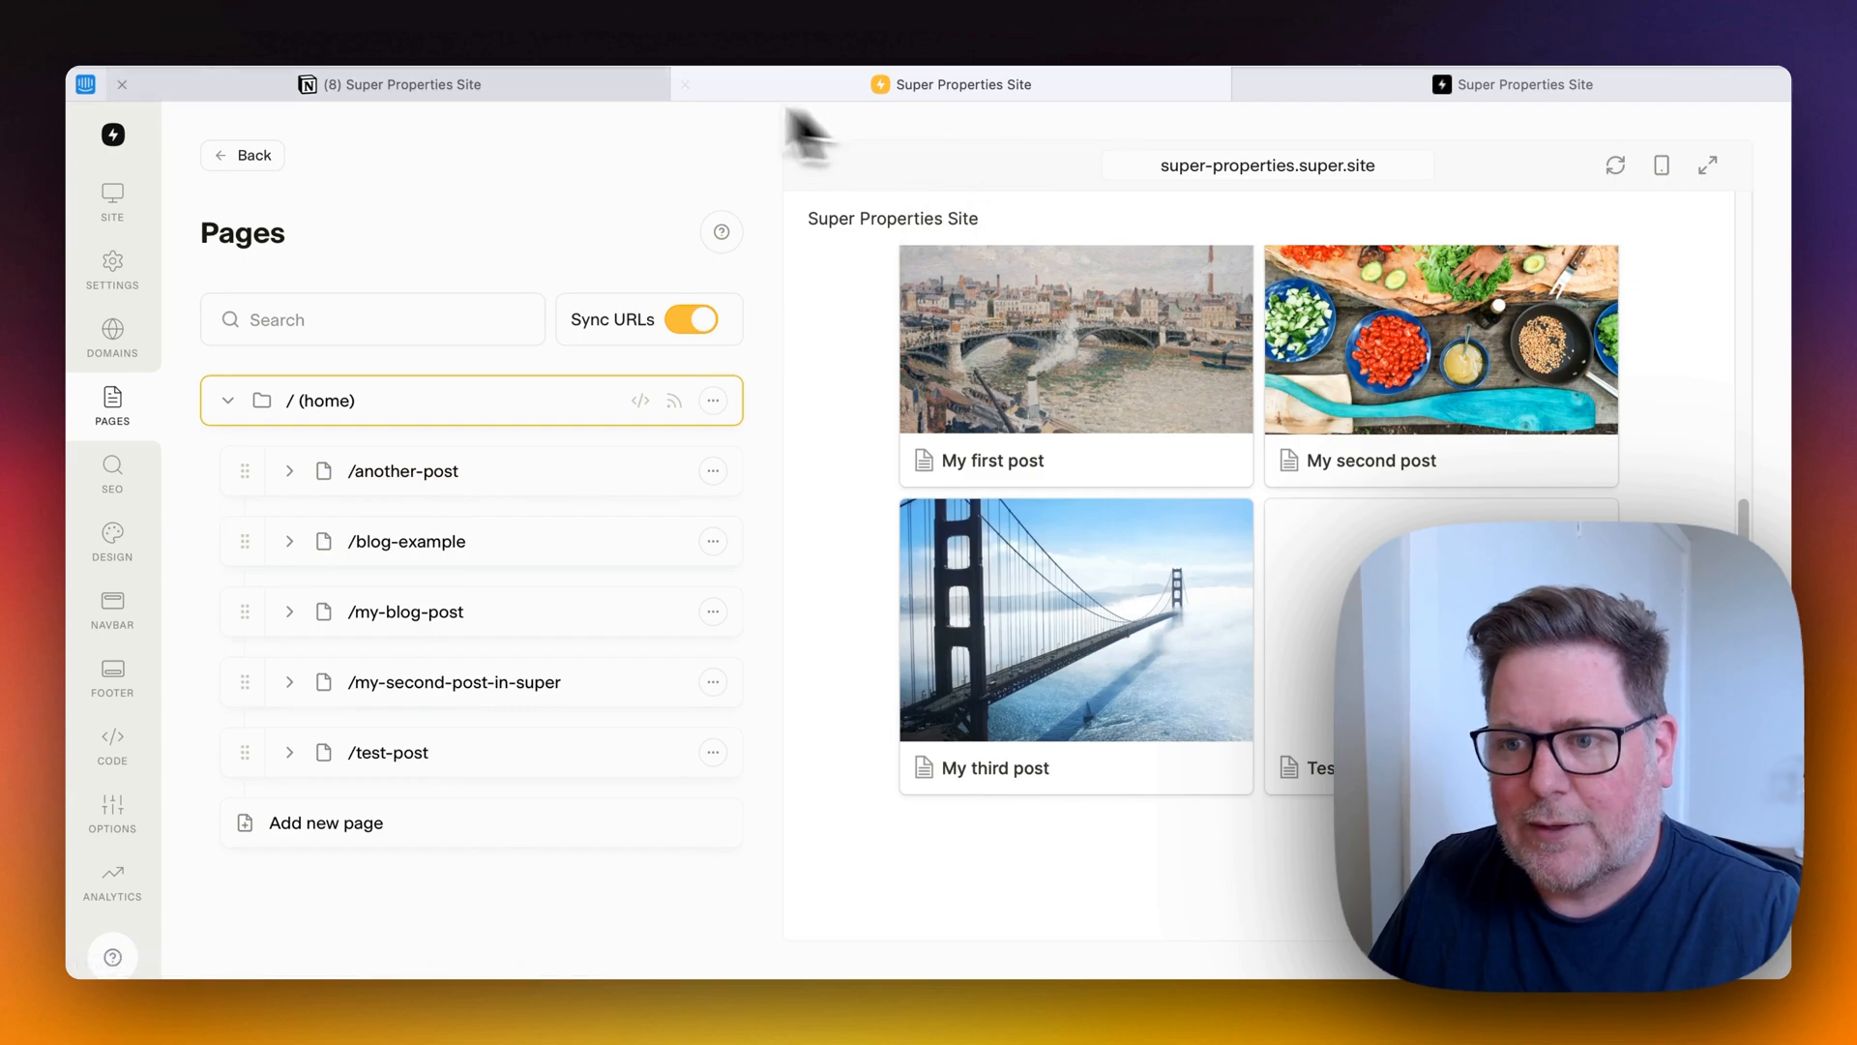
# Check the gallery cards' super:slug values in Notion, then return to the Super editor.
pyautogui.click(402, 83)
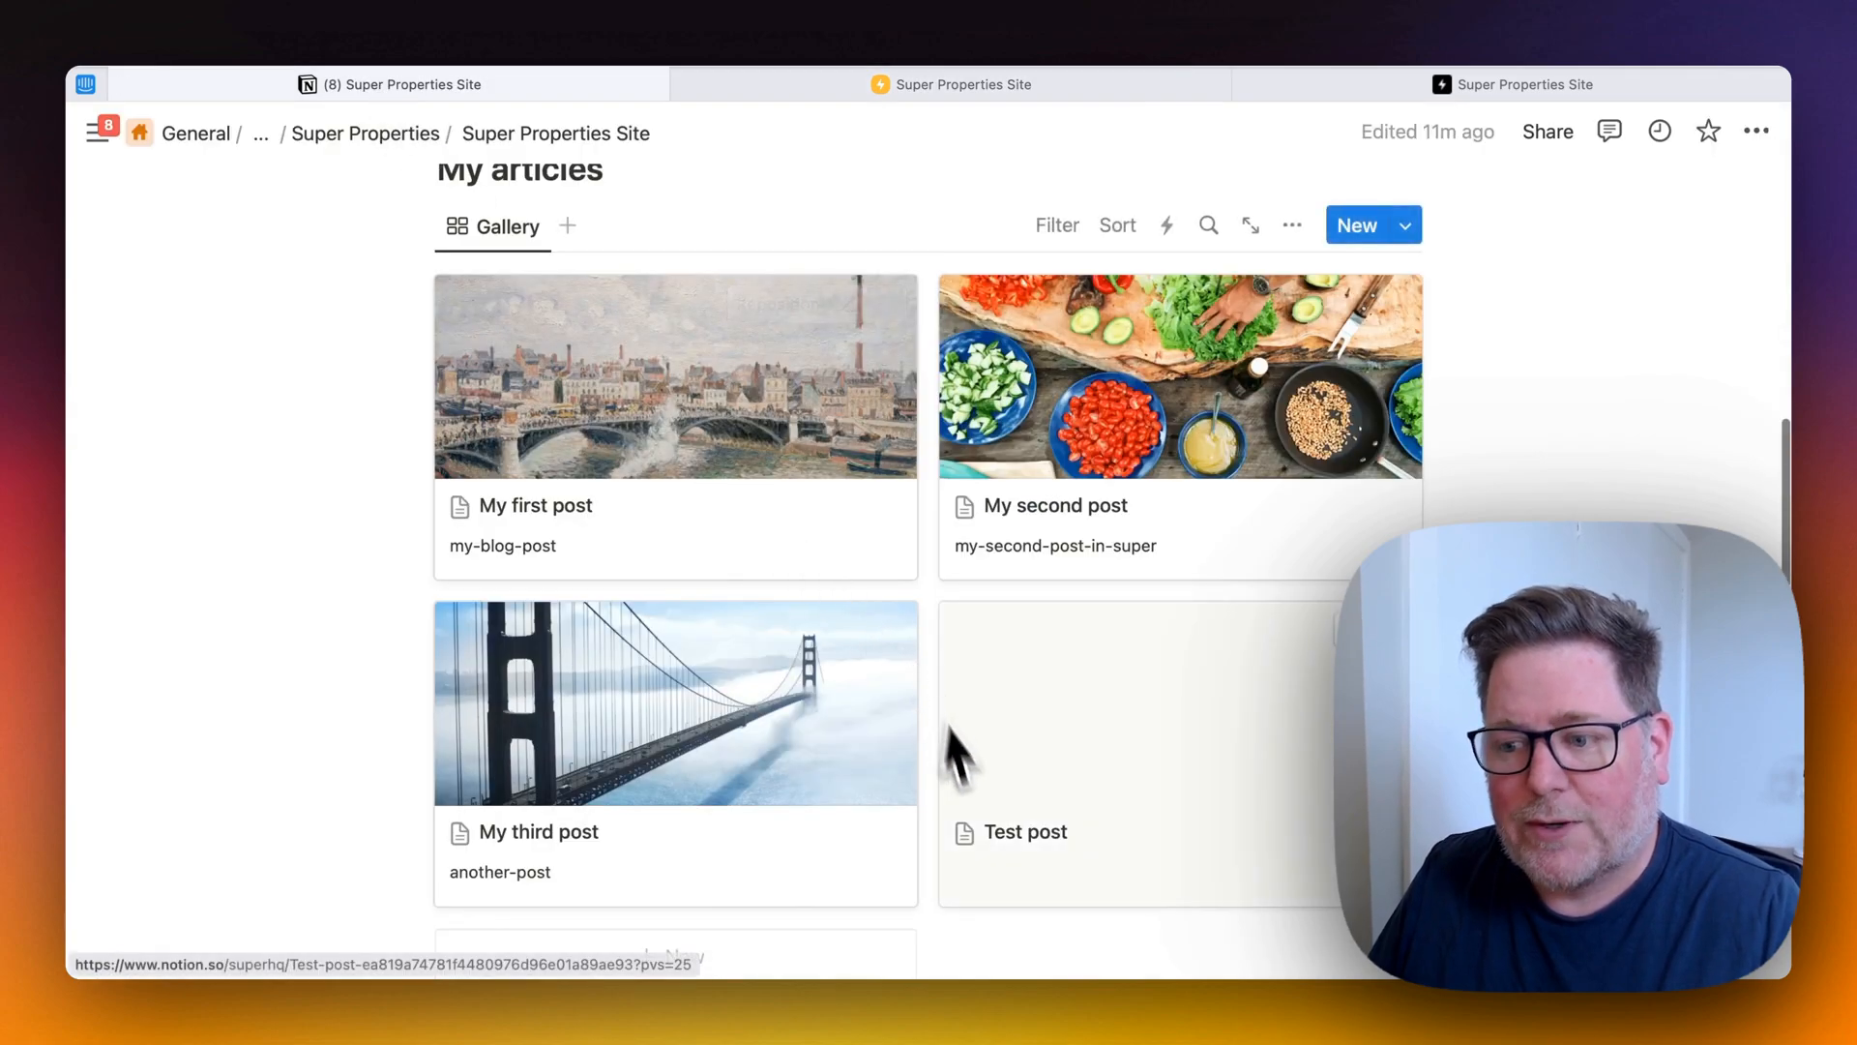
pyautogui.moveTo(1006, 905)
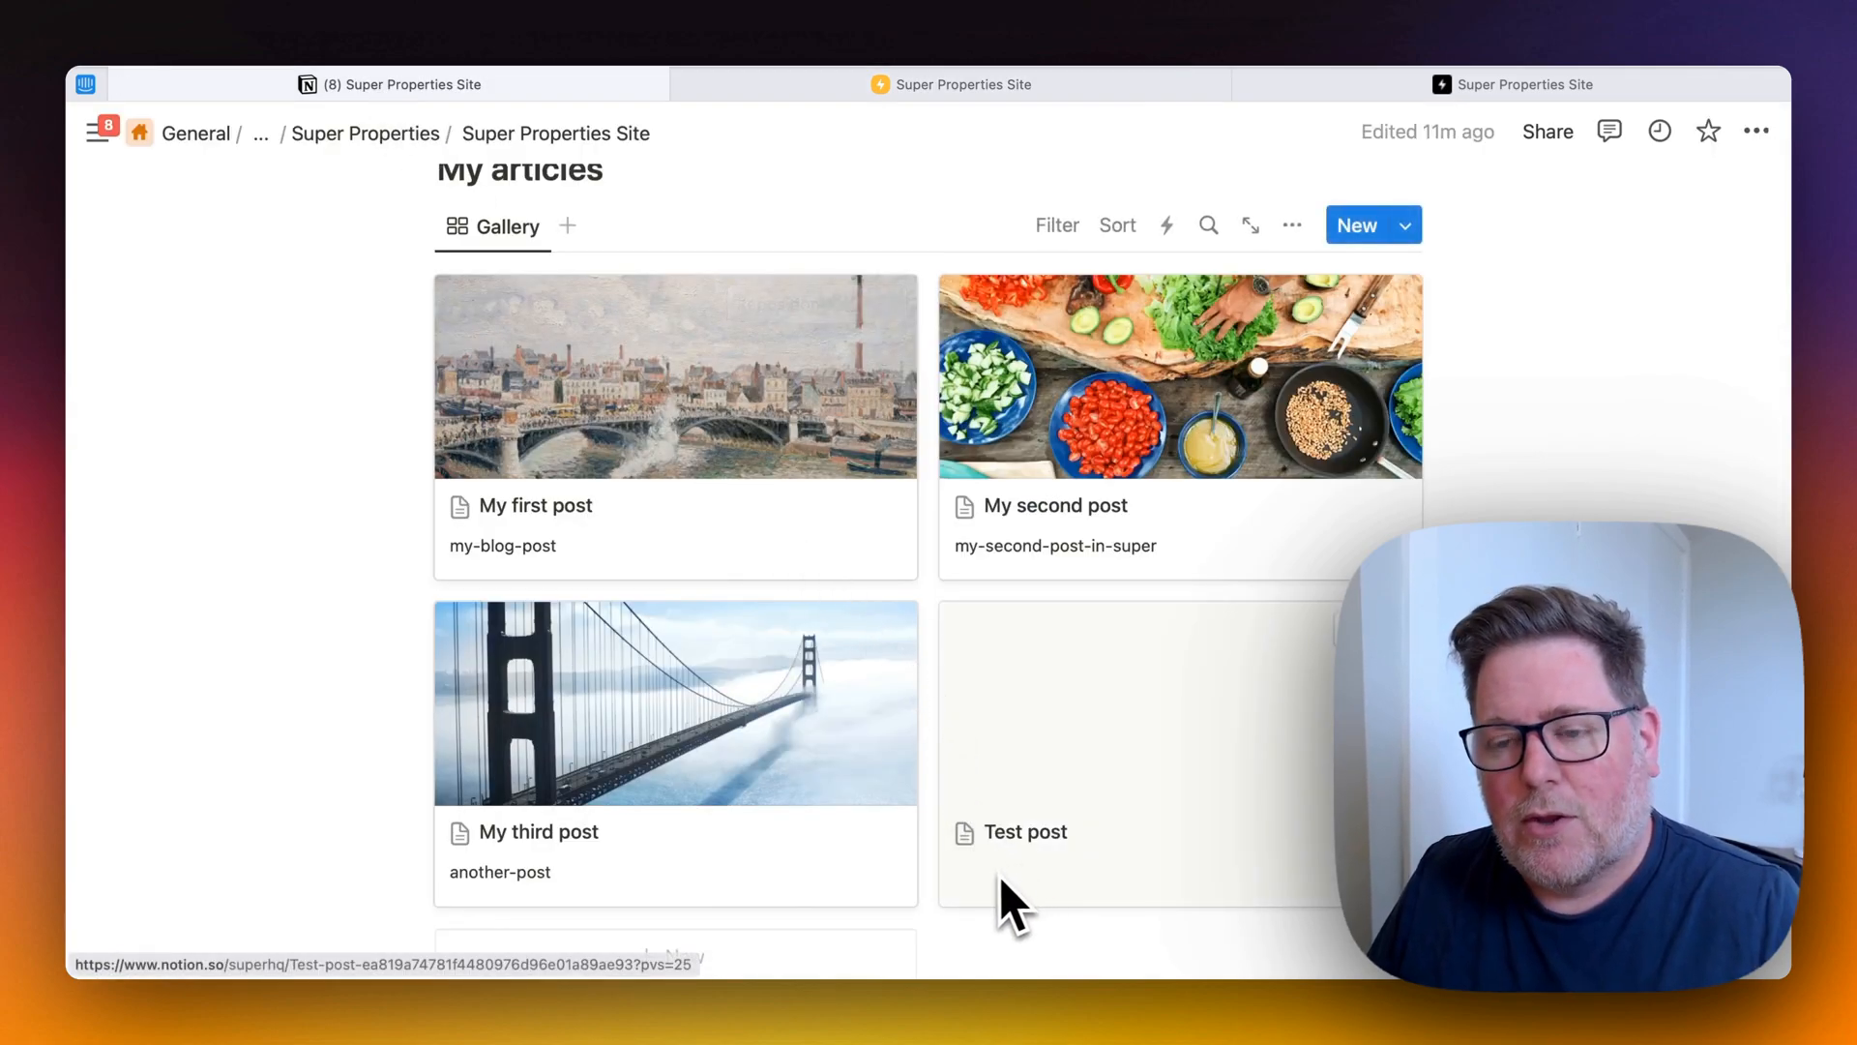
pyautogui.moveTo(1007, 900)
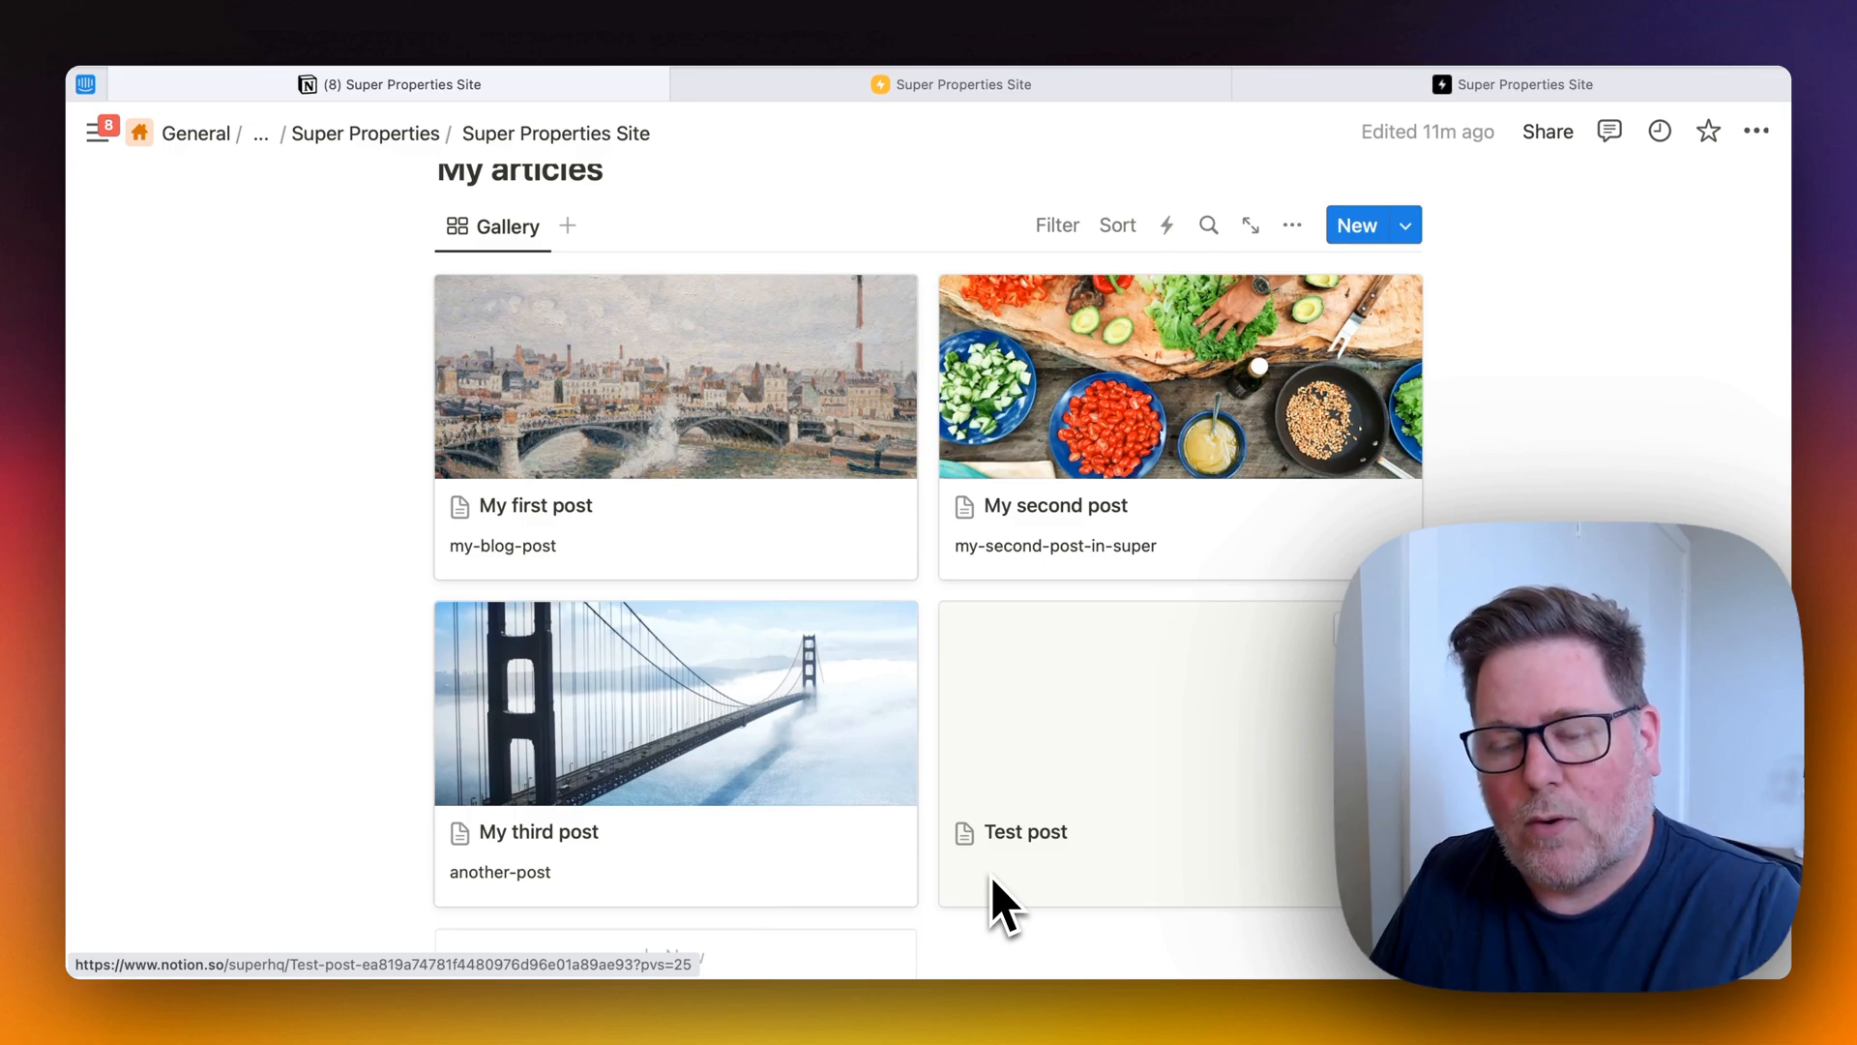
pyautogui.moveTo(616, 598)
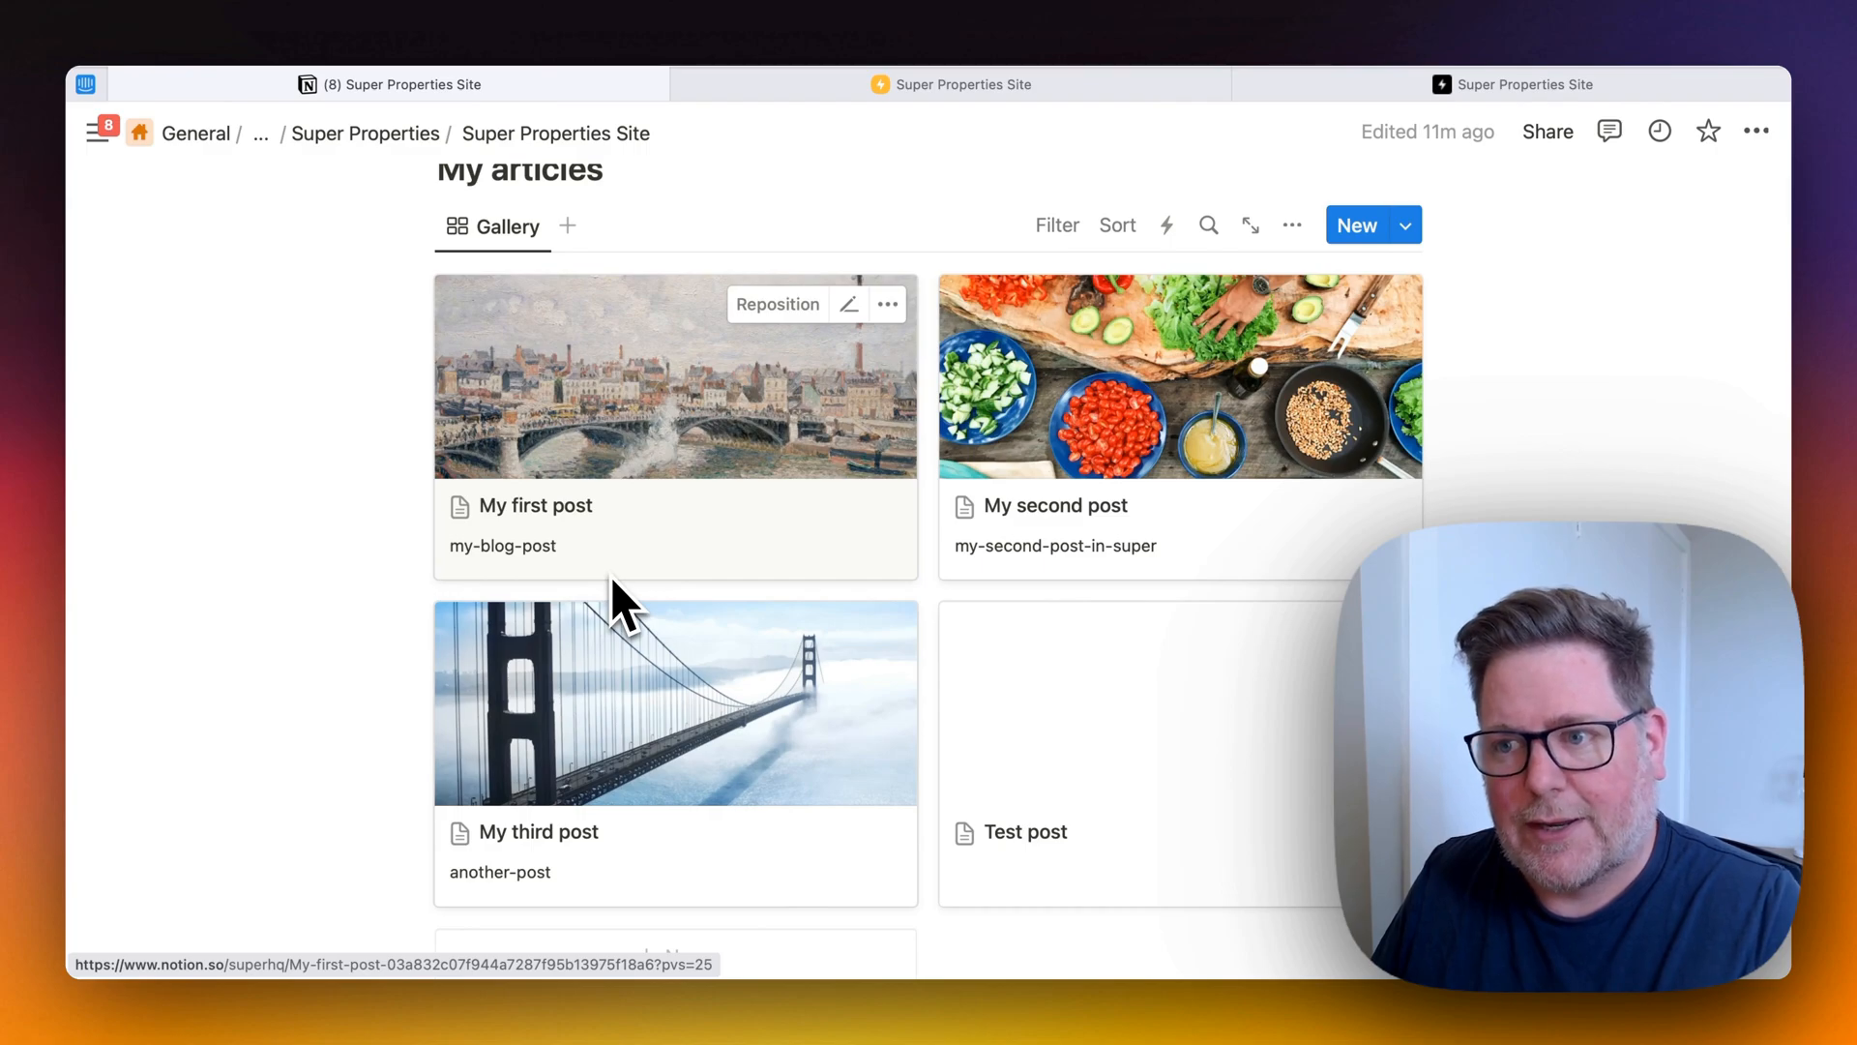
pyautogui.click(950, 83)
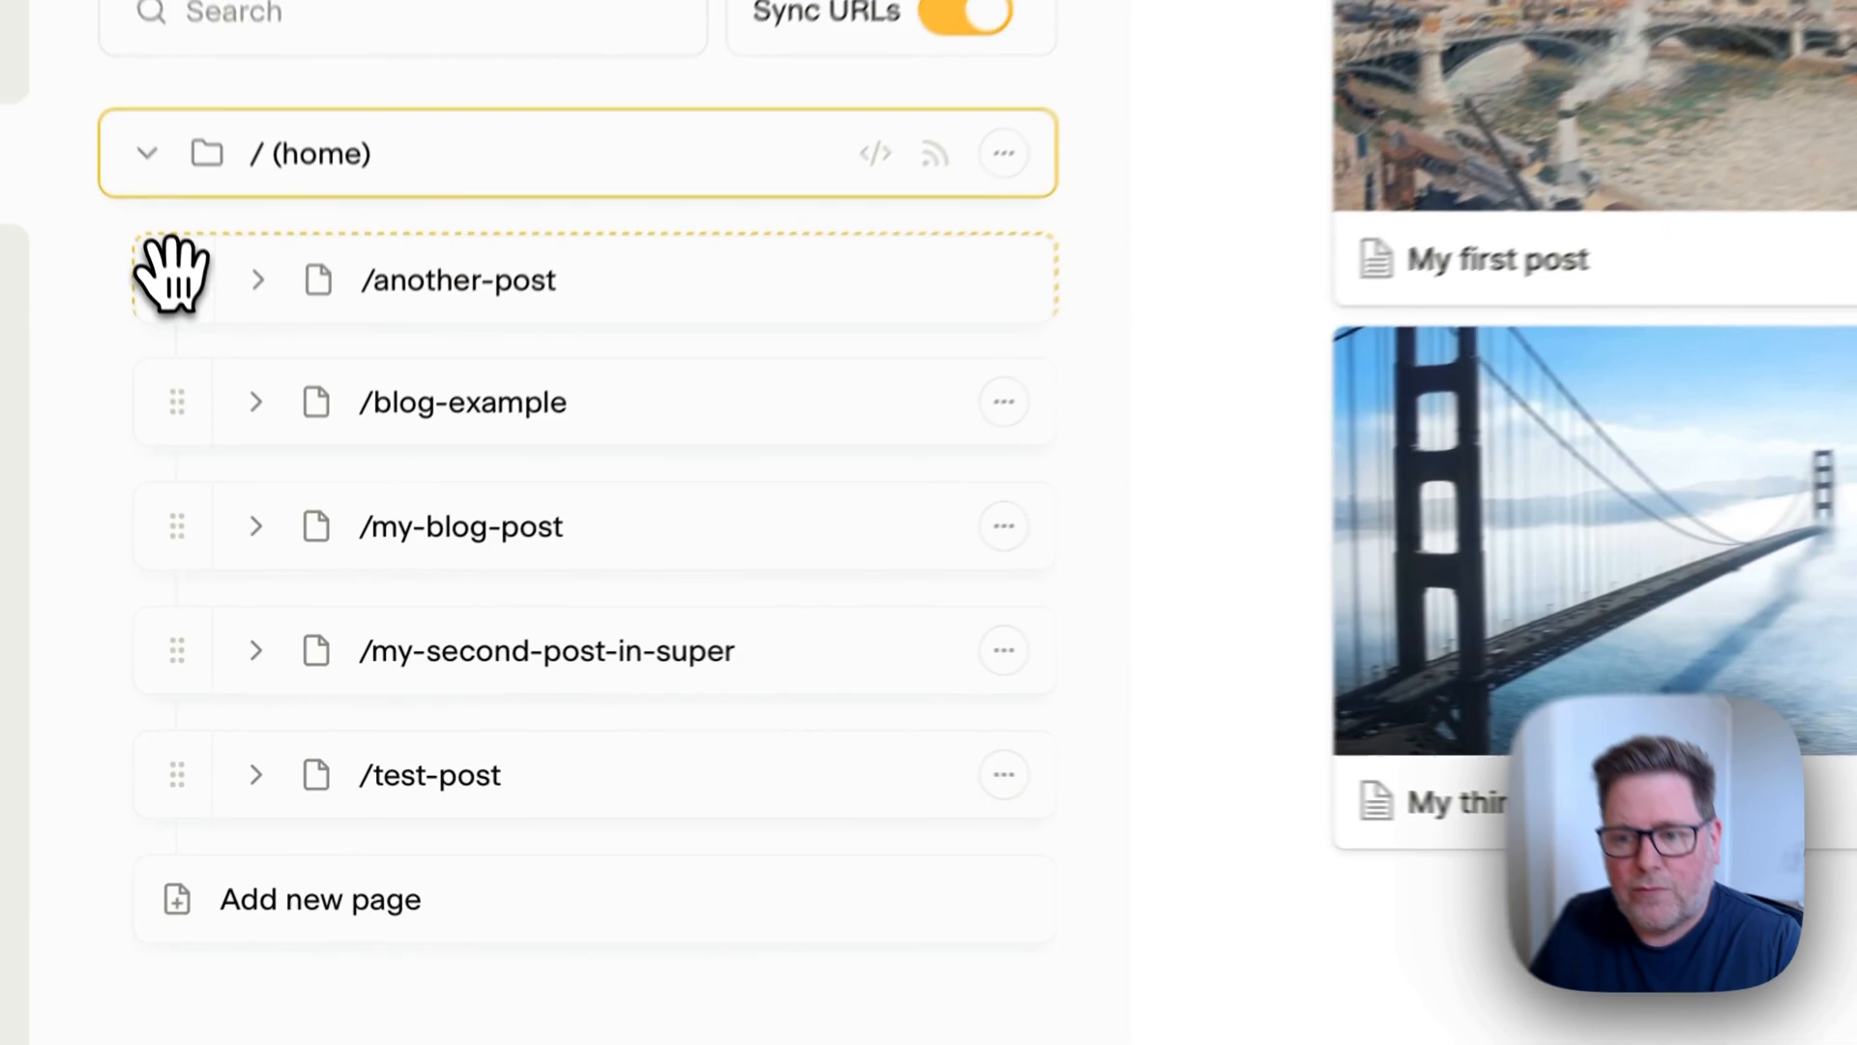
# Set the blog-example page's Page Path to 'blog' and return to the full page tree.
pyautogui.click(1004, 402)
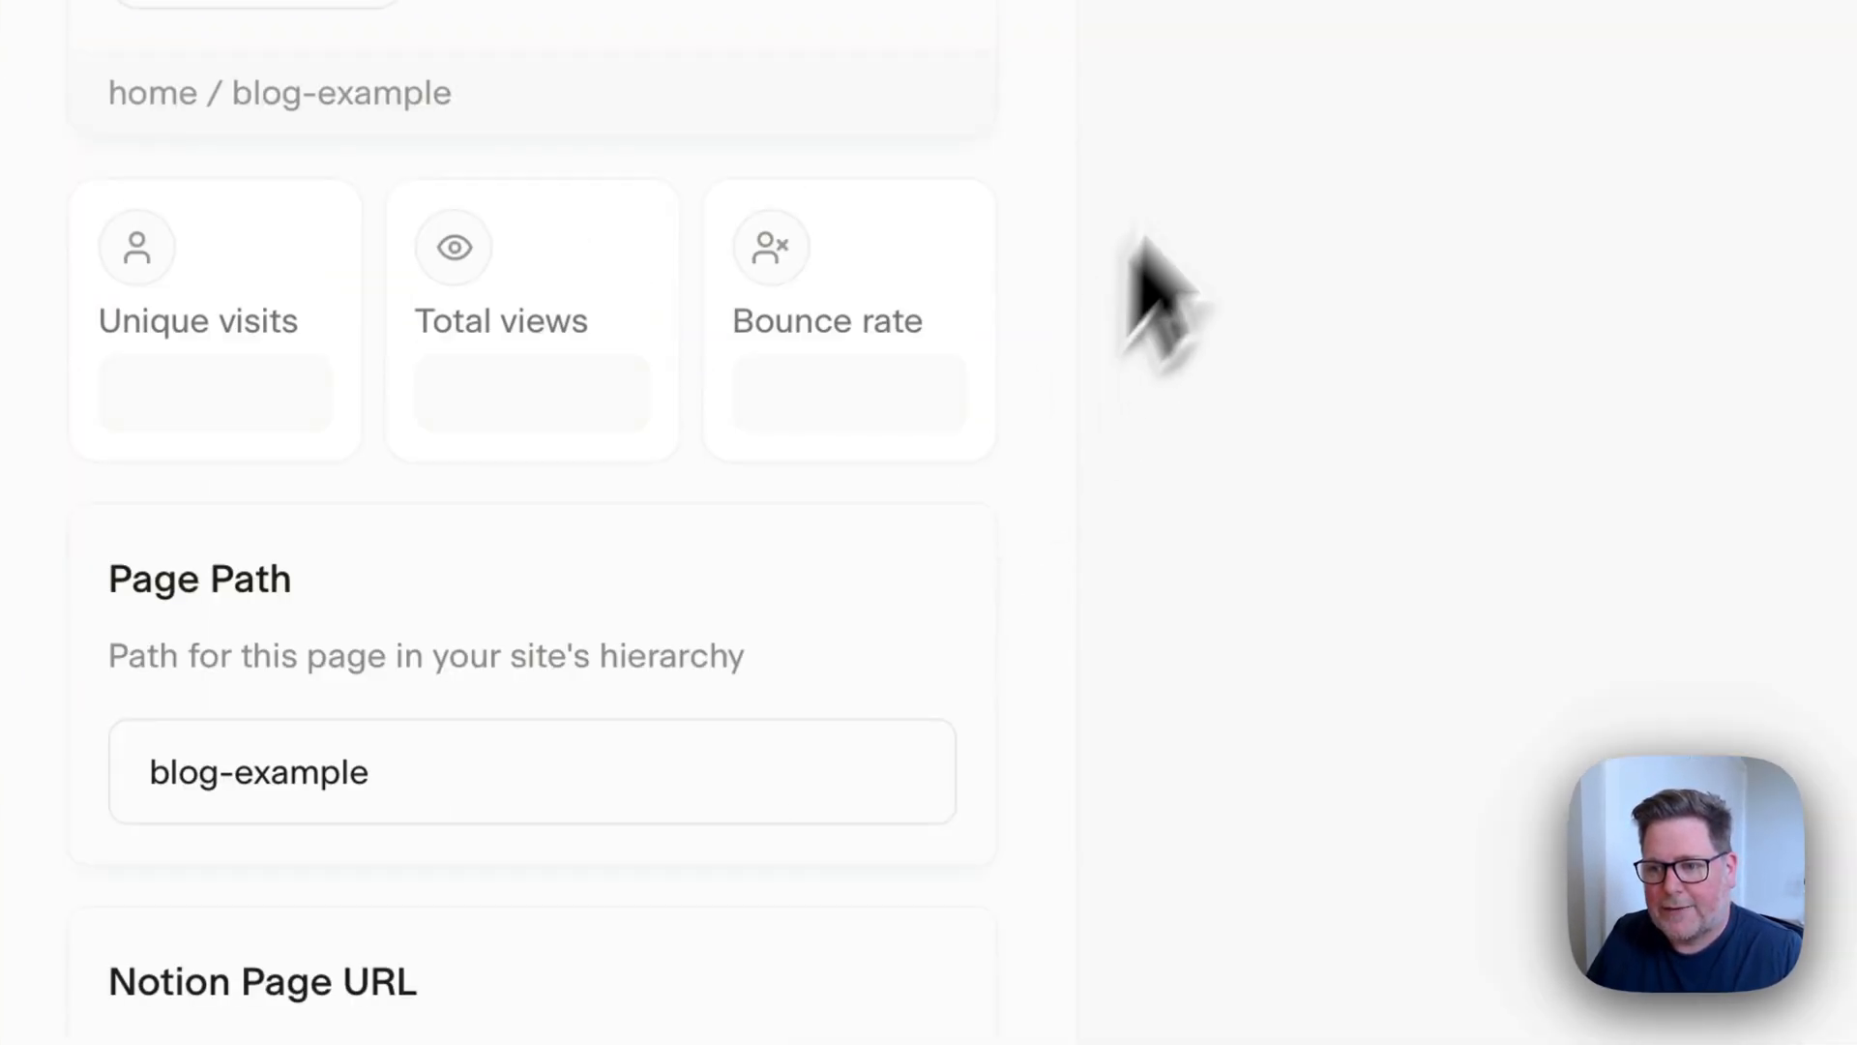
pyautogui.click(296, 764)
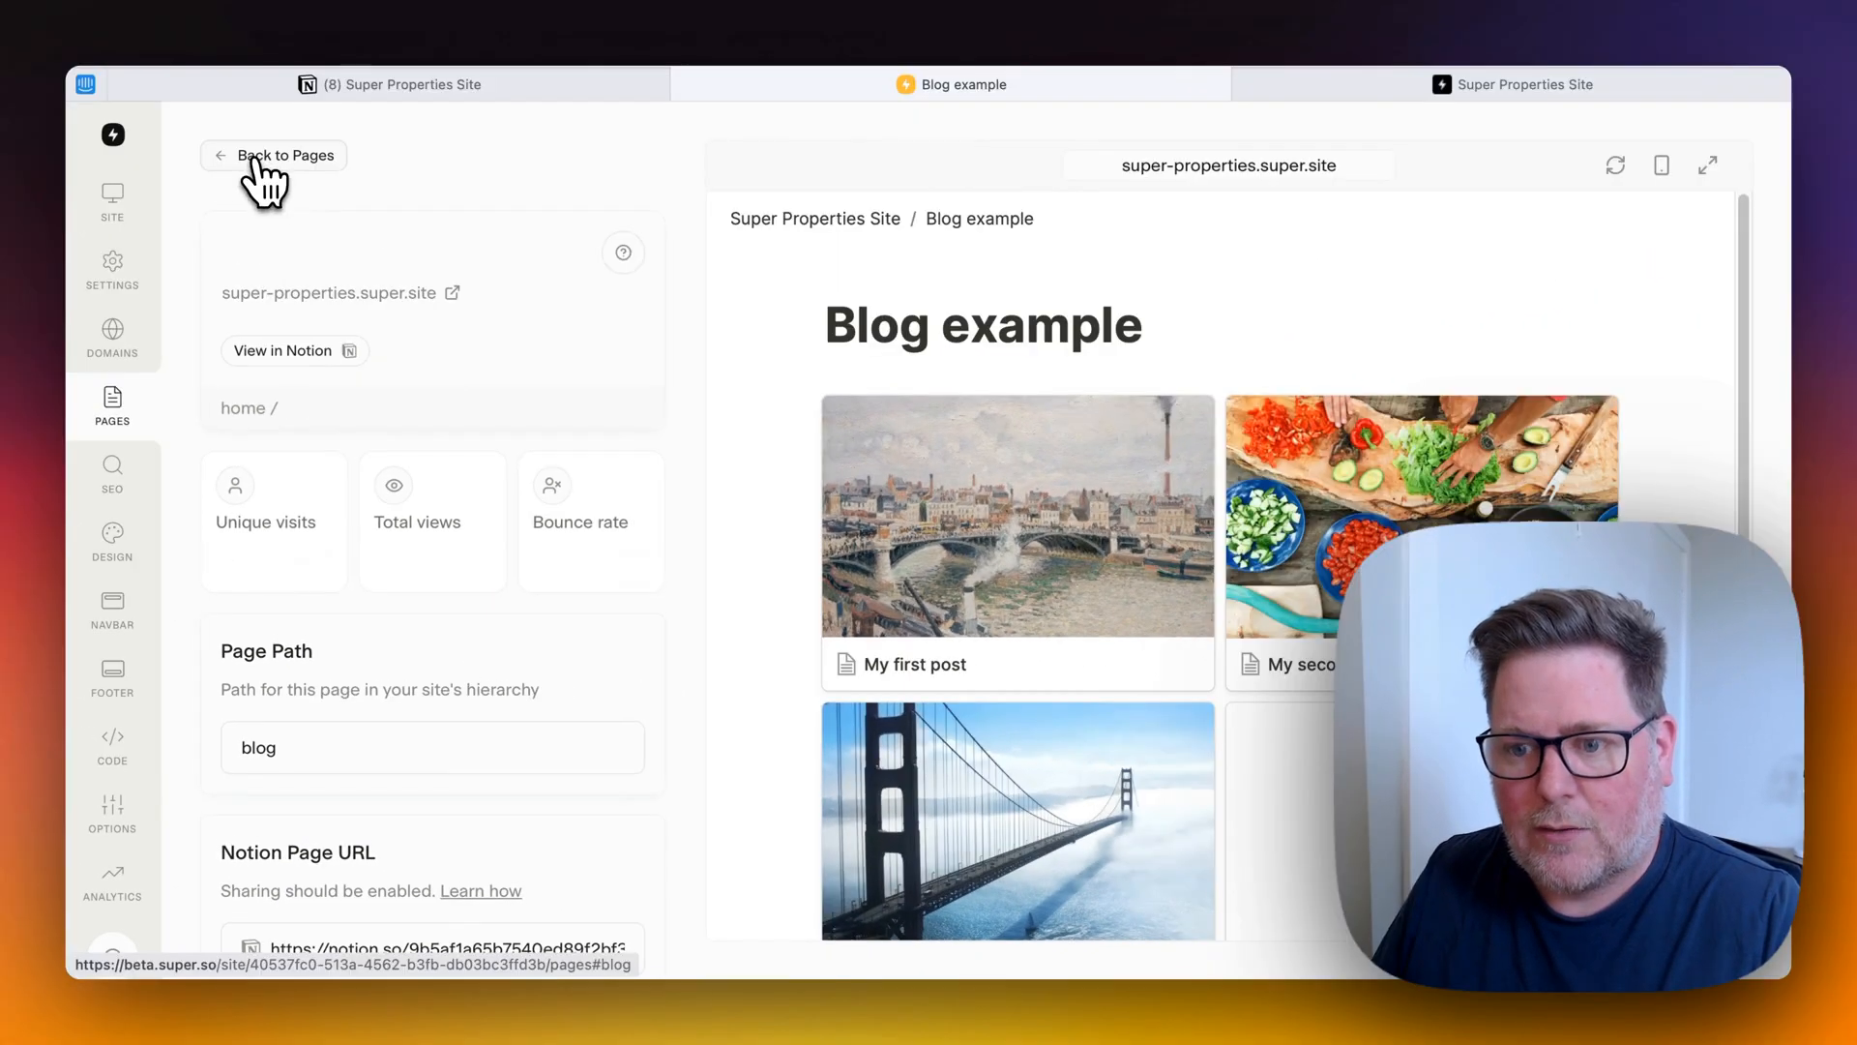
pyautogui.click(283, 155)
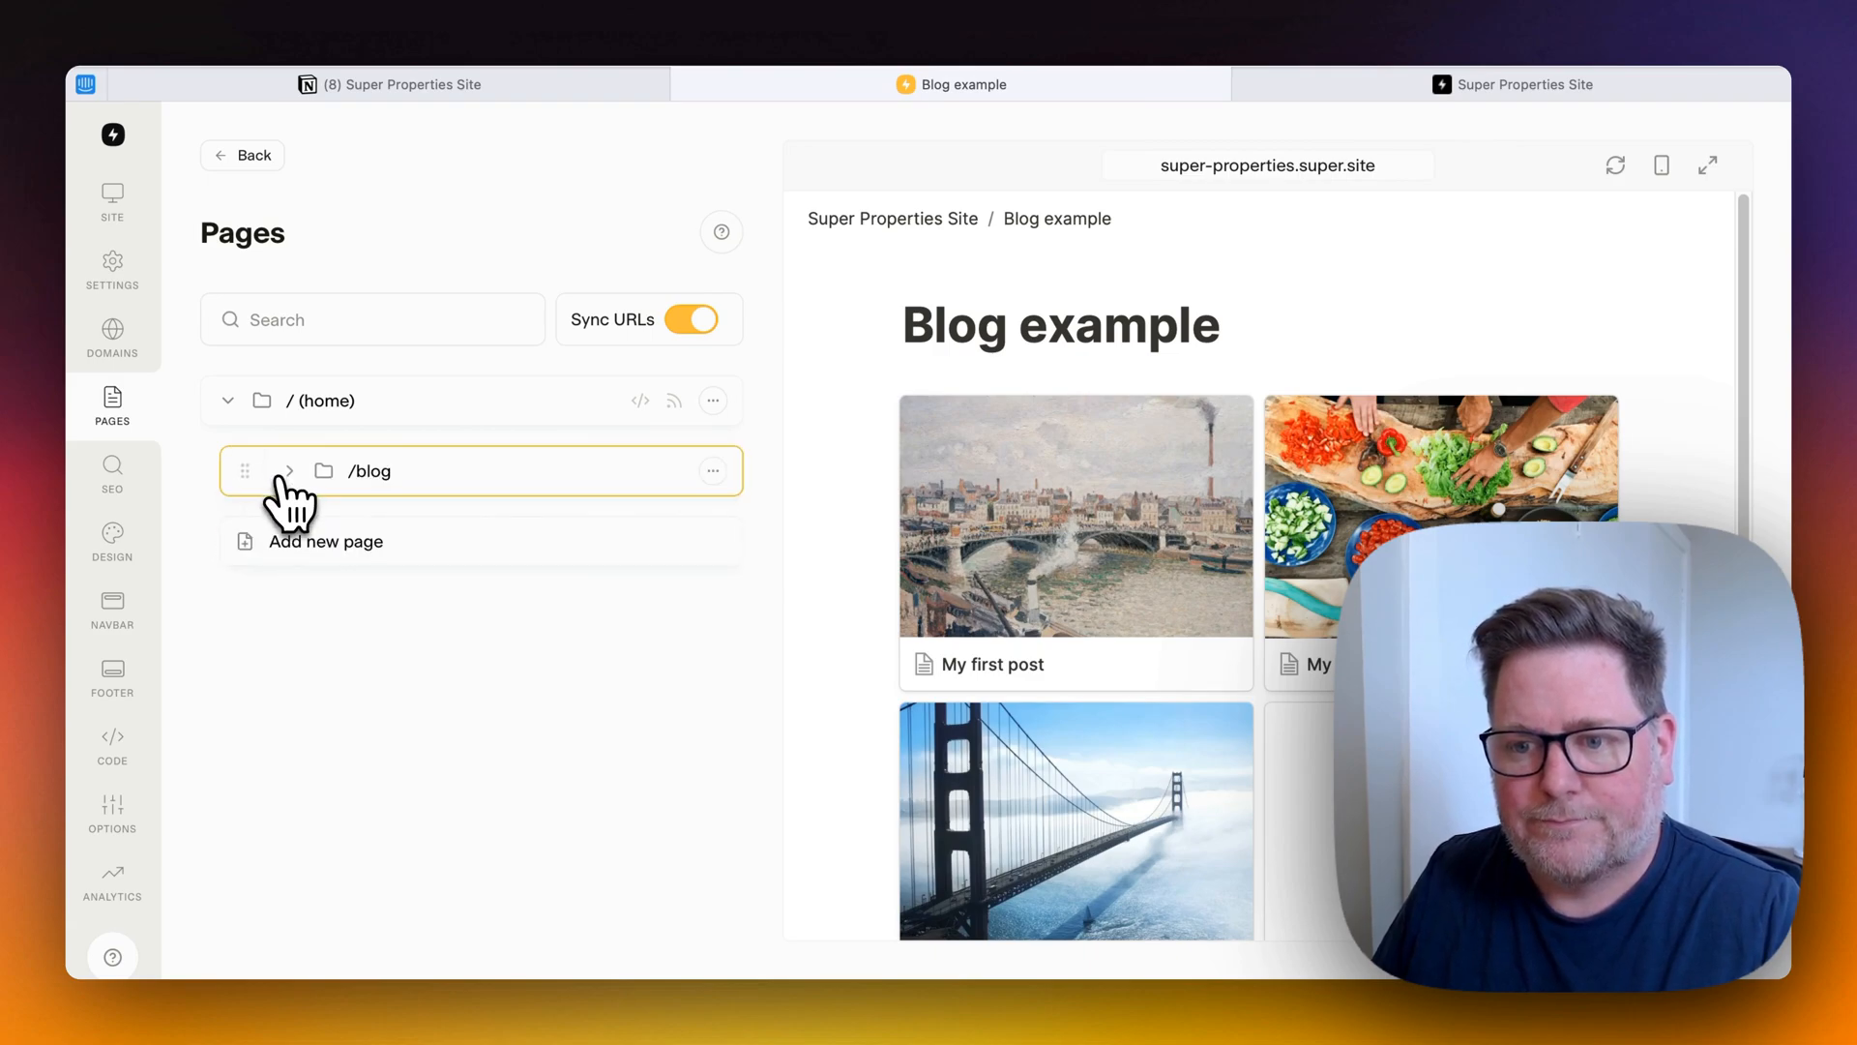
# Expand the /blog folder to reveal the four post pages nested inside it.
pyautogui.click(286, 470)
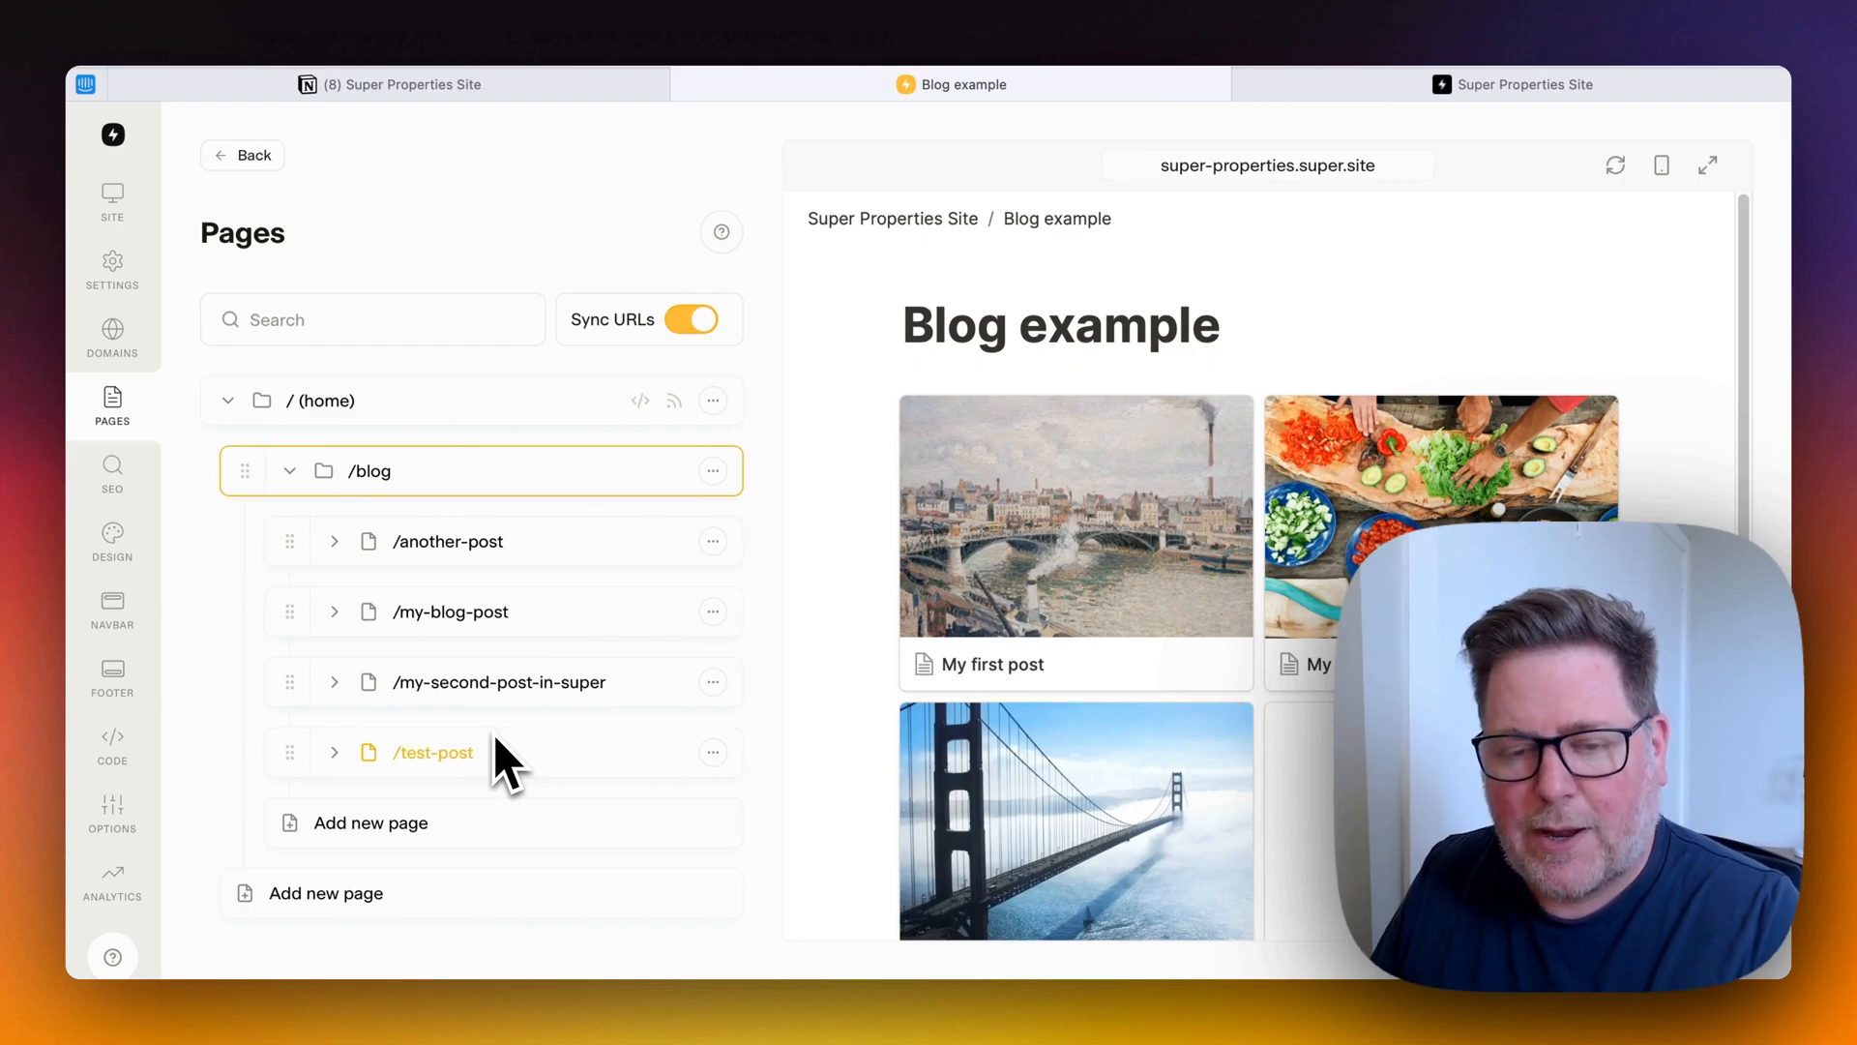
pyautogui.moveTo(534, 735)
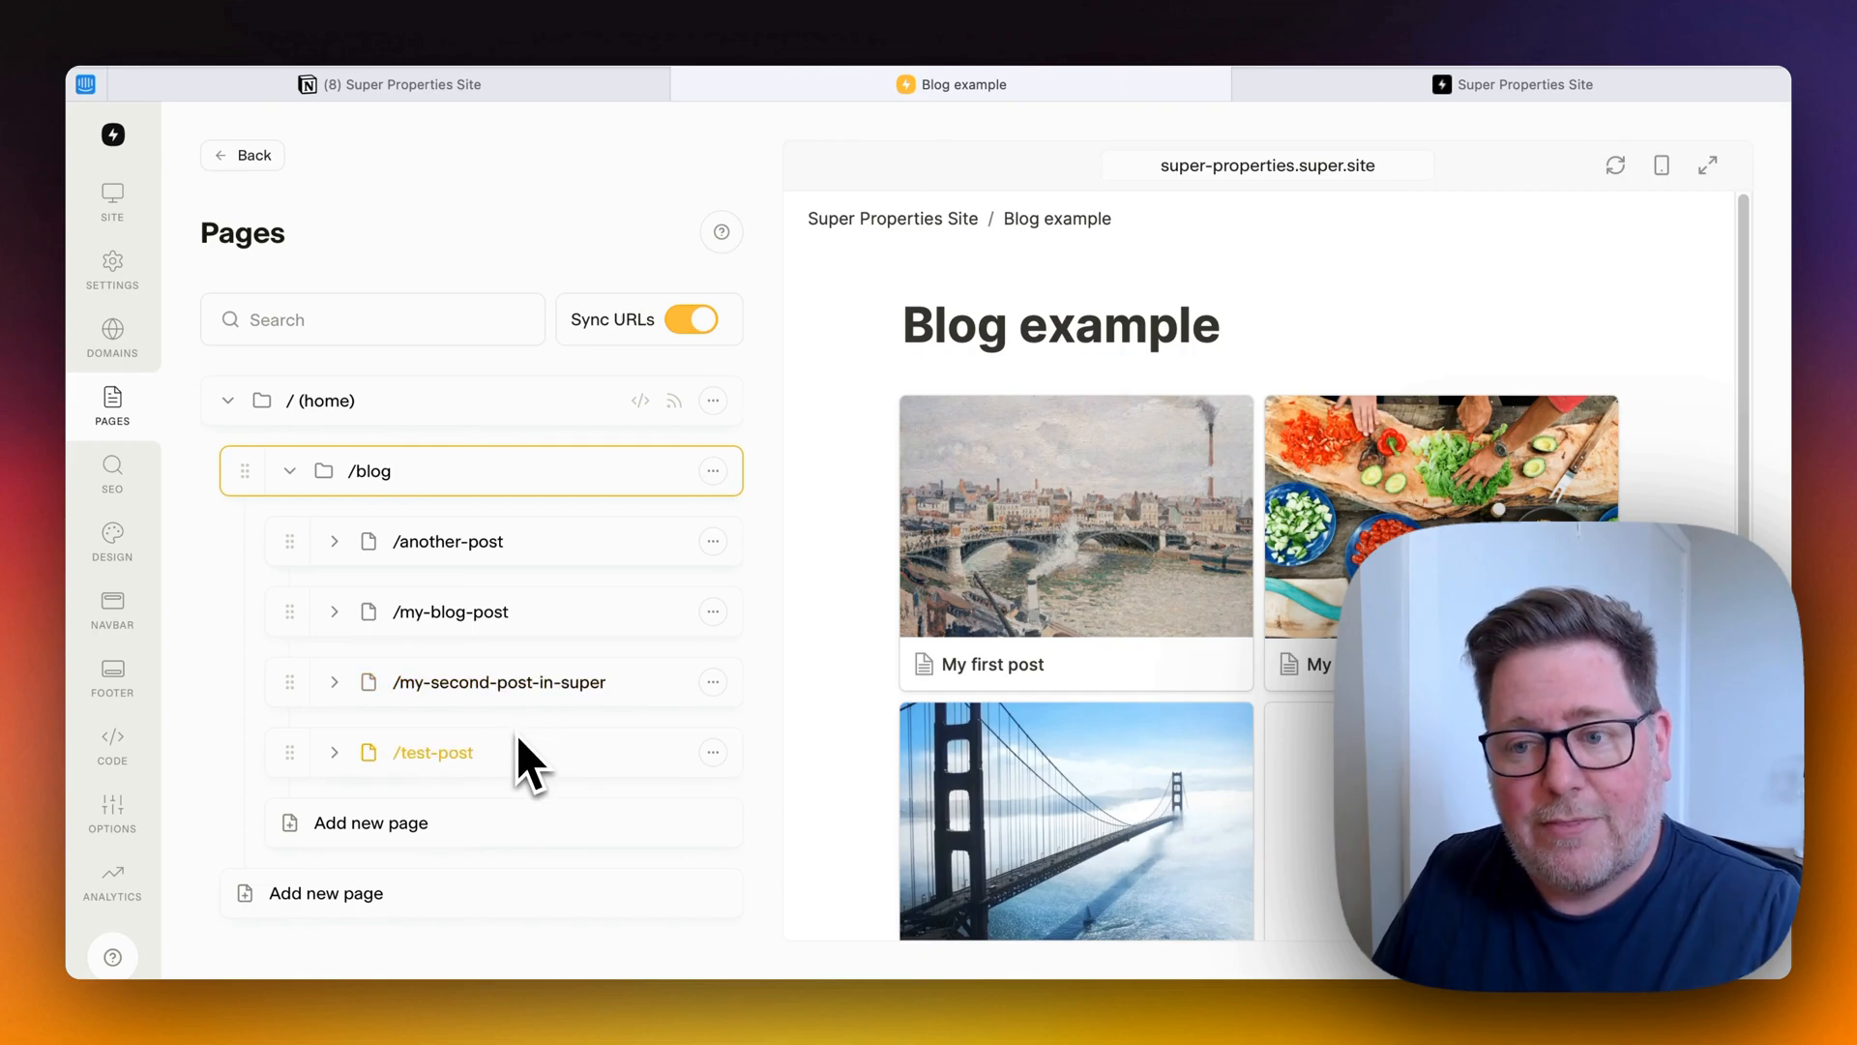
pyautogui.moveTo(820, 816)
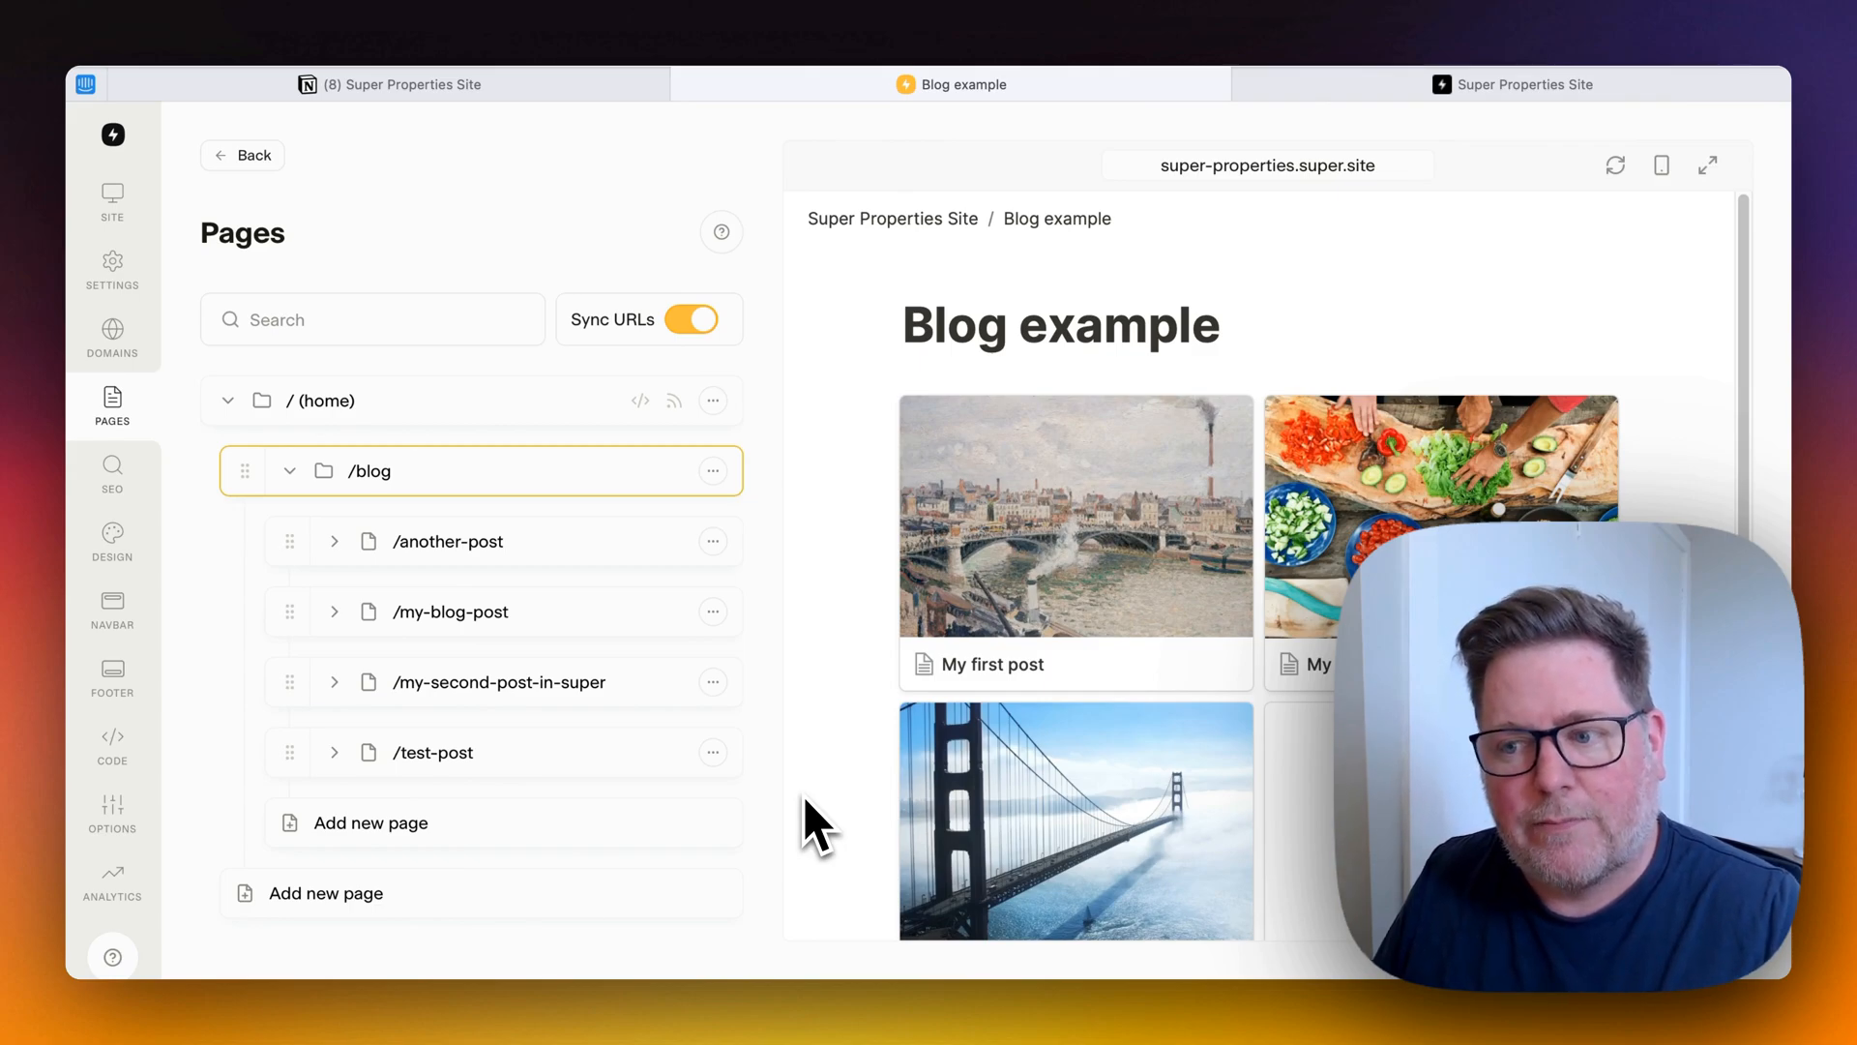
pyautogui.moveTo(817, 759)
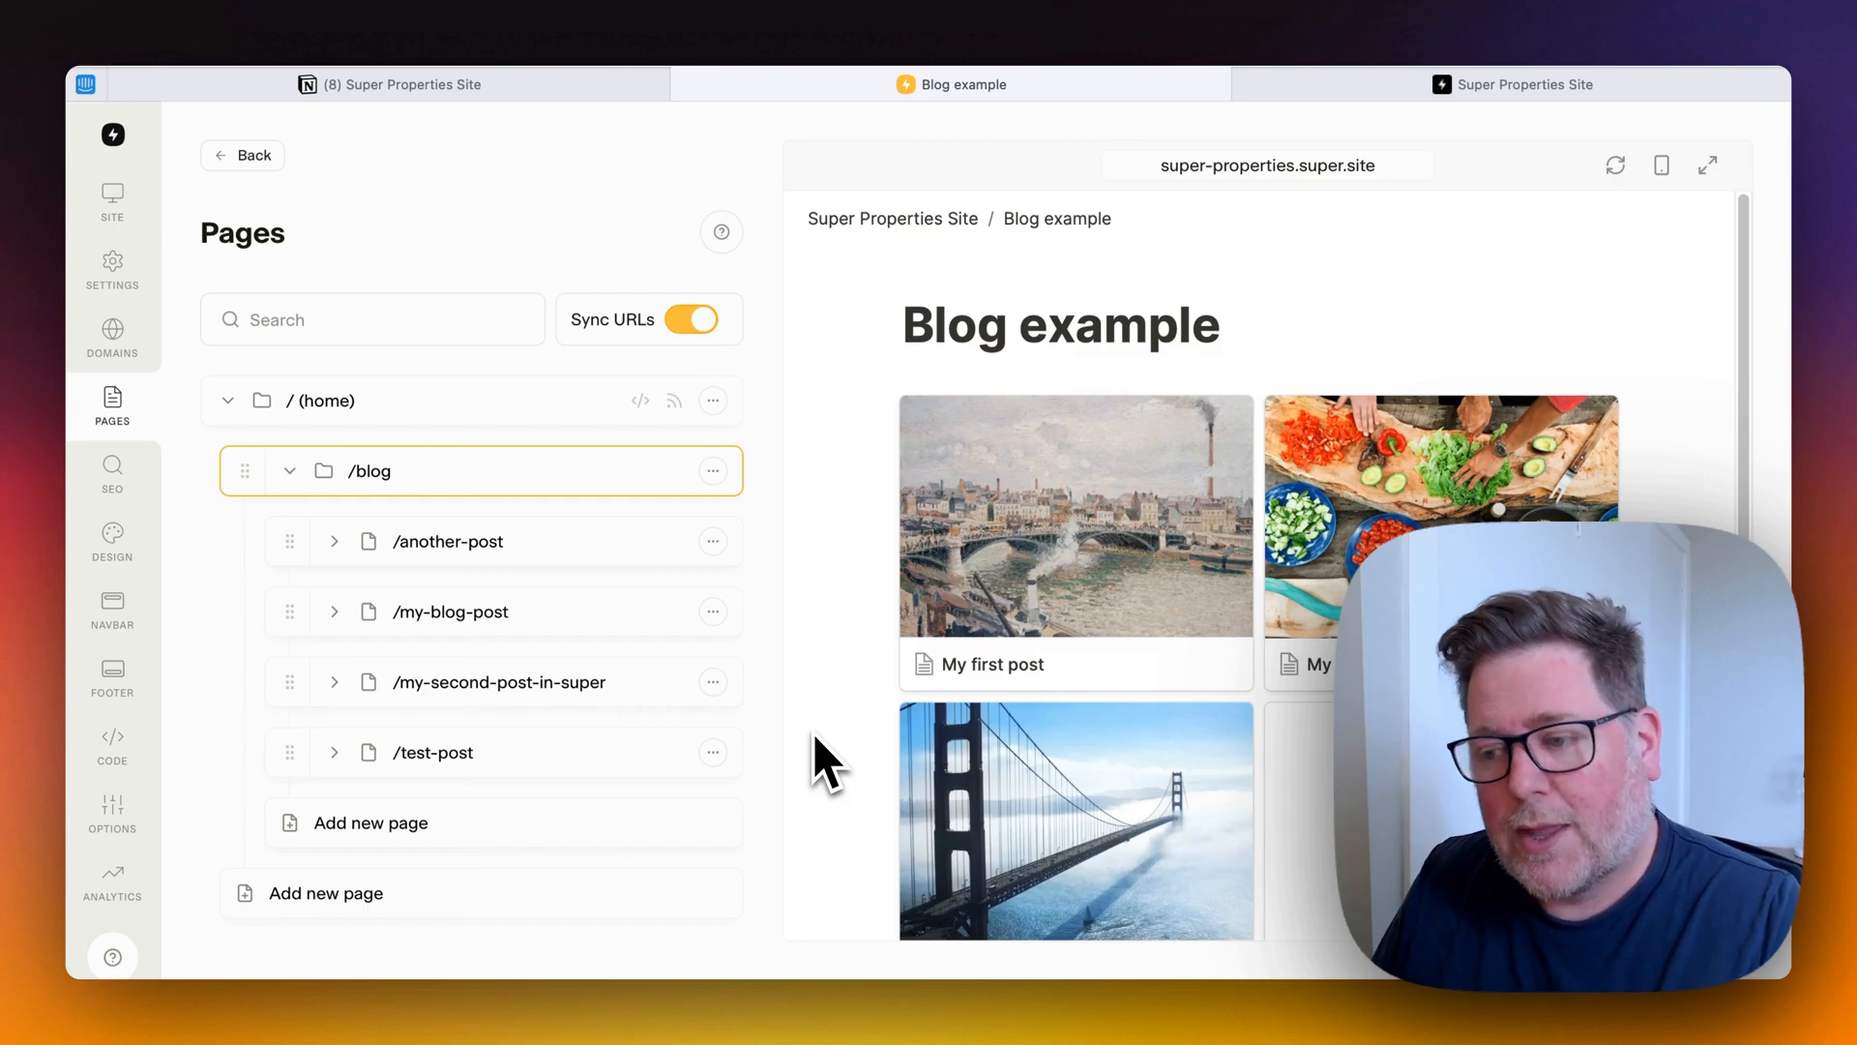
pyautogui.moveTo(1290, 640)
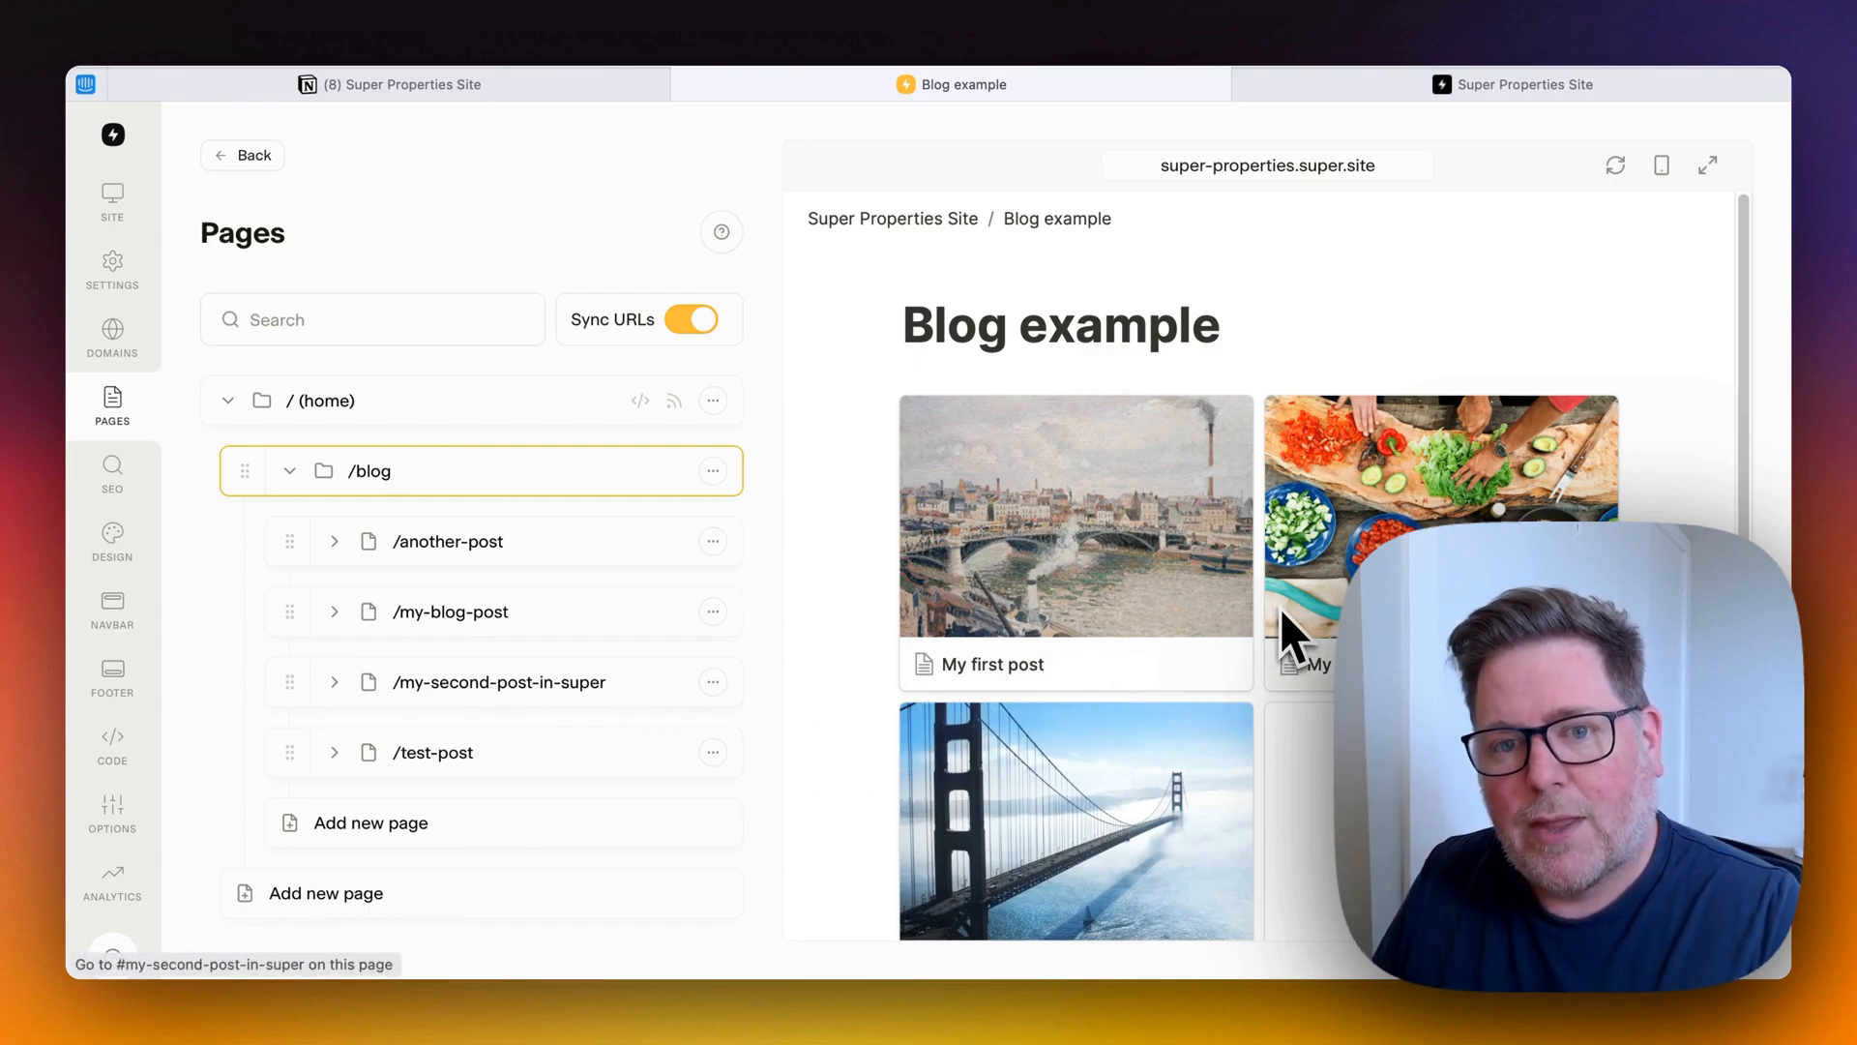